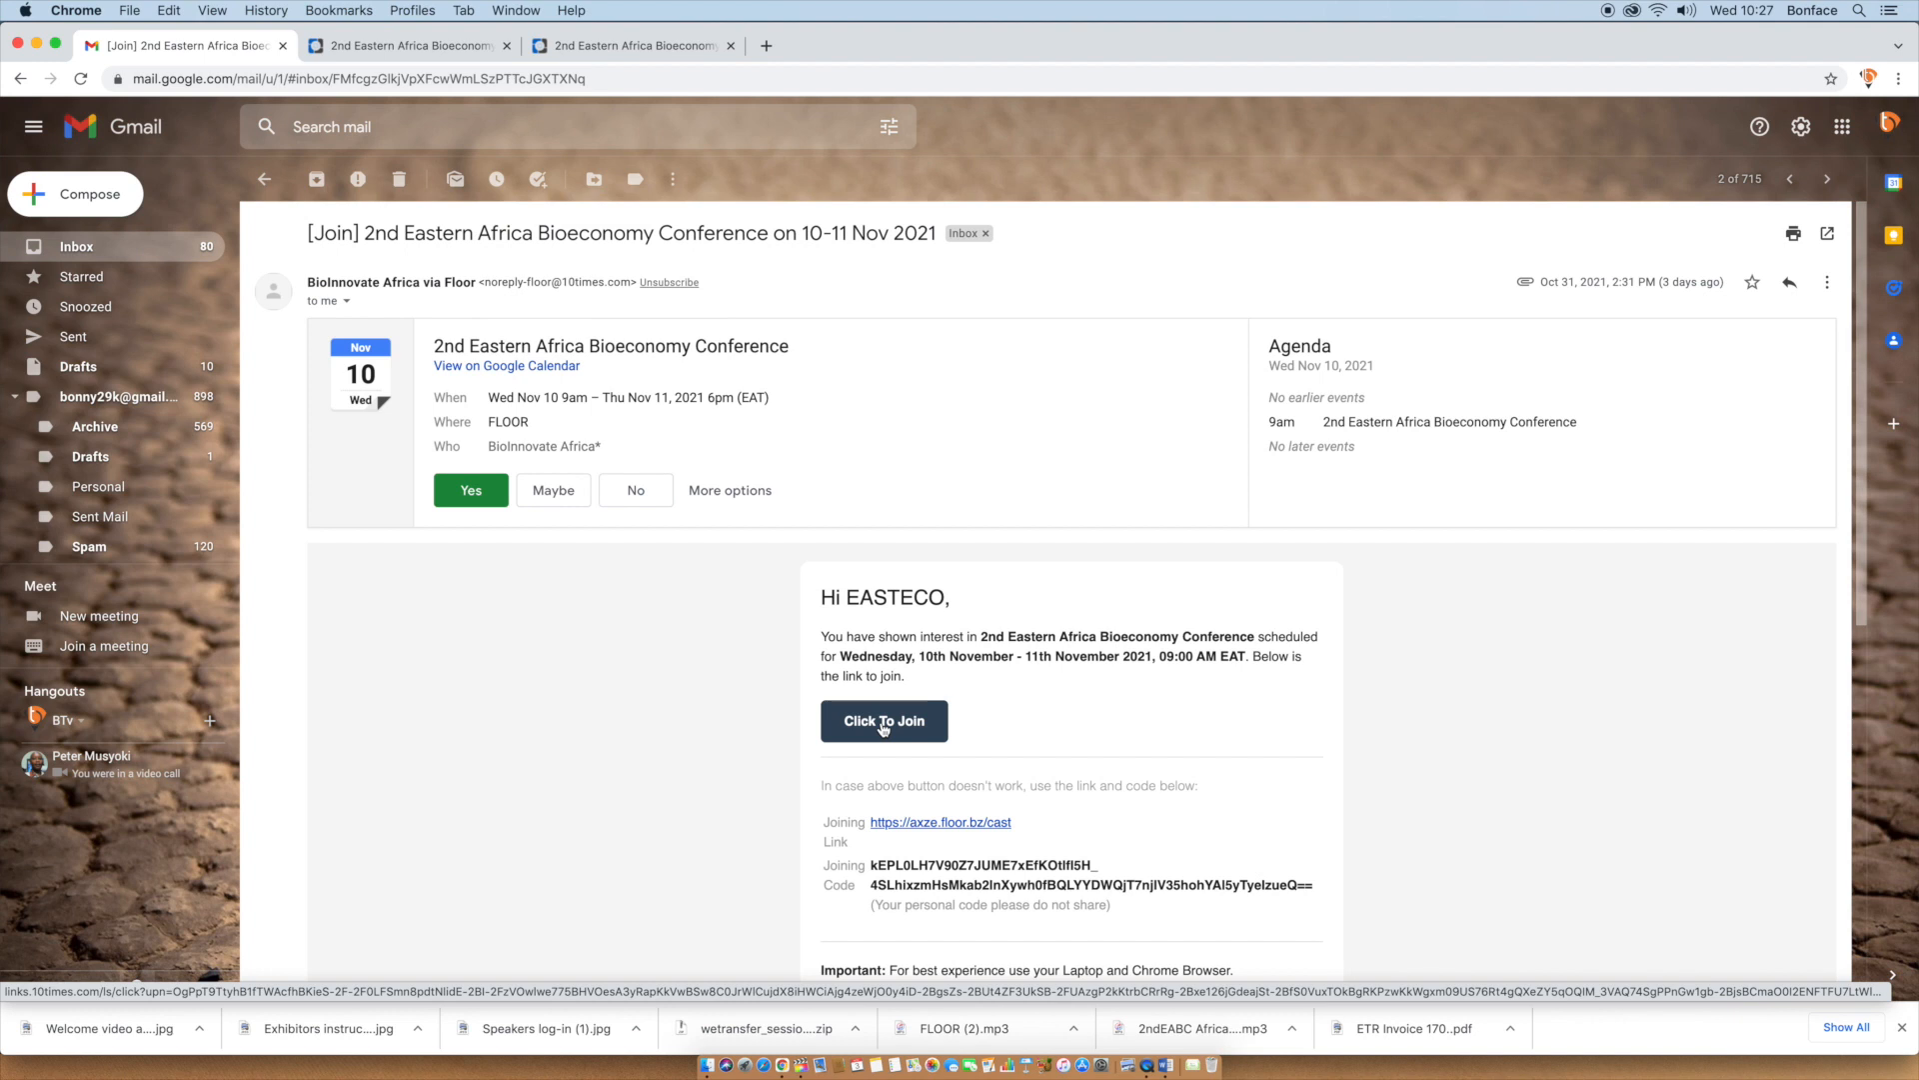
- Follow the 'Click To Join' link in the invitation email to reach the event sign-in page
{"action": "left_click", "coordinate": [883, 722]}
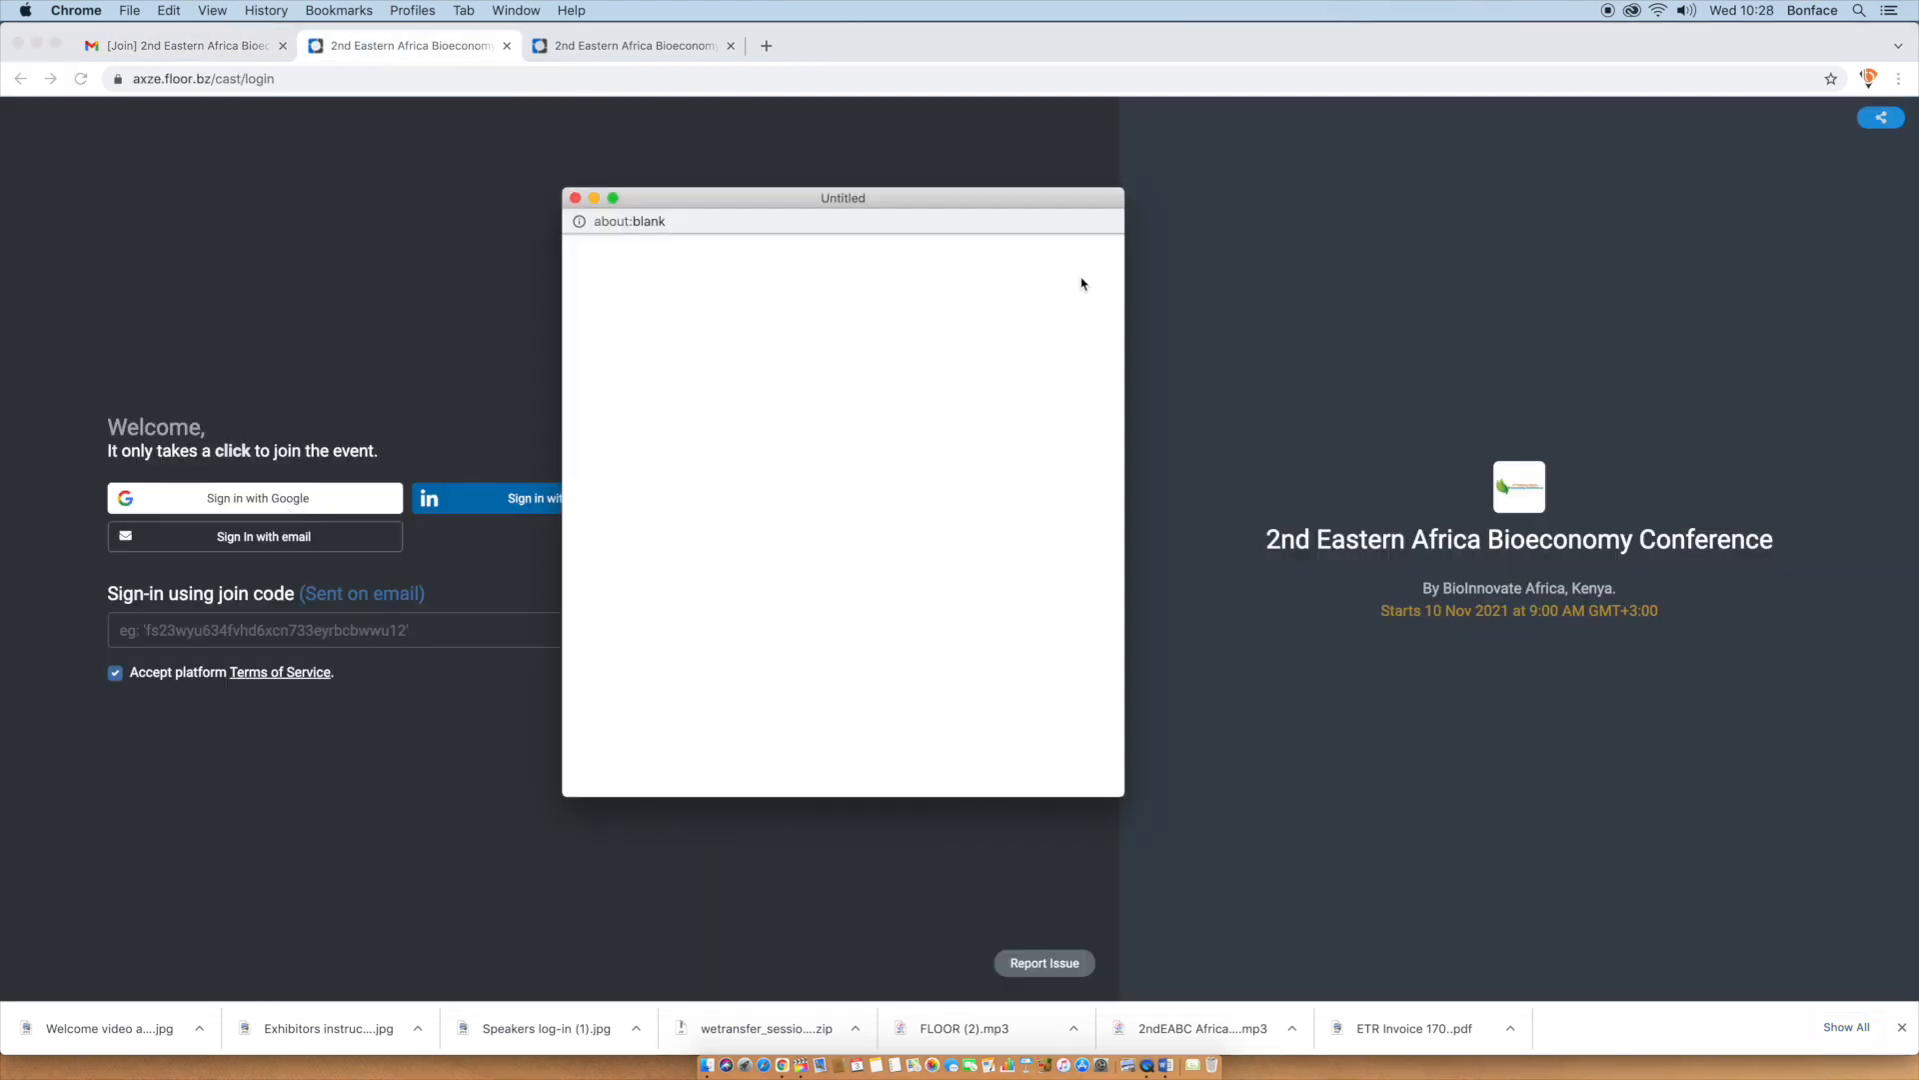
- Sign in with the first Google account in the chooser and land in the Session 1 room
{"action": "left_click", "coordinate": [253, 498]}
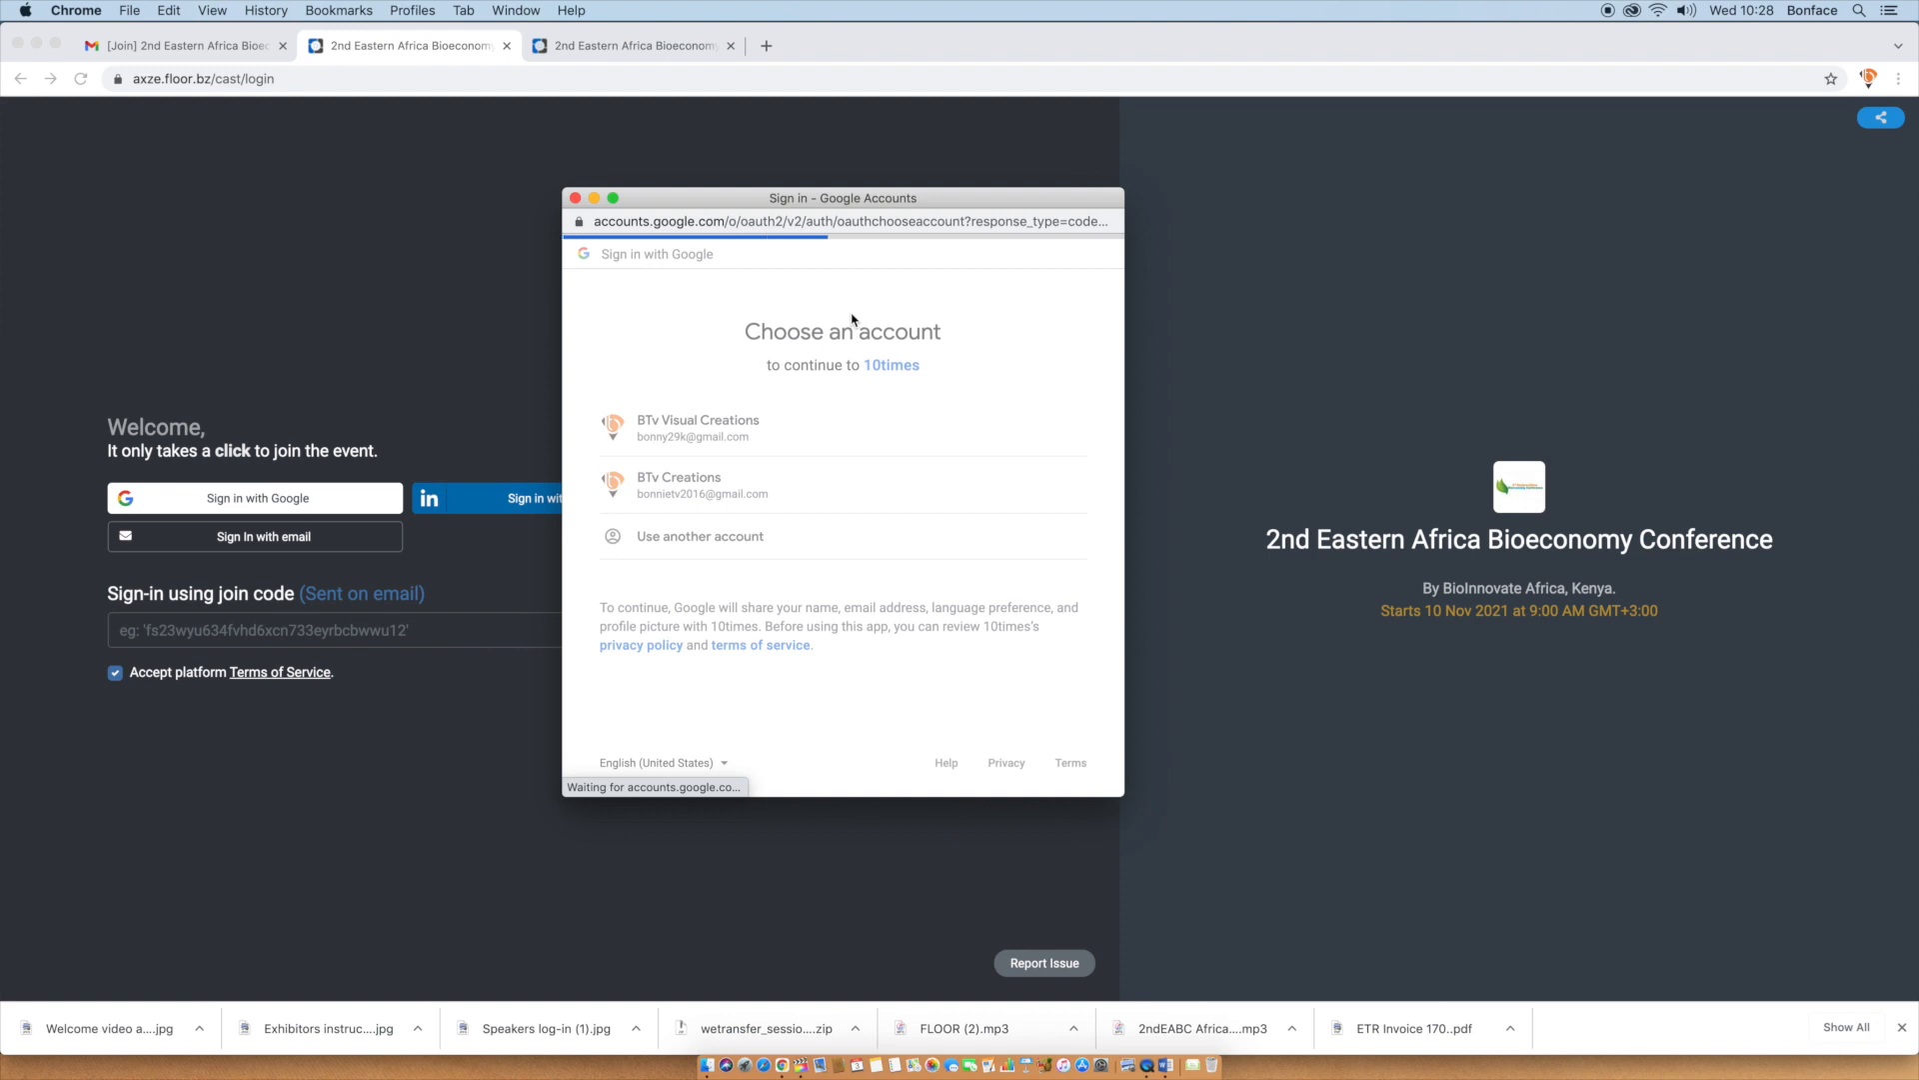
{"action": "left_click", "coordinate": [697, 428]}
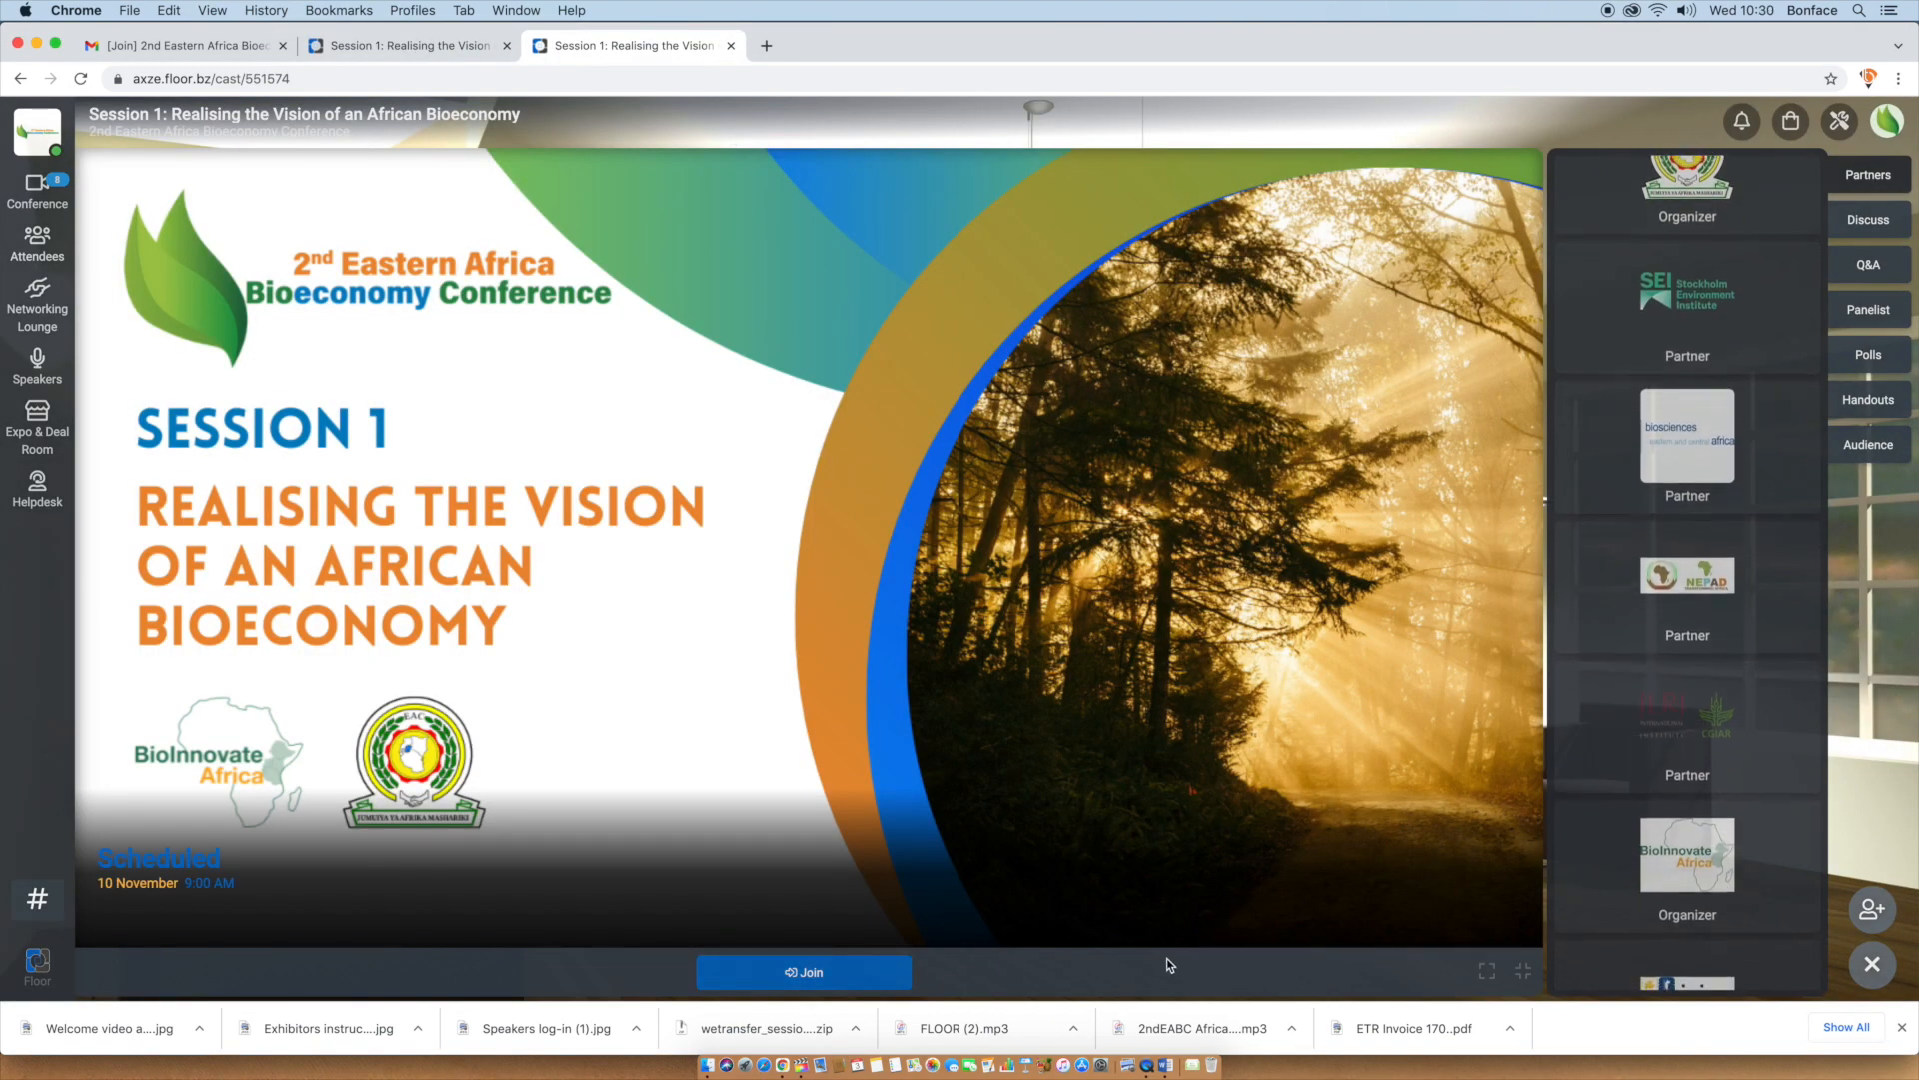
- Browse the Partners list, join the Session 1 broadcast and bring up its Discuss chat
{"action": "scroll", "scroll_direction": "down", "scroll_amount": 3}
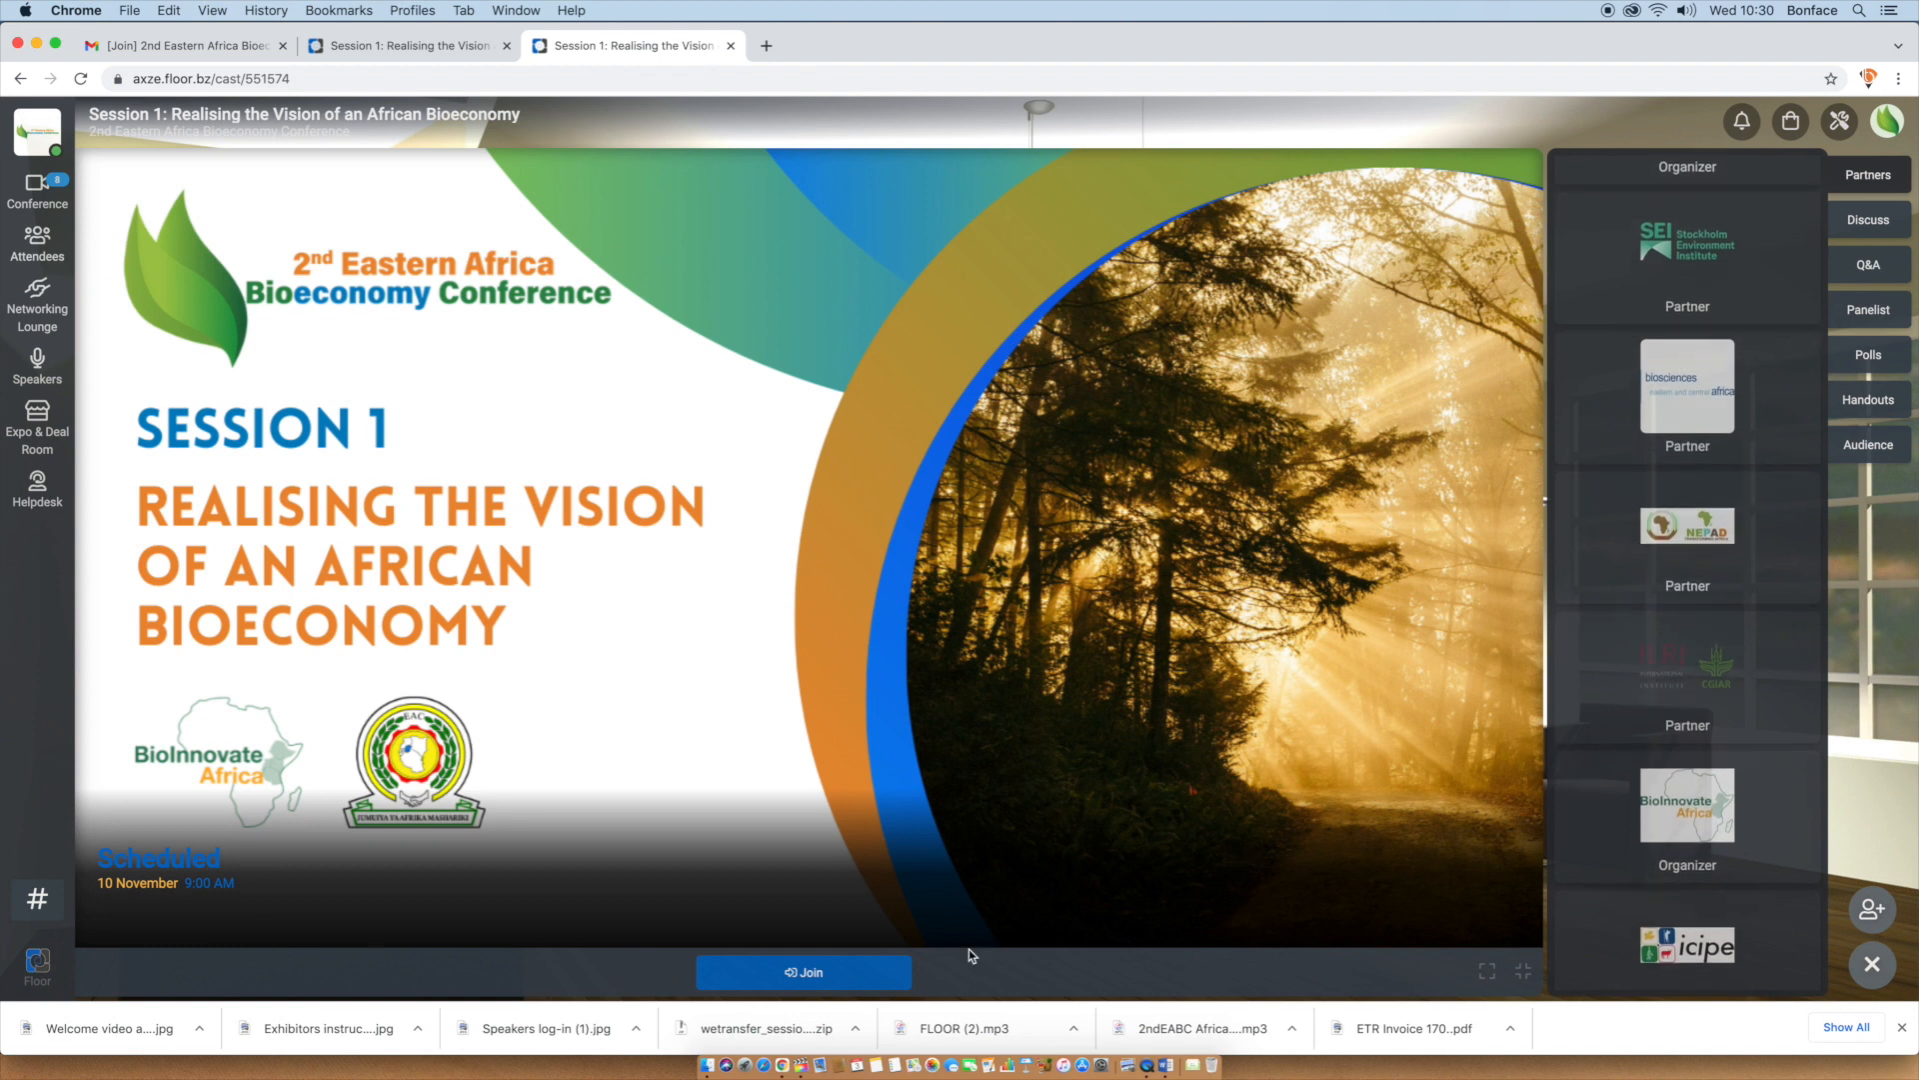
{"action": "left_click", "coordinate": [803, 972]}
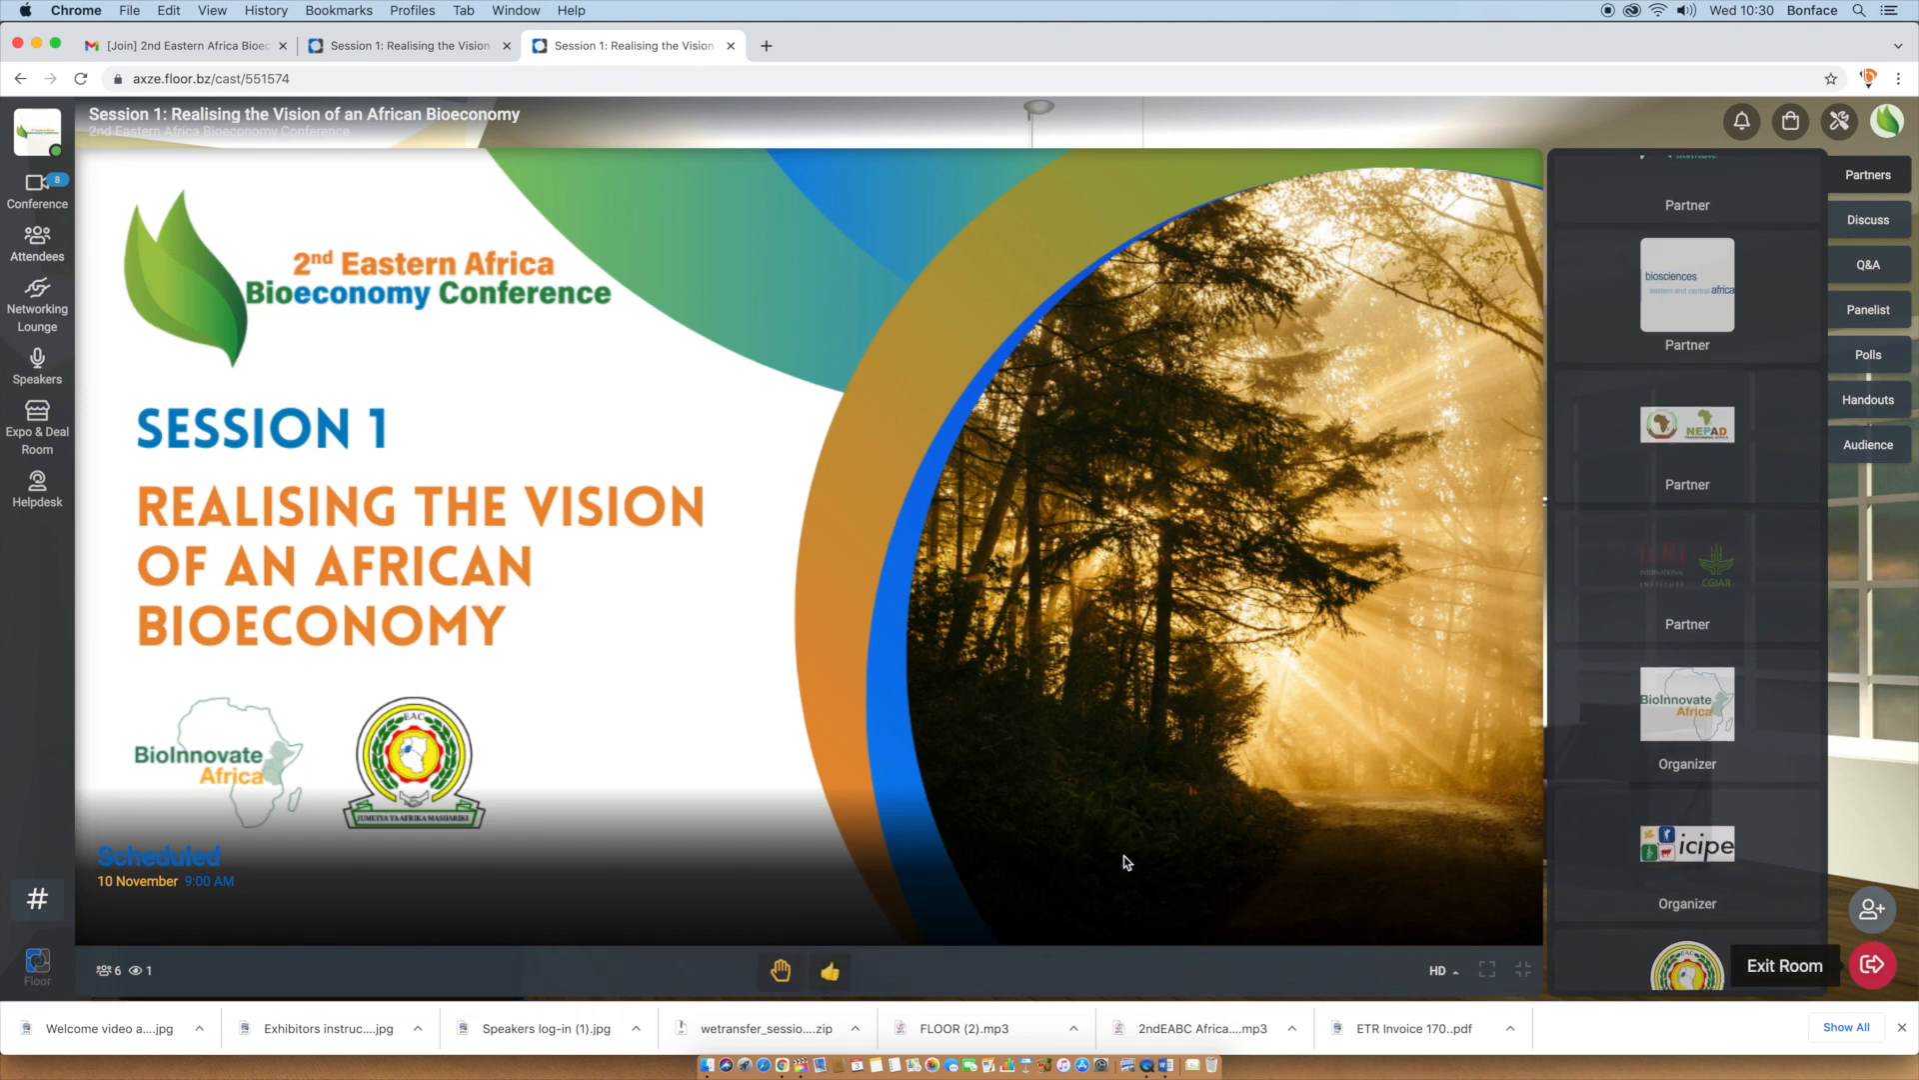
{"action": "scroll", "scroll_direction": "up", "scroll_amount": 3}
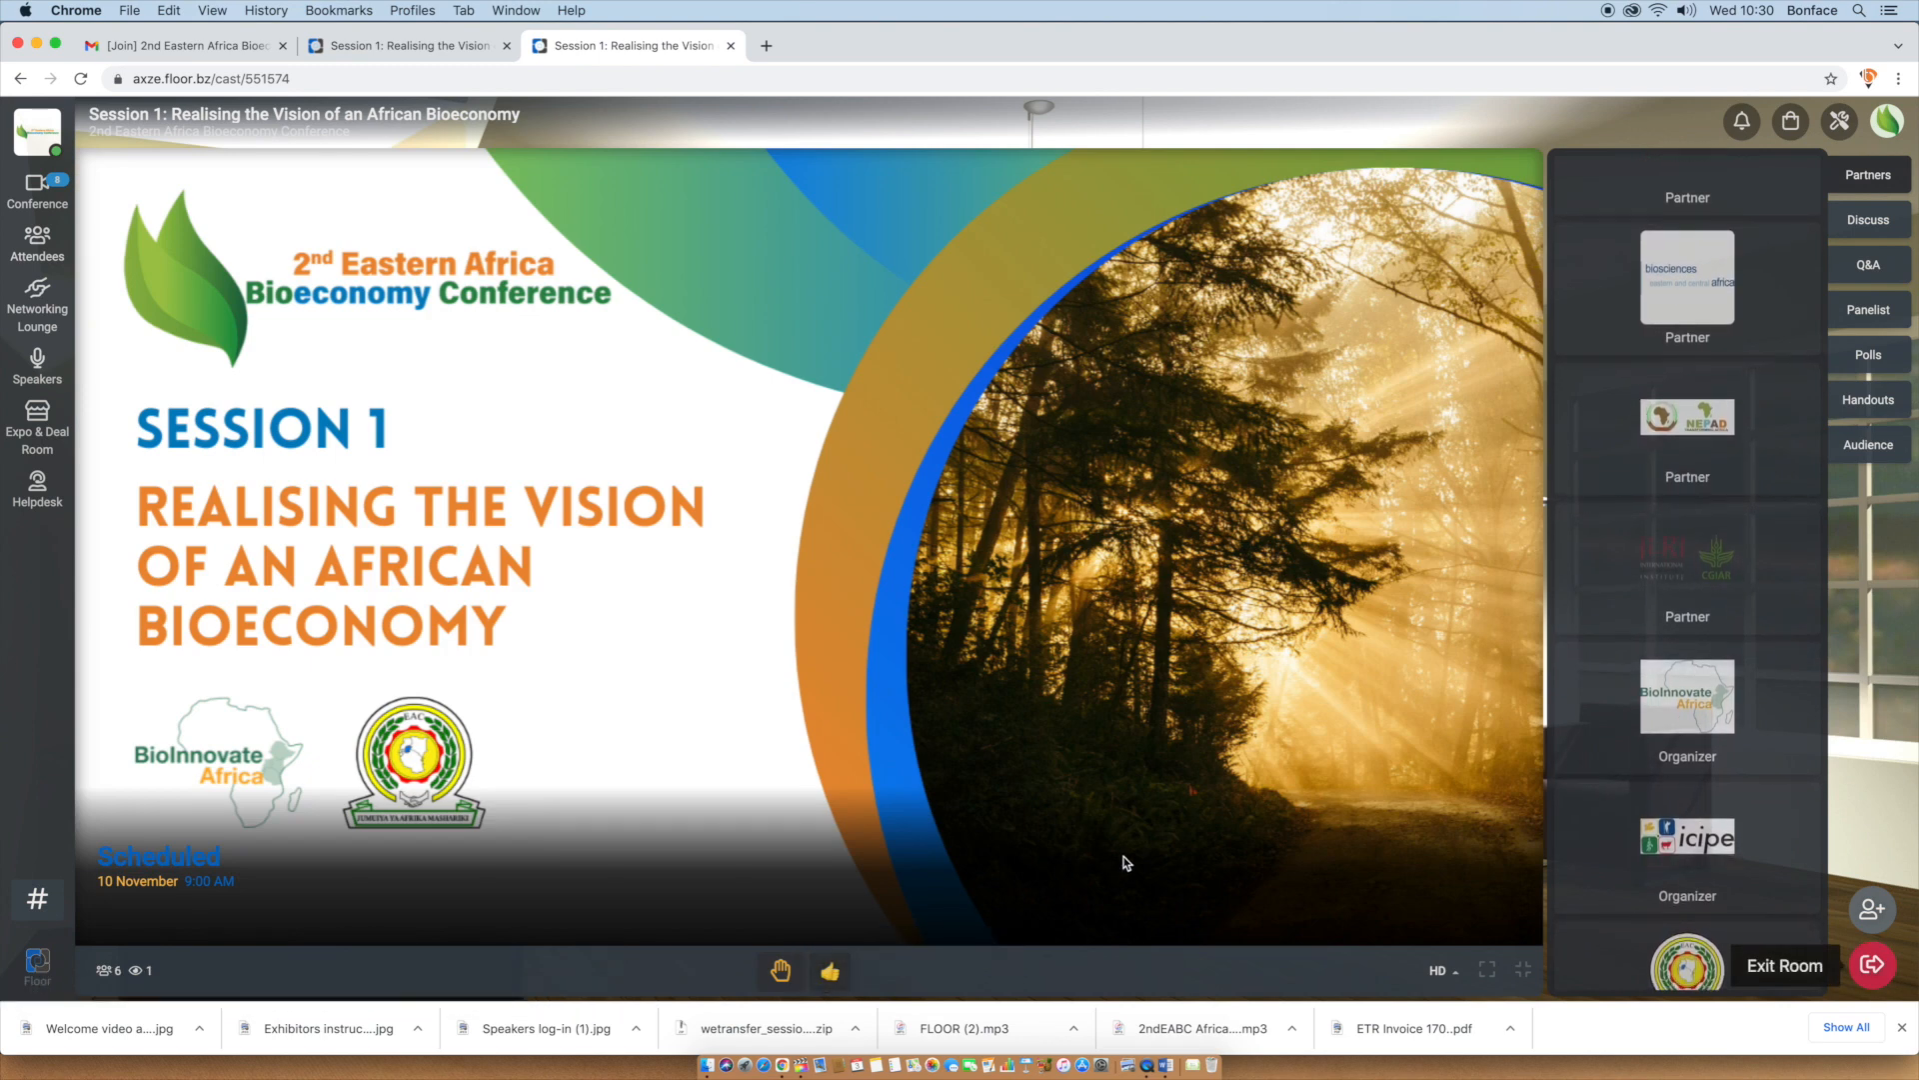
{"action": "left_click", "coordinate": [1867, 220]}
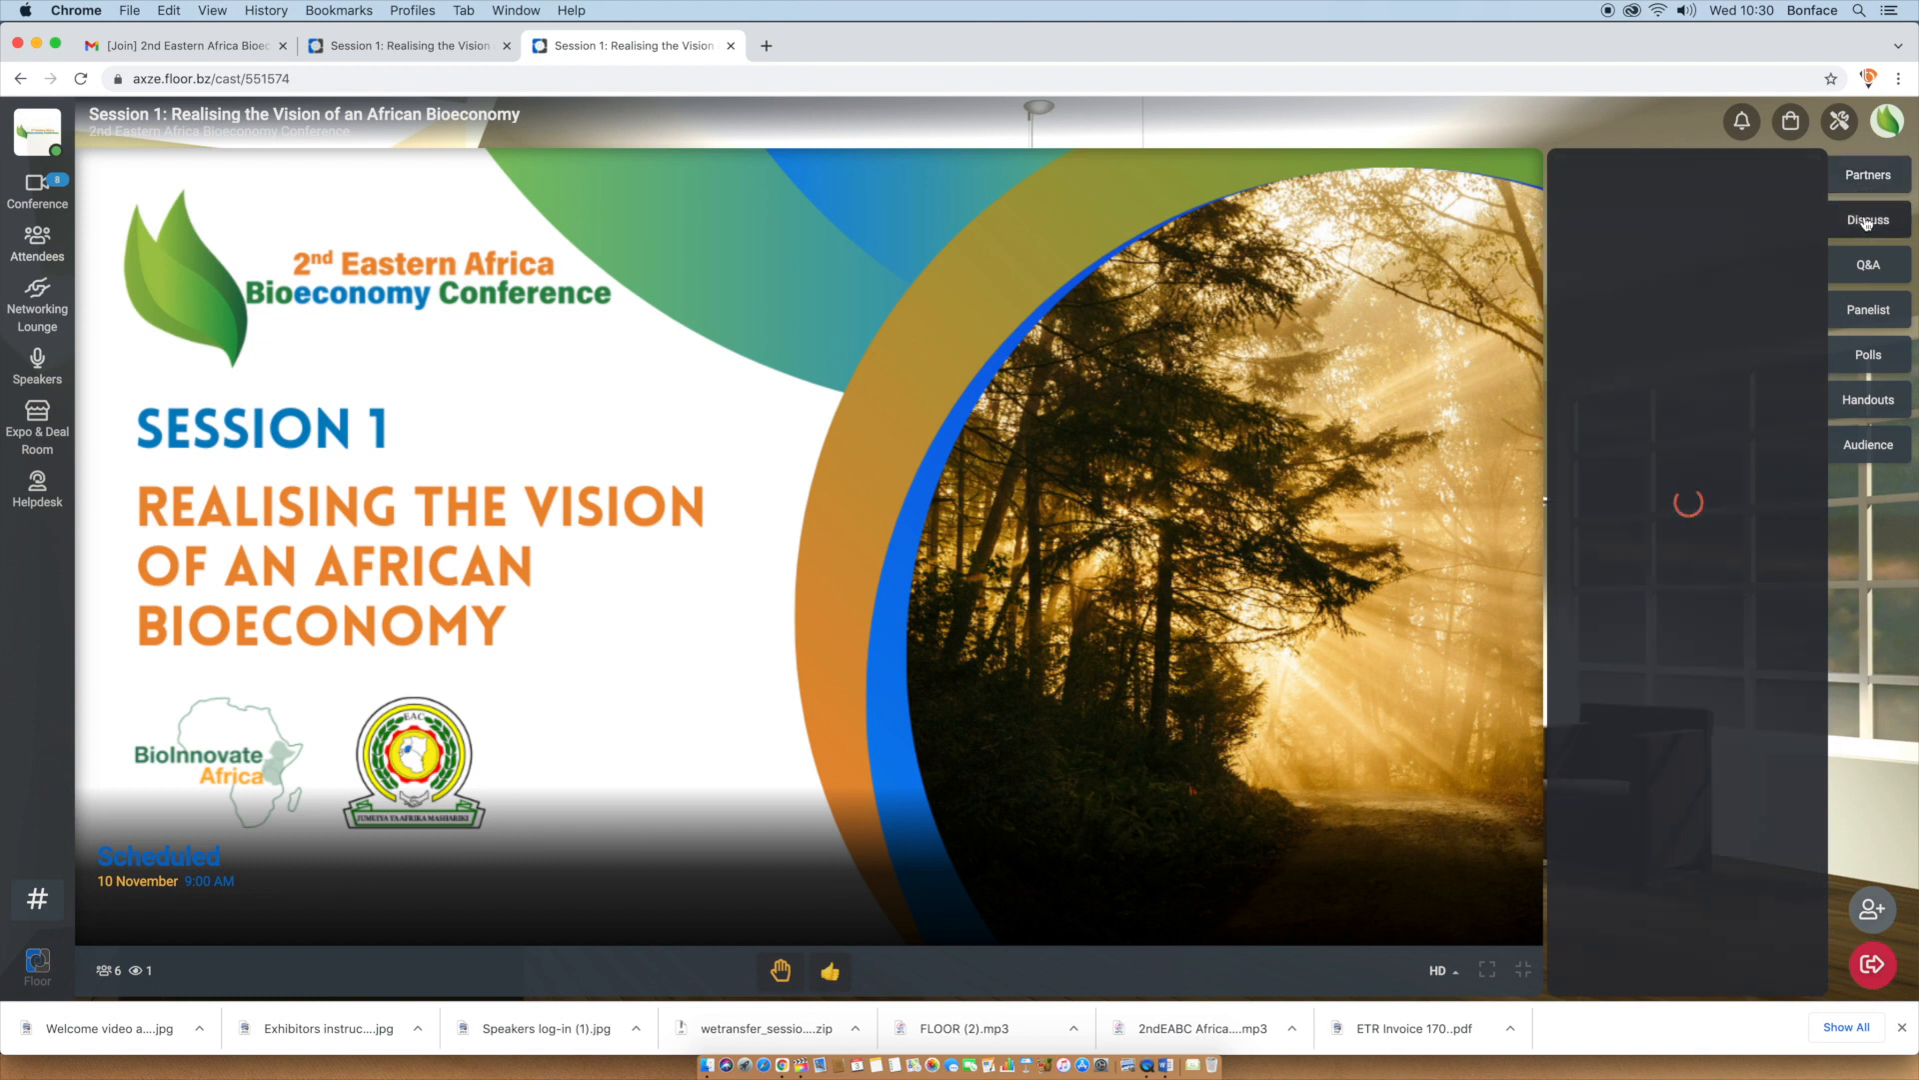
- Collapse the Discuss panel so the Session 1 slide fills the stage
{"action": "left_click", "coordinate": [1868, 220]}
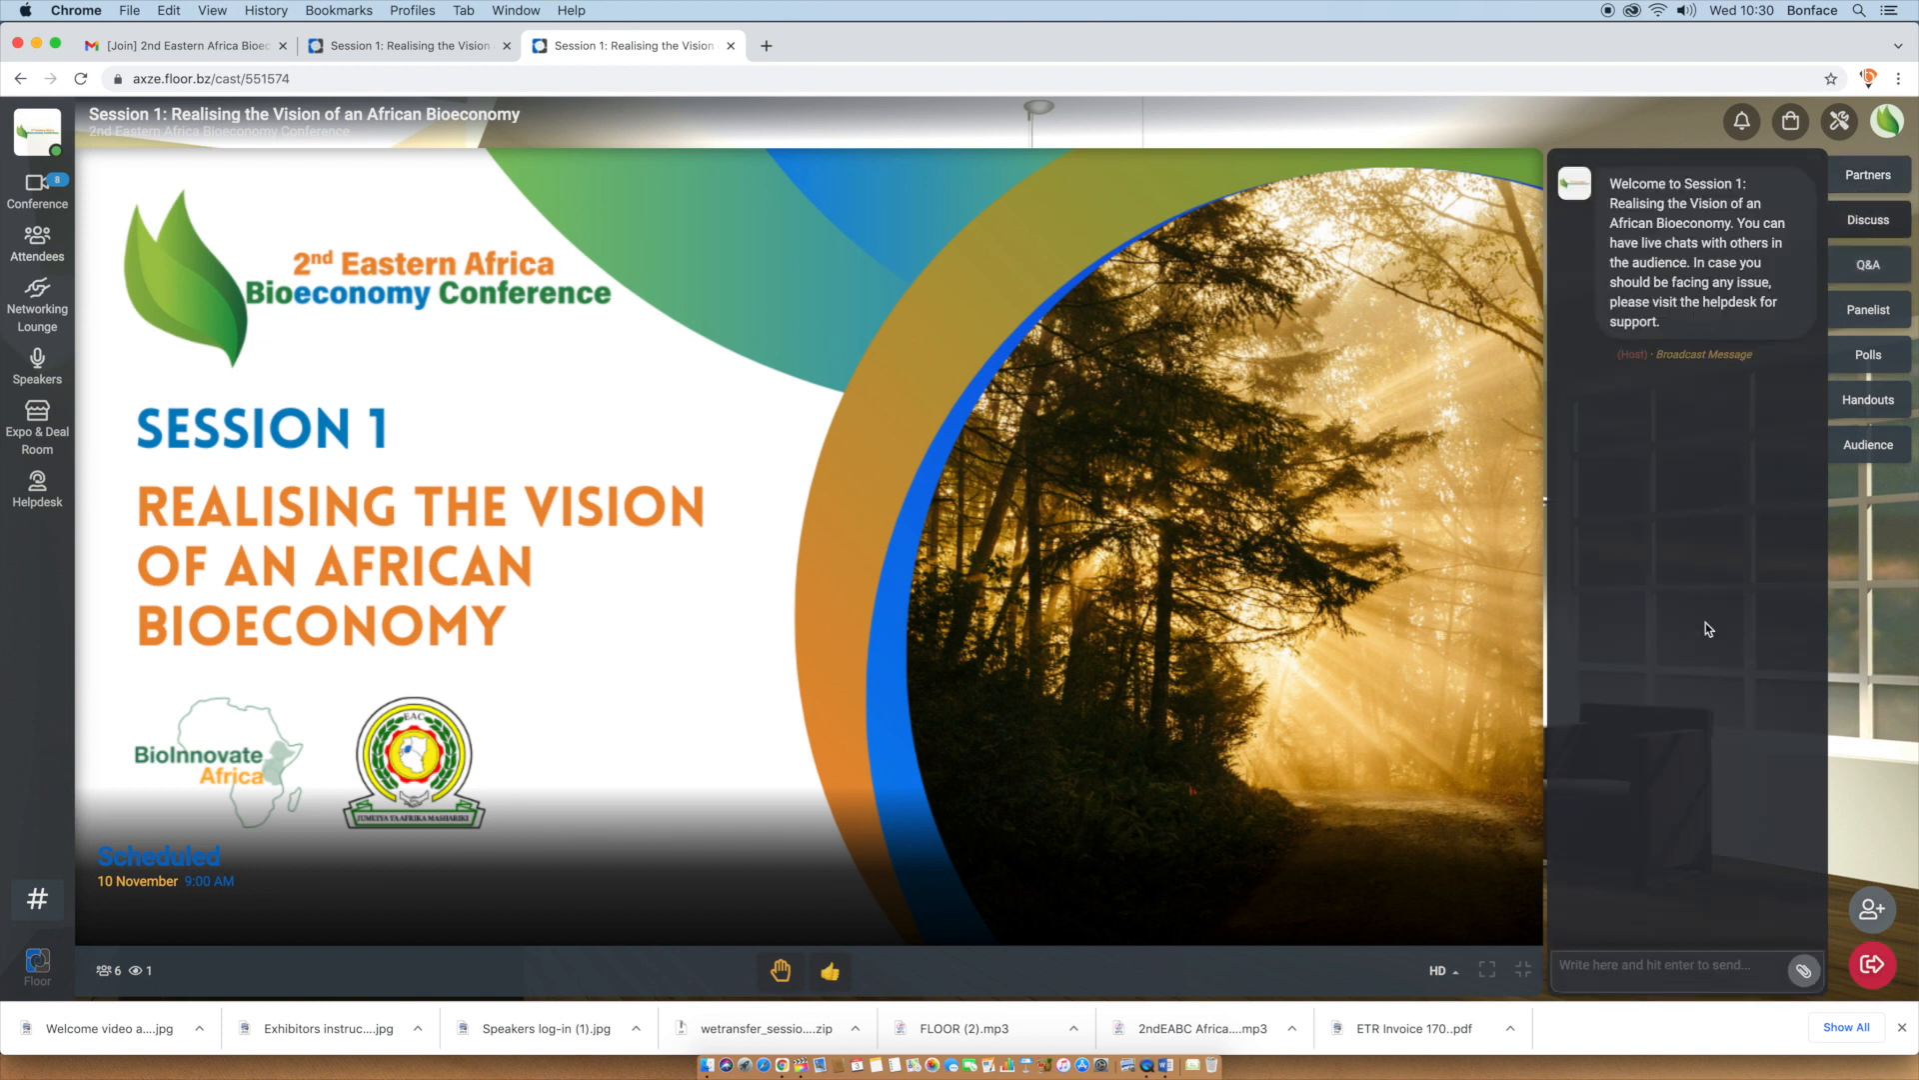
{"action": "mouse_move", "coordinate": [1852, 230]}
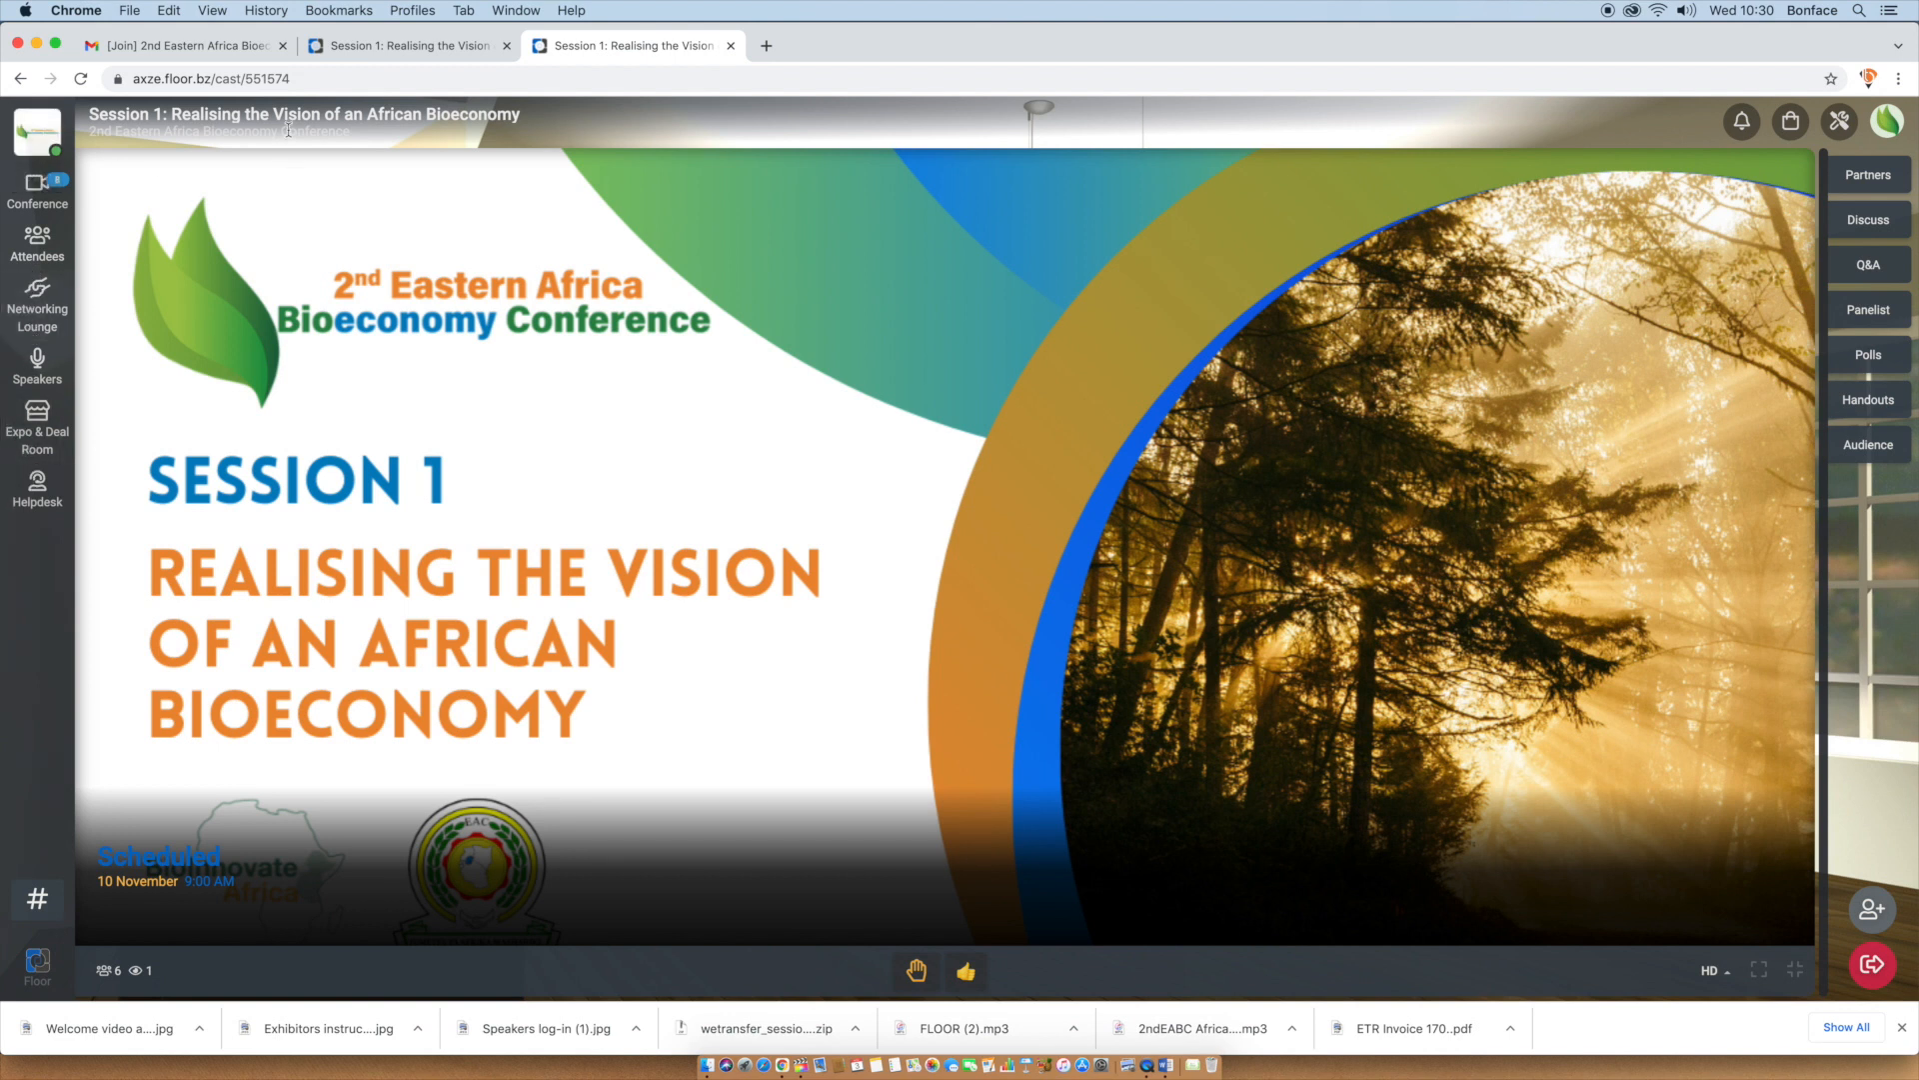
{"action": "mouse_move", "coordinate": [288, 131]}
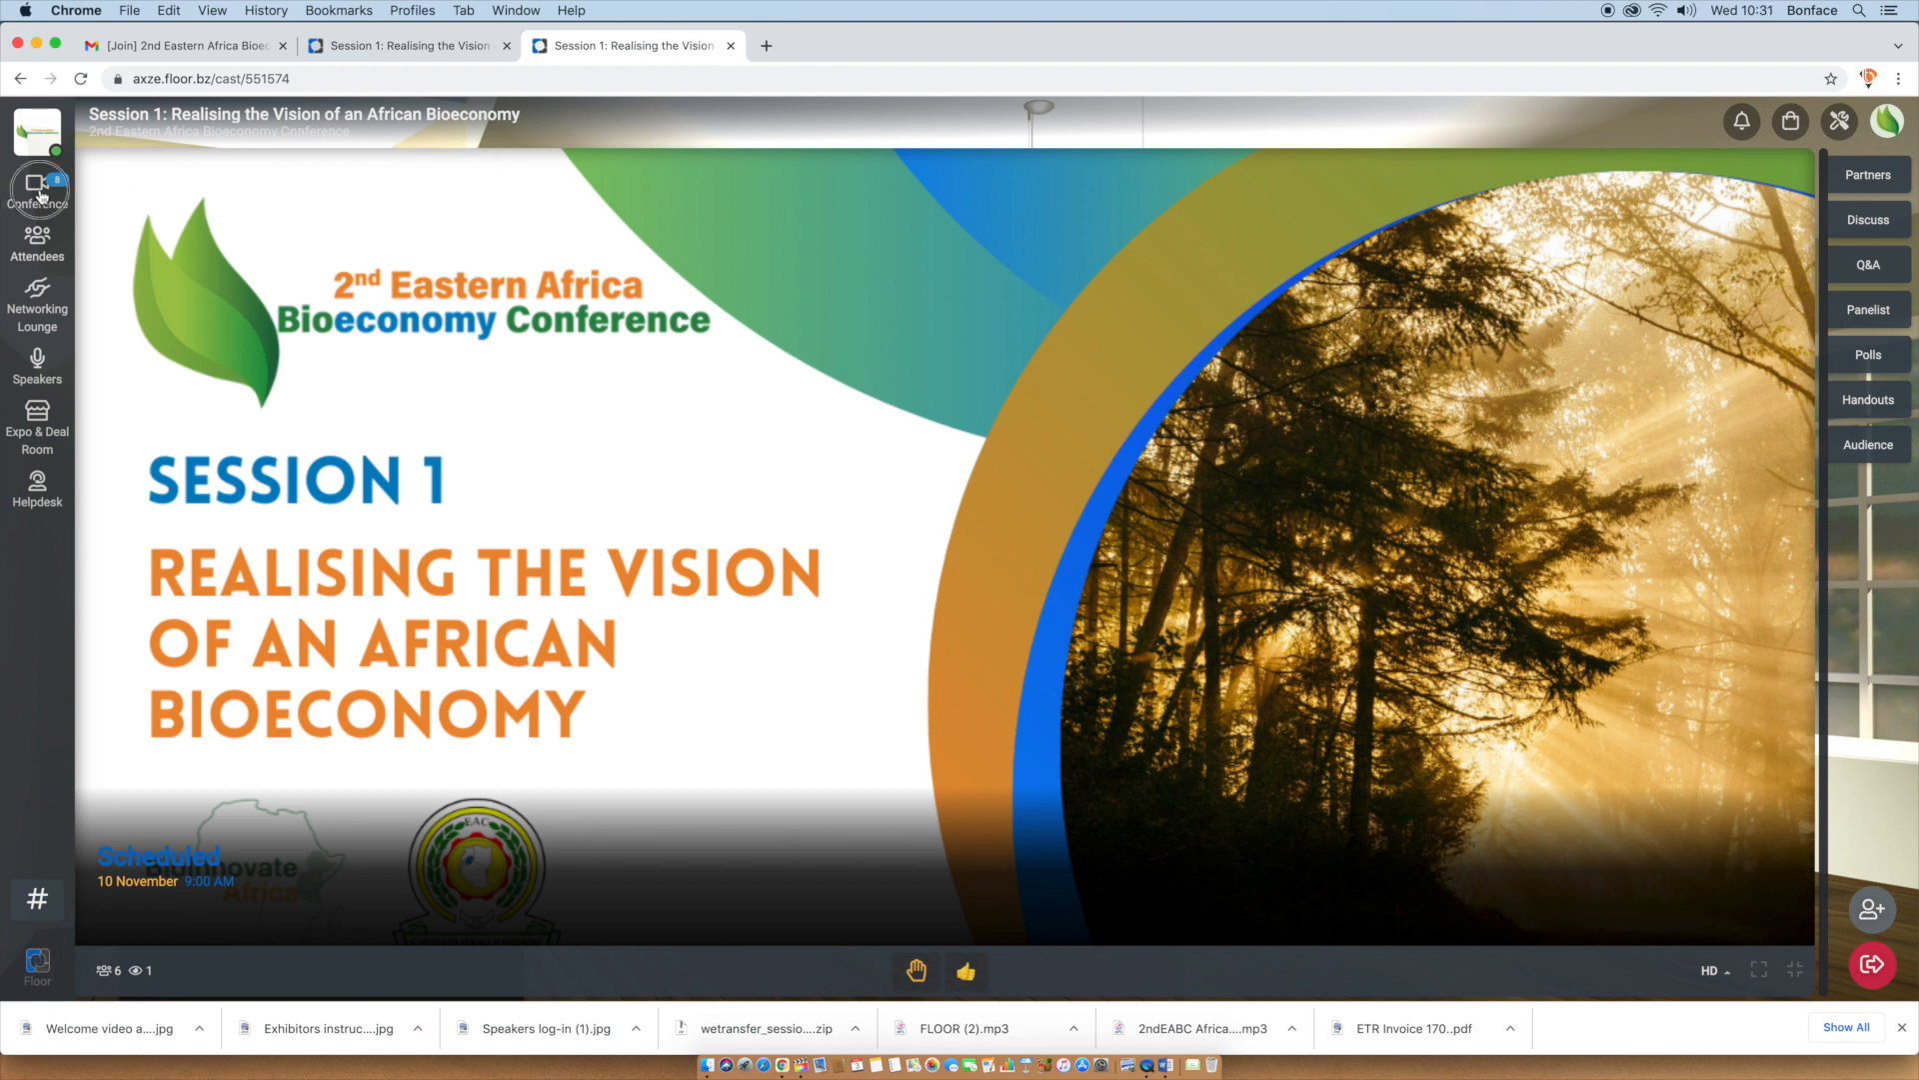
{"action": "left_click", "coordinate": [36, 190]}
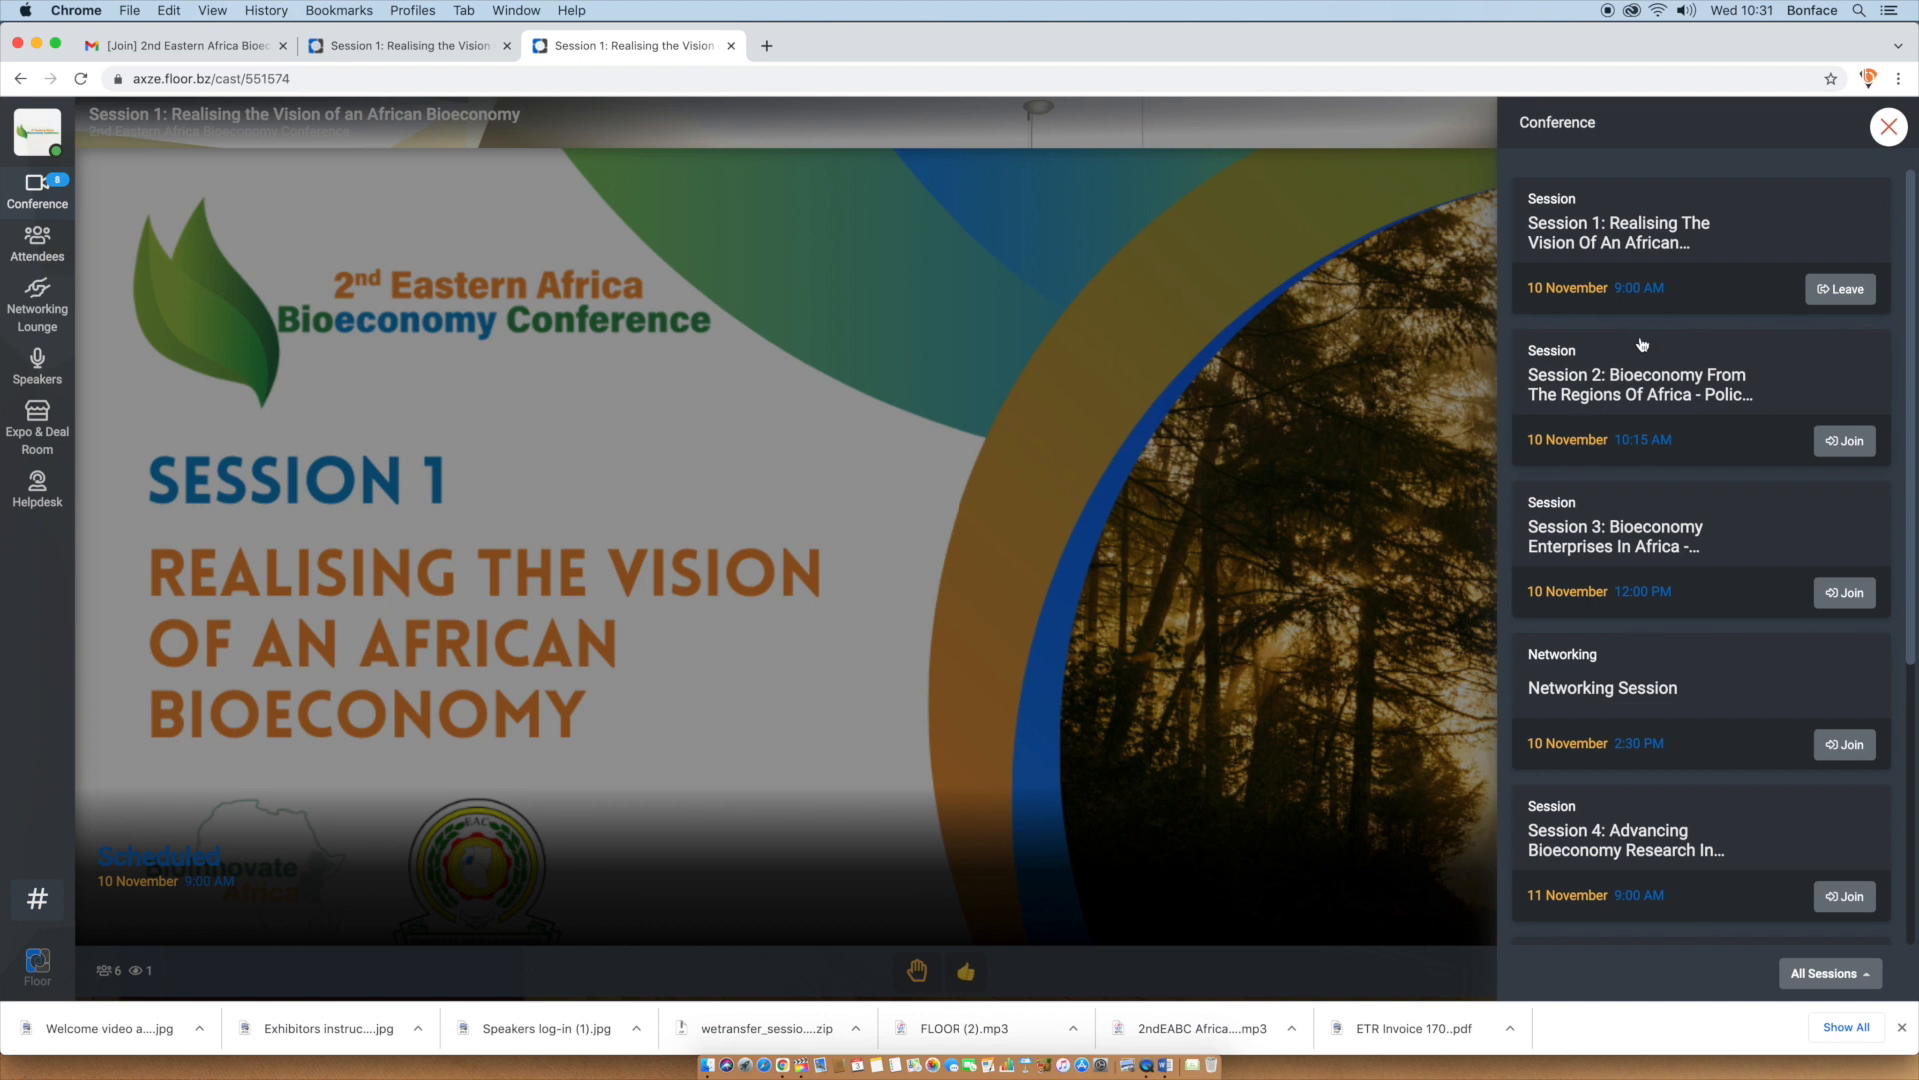
{"action": "scroll", "scroll_direction": "down", "scroll_amount": 3}
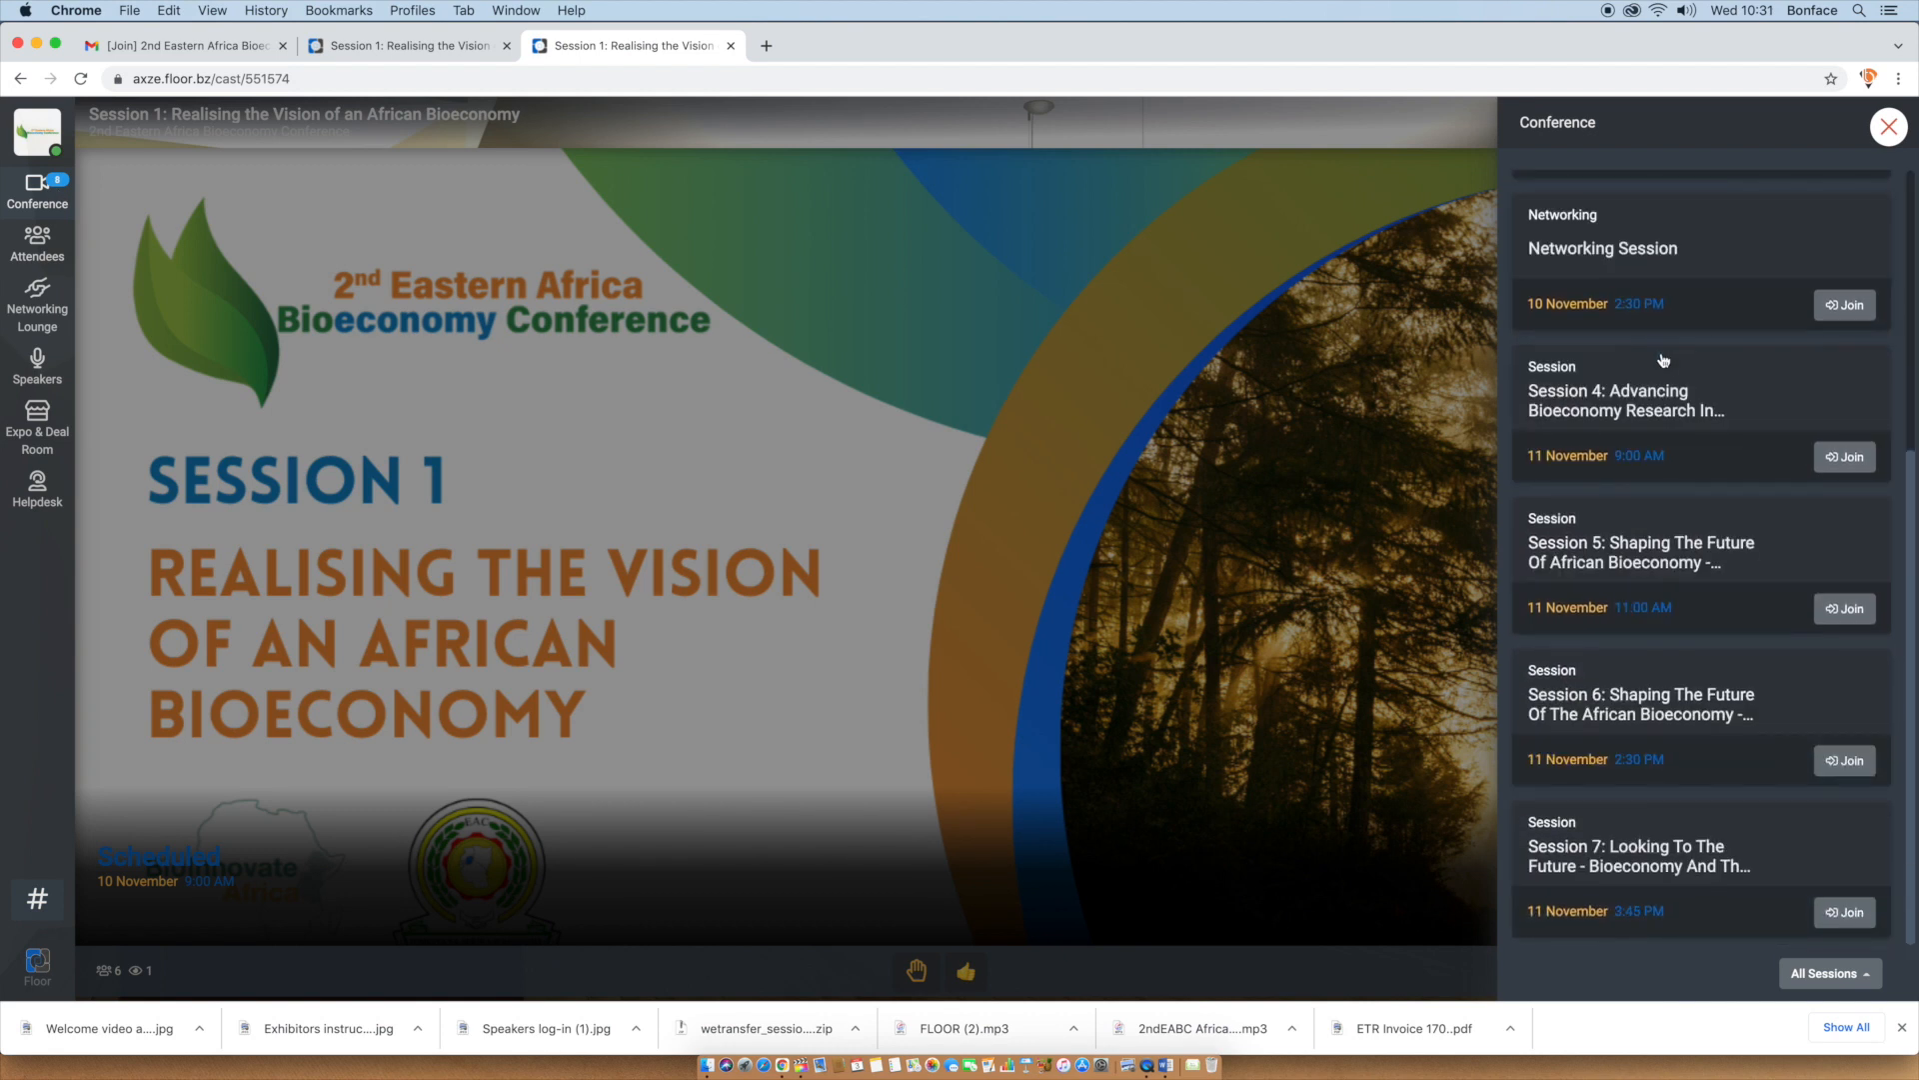
{"action": "mouse_move", "coordinate": [1846, 456]}
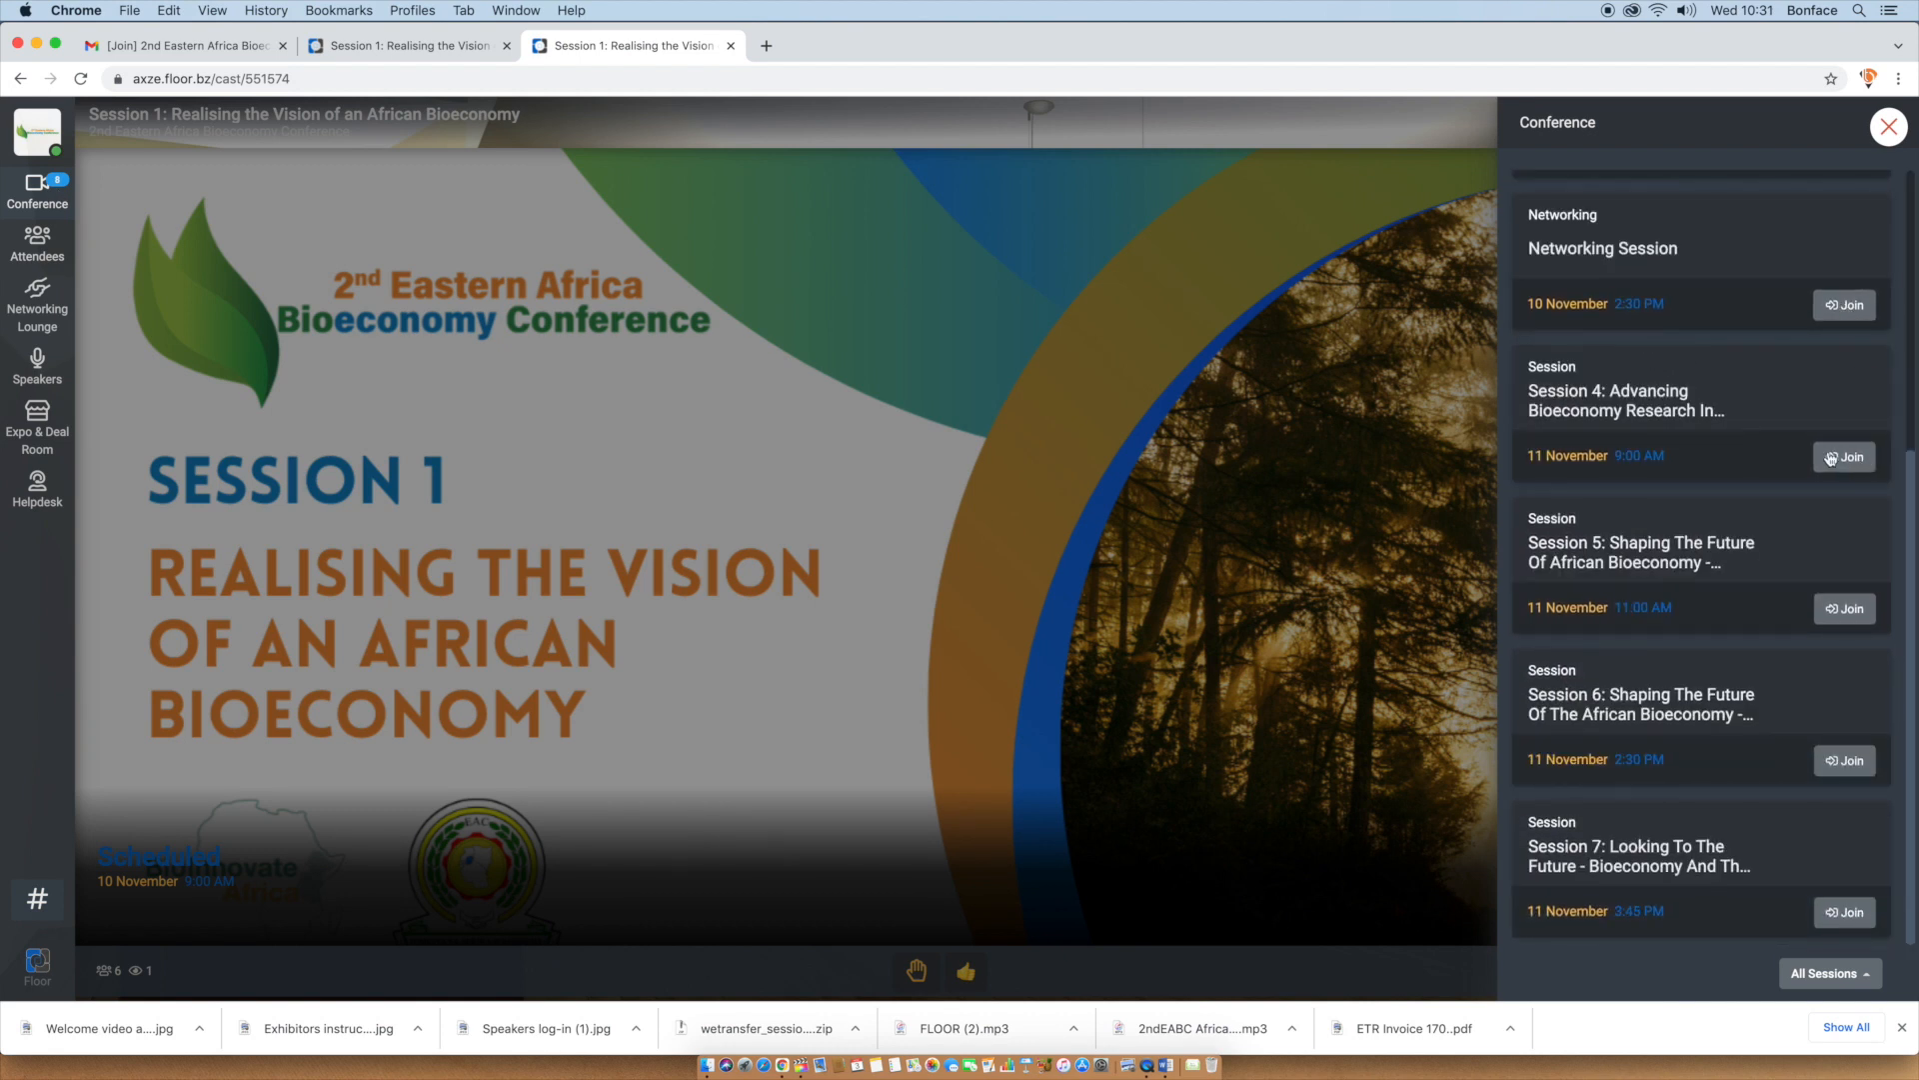
{"action": "mouse_move", "coordinate": [1846, 608]}
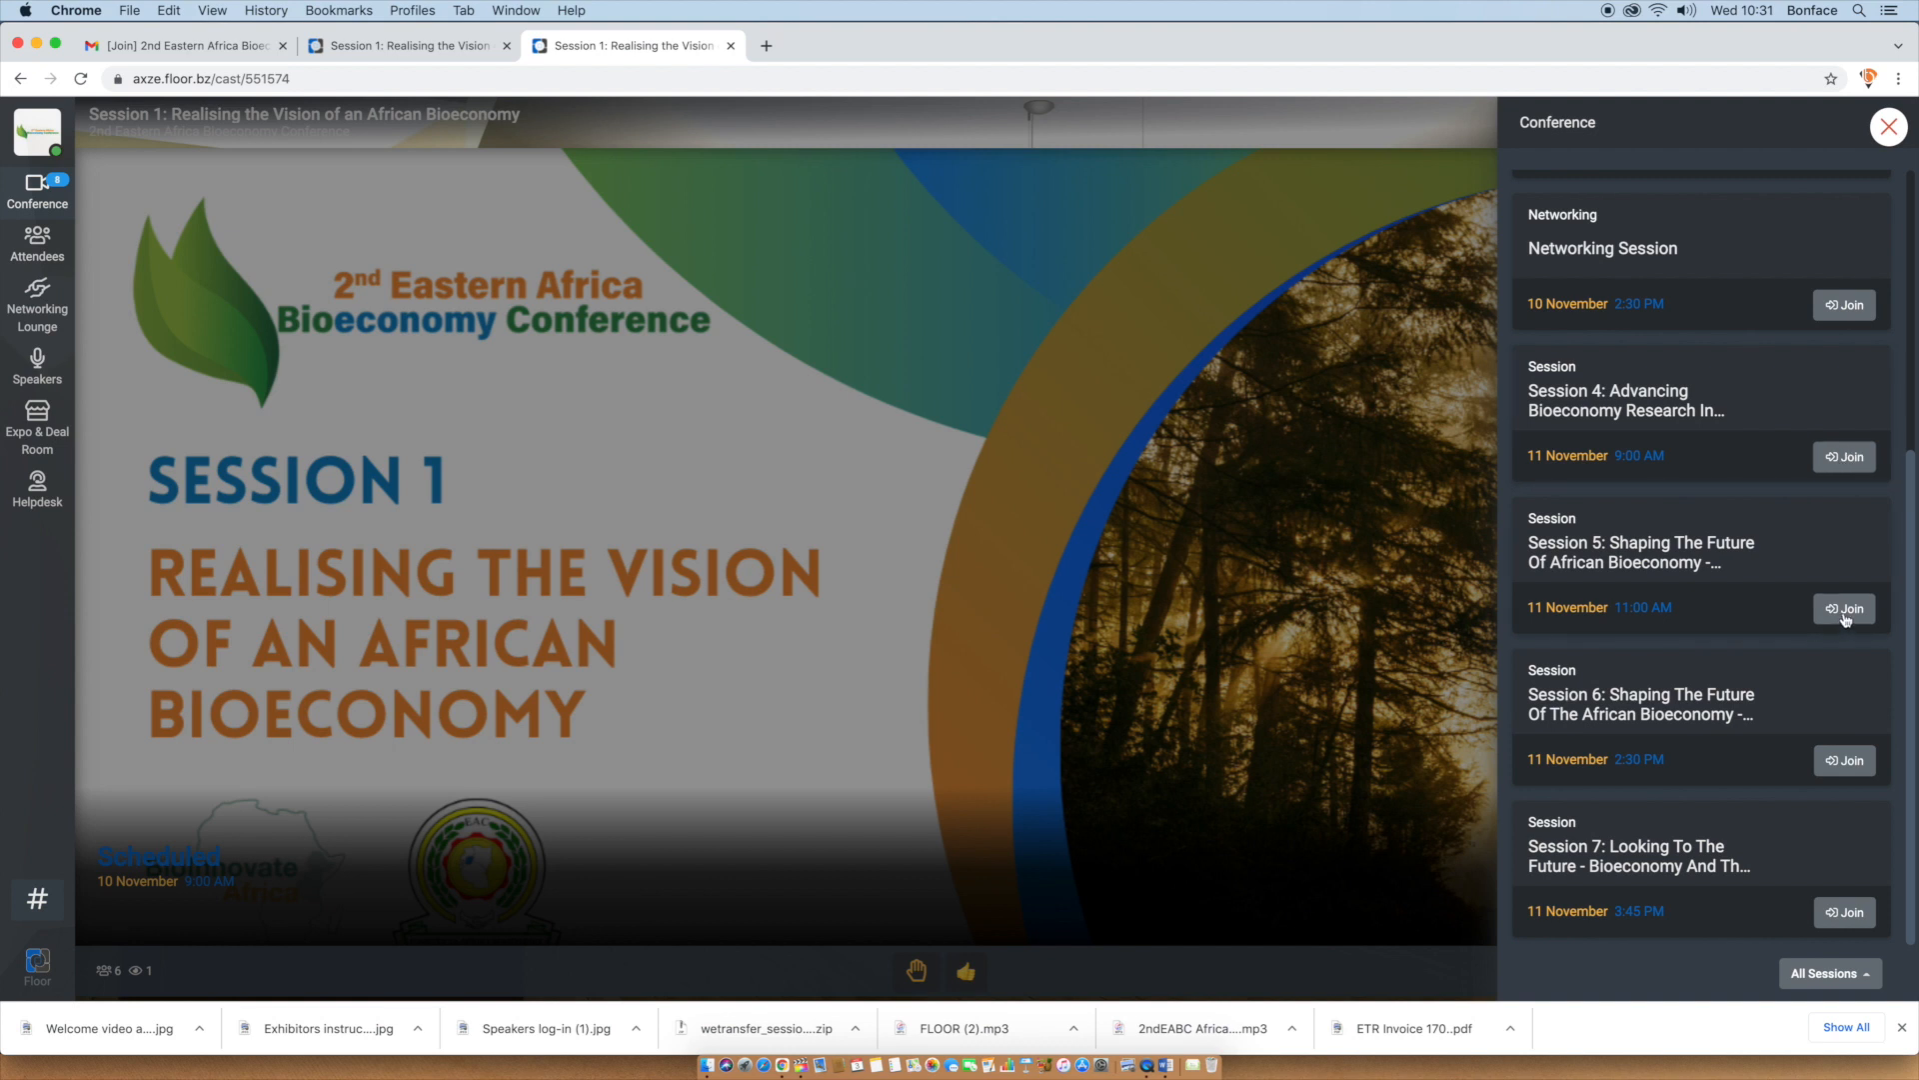
{"action": "left_click", "coordinate": [1889, 126]}
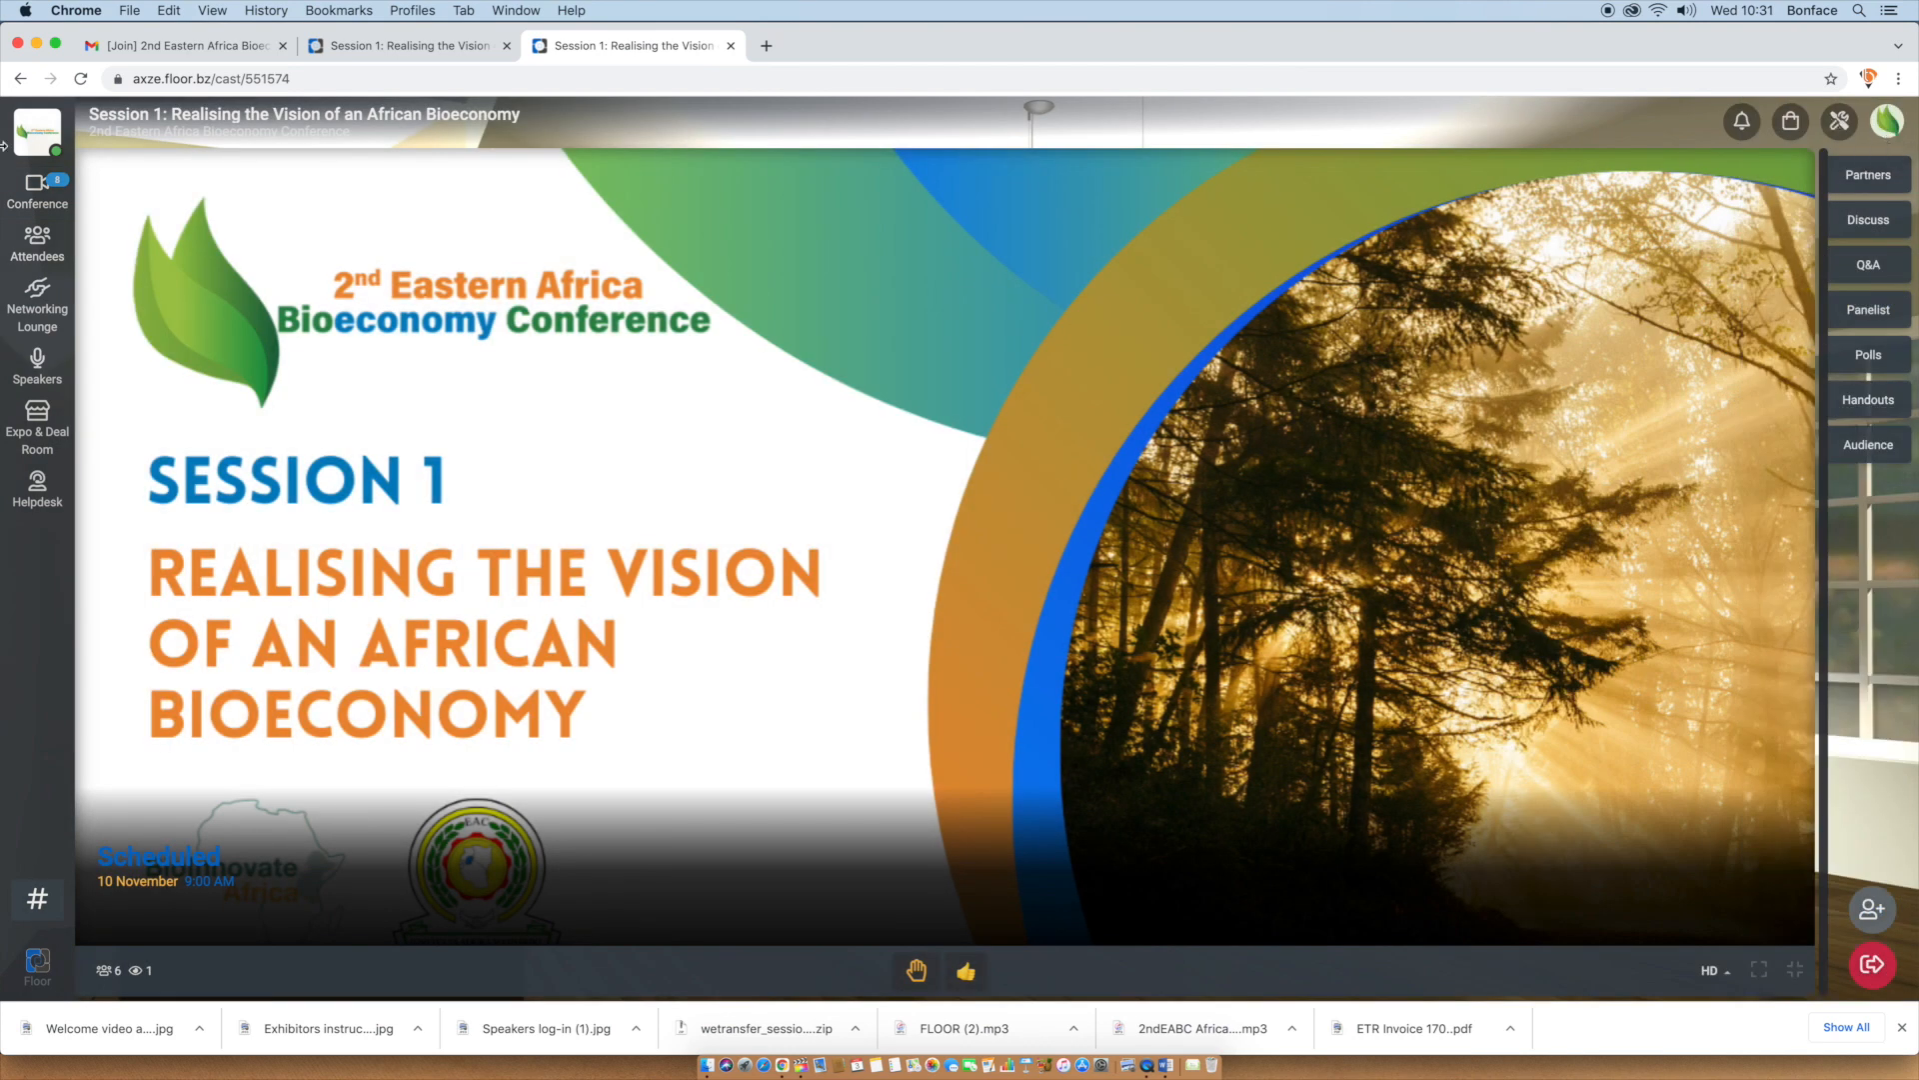
{"action": "left_click", "coordinate": [36, 242]}
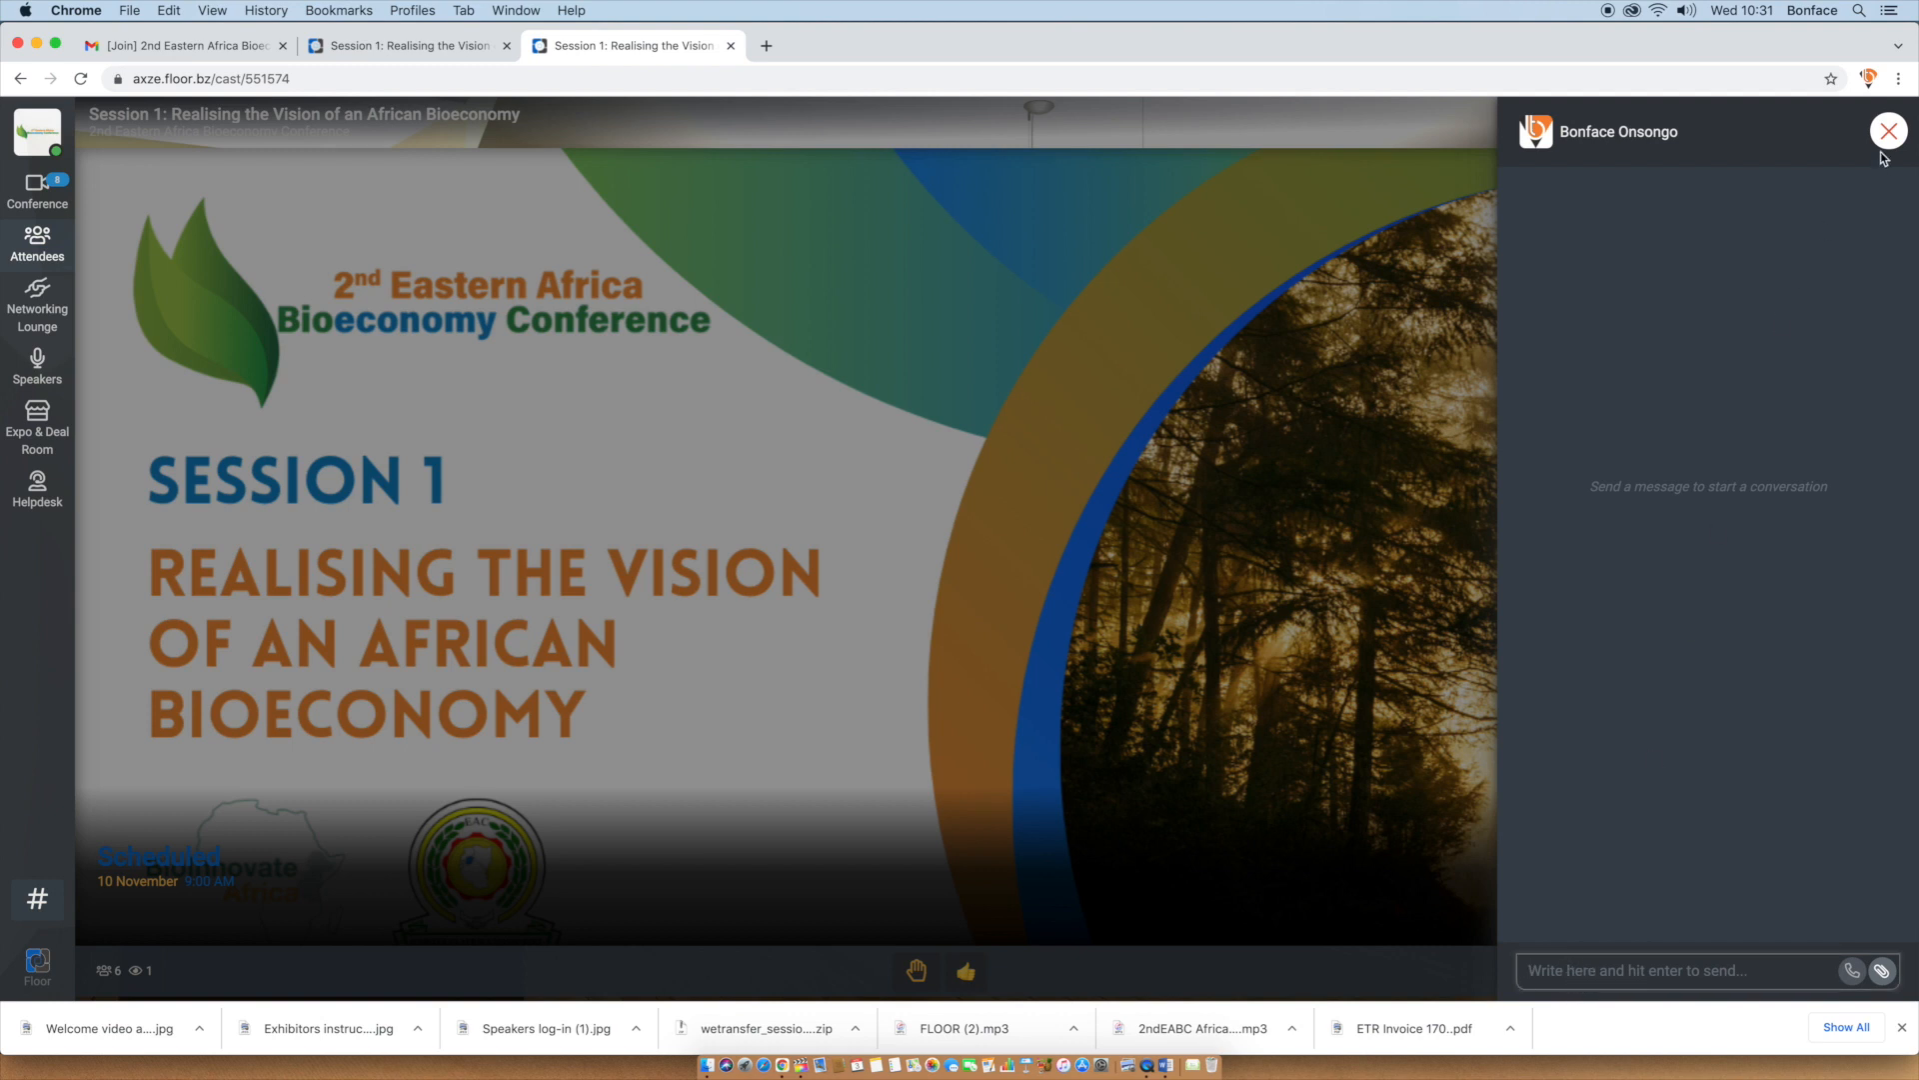
{"action": "left_click", "coordinate": [1889, 132]}
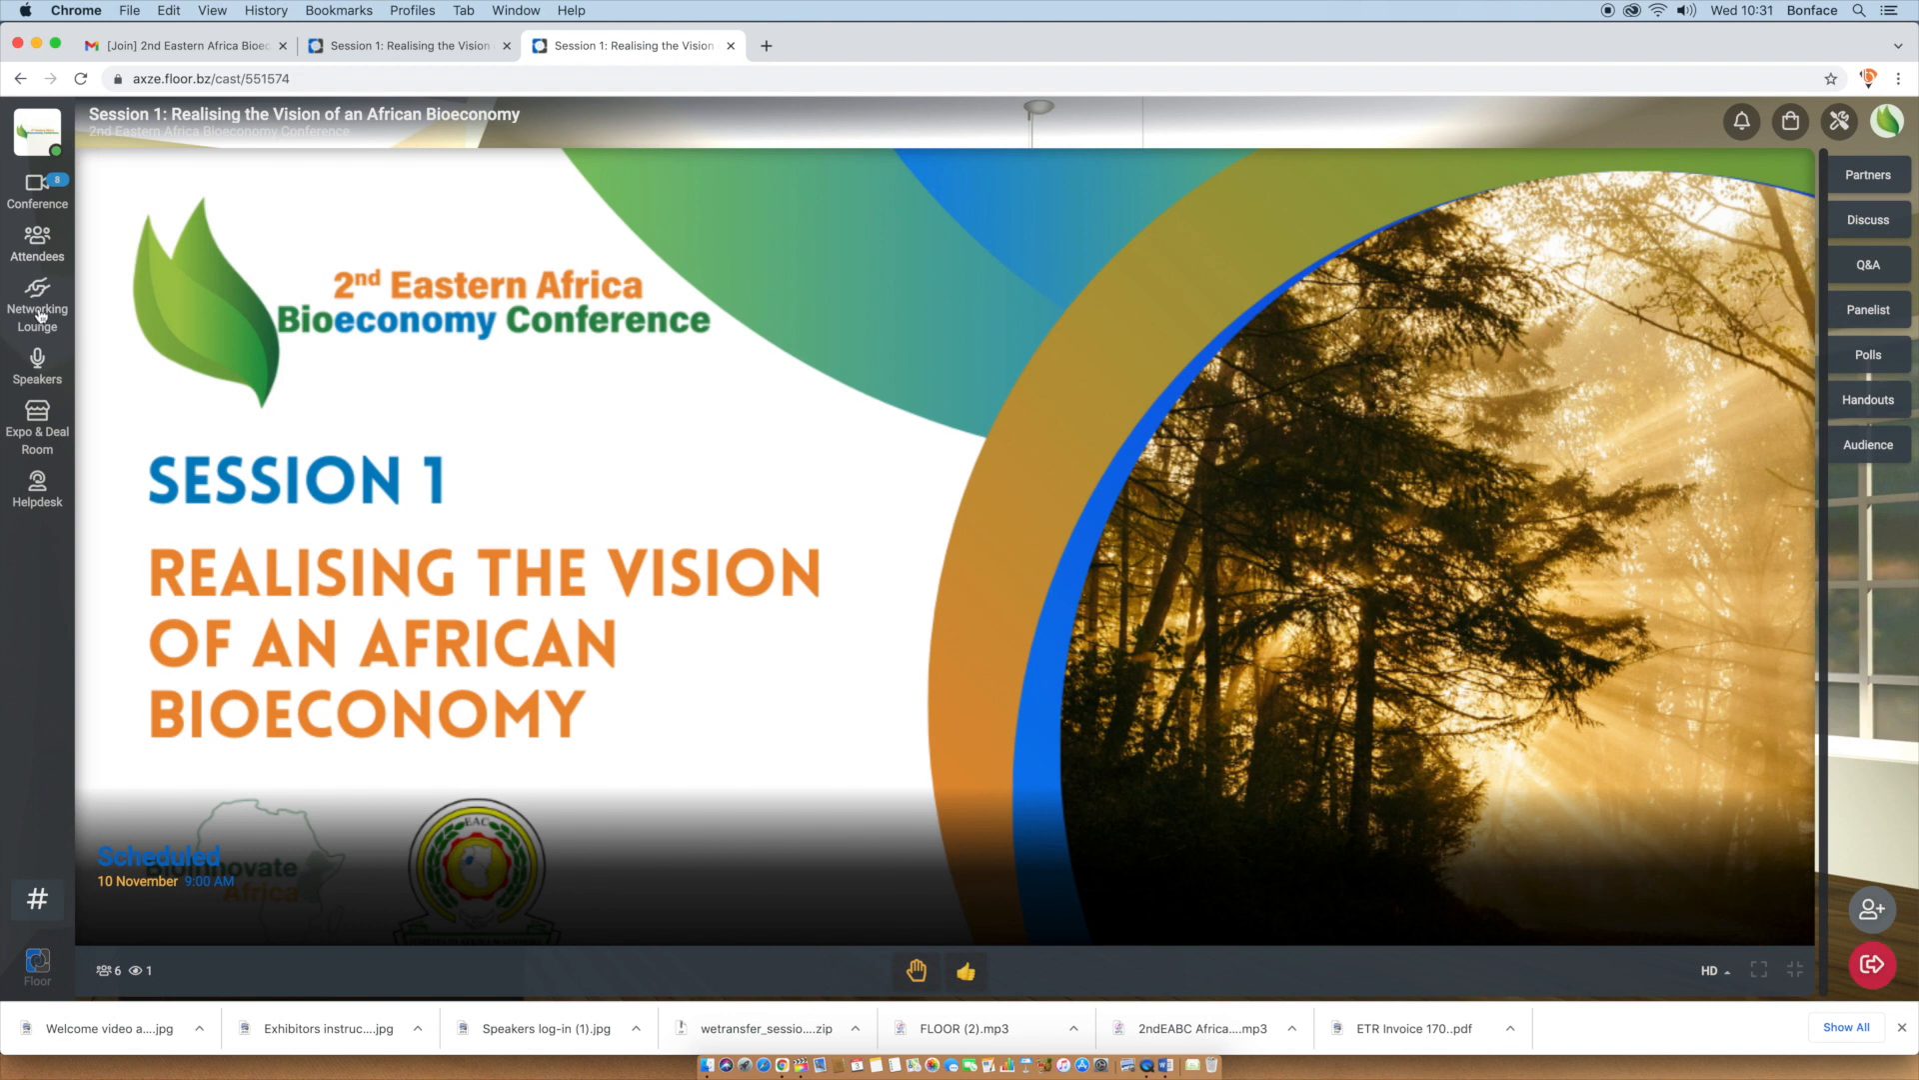
- Browse the Networking Lounge tables and request a Match Me table assignment
{"action": "left_click", "coordinate": [36, 300]}
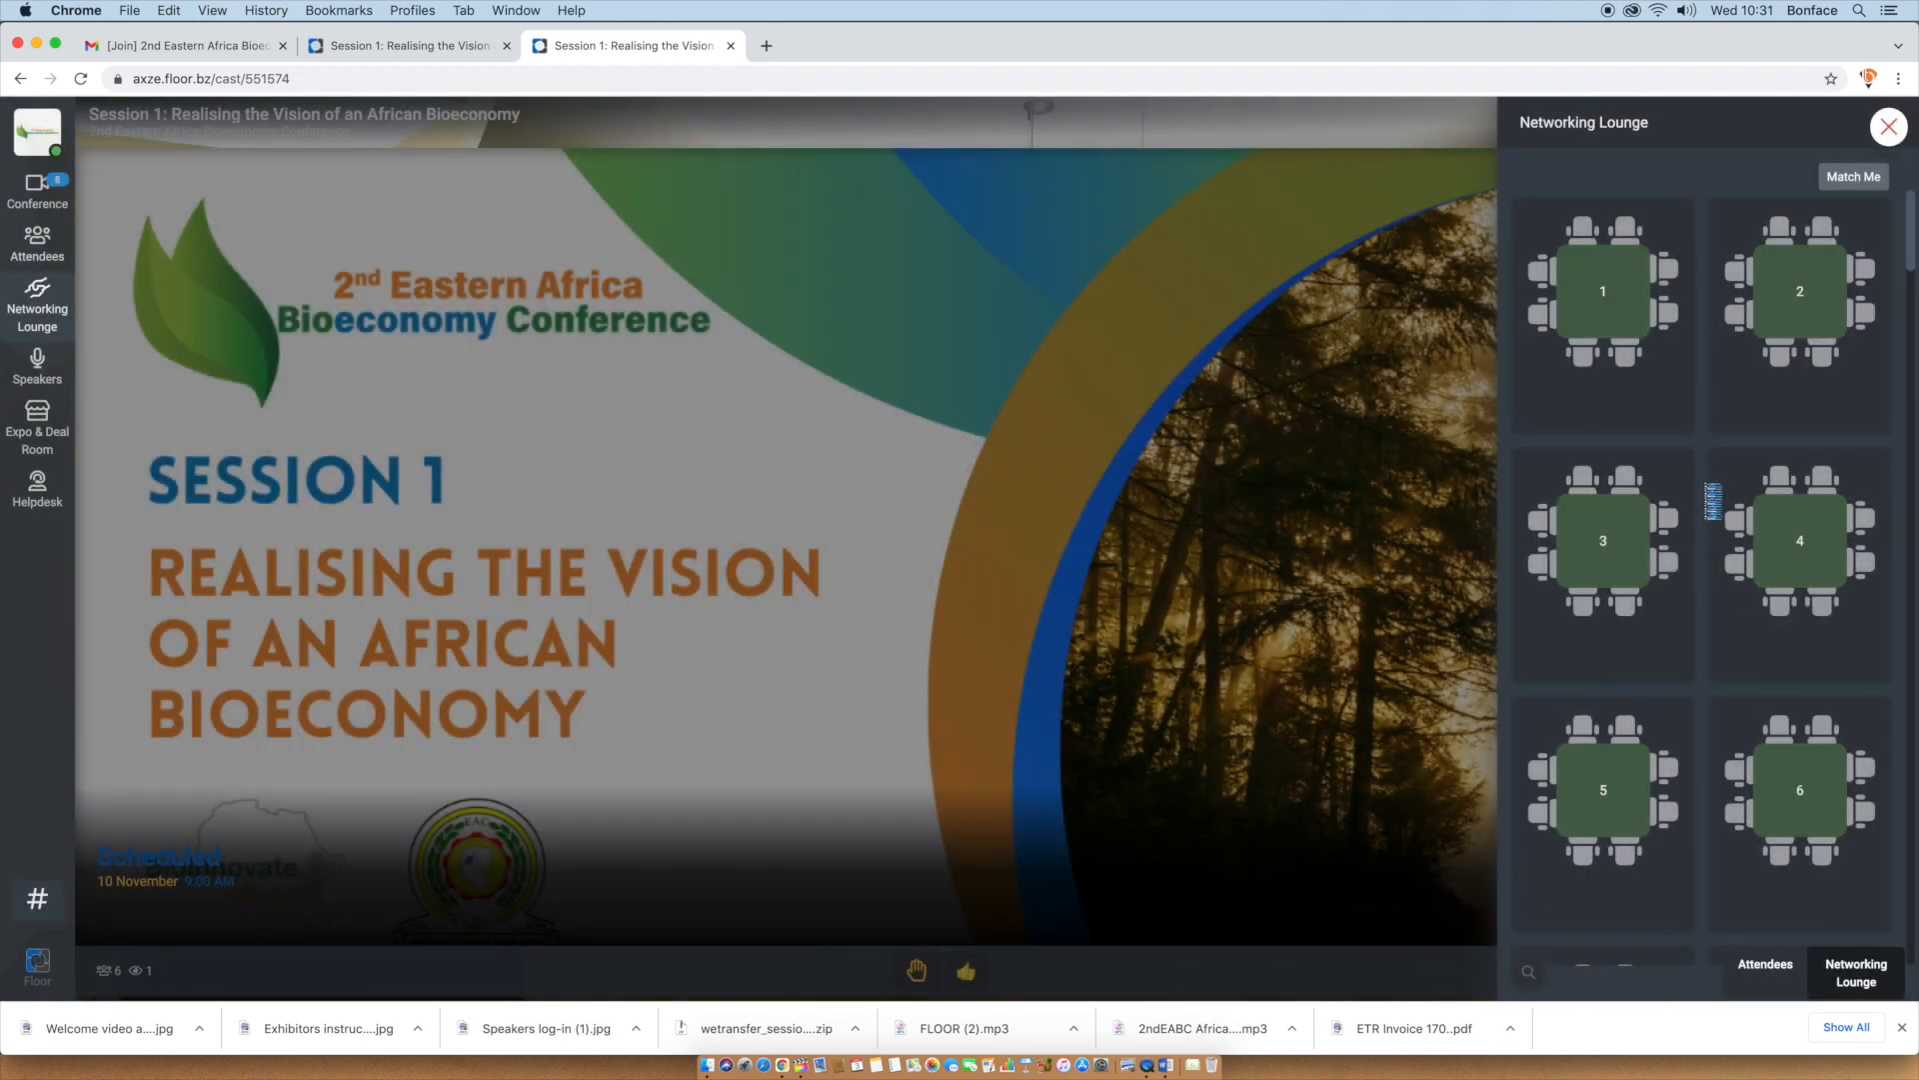
{"action": "scroll", "scroll_direction": "down", "scroll_amount": 3}
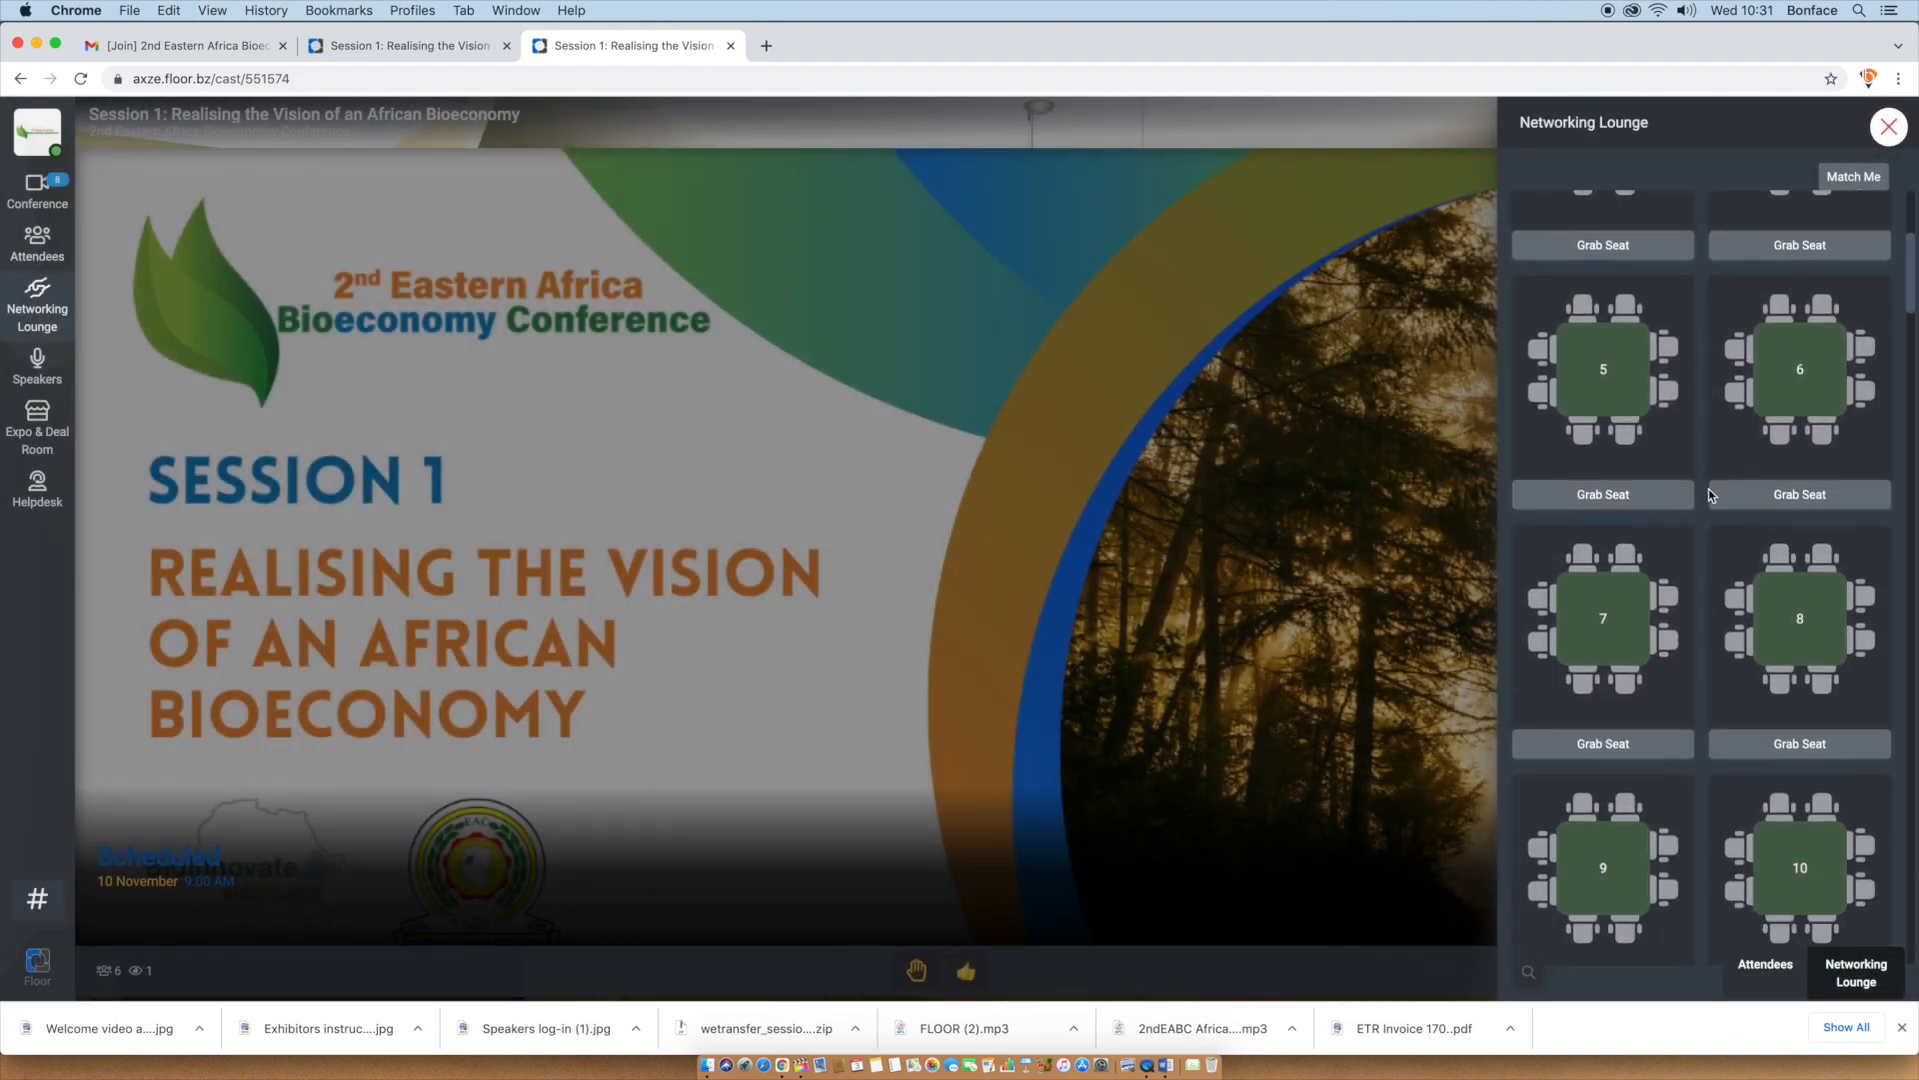
{"action": "scroll", "scroll_direction": "down", "scroll_amount": 3}
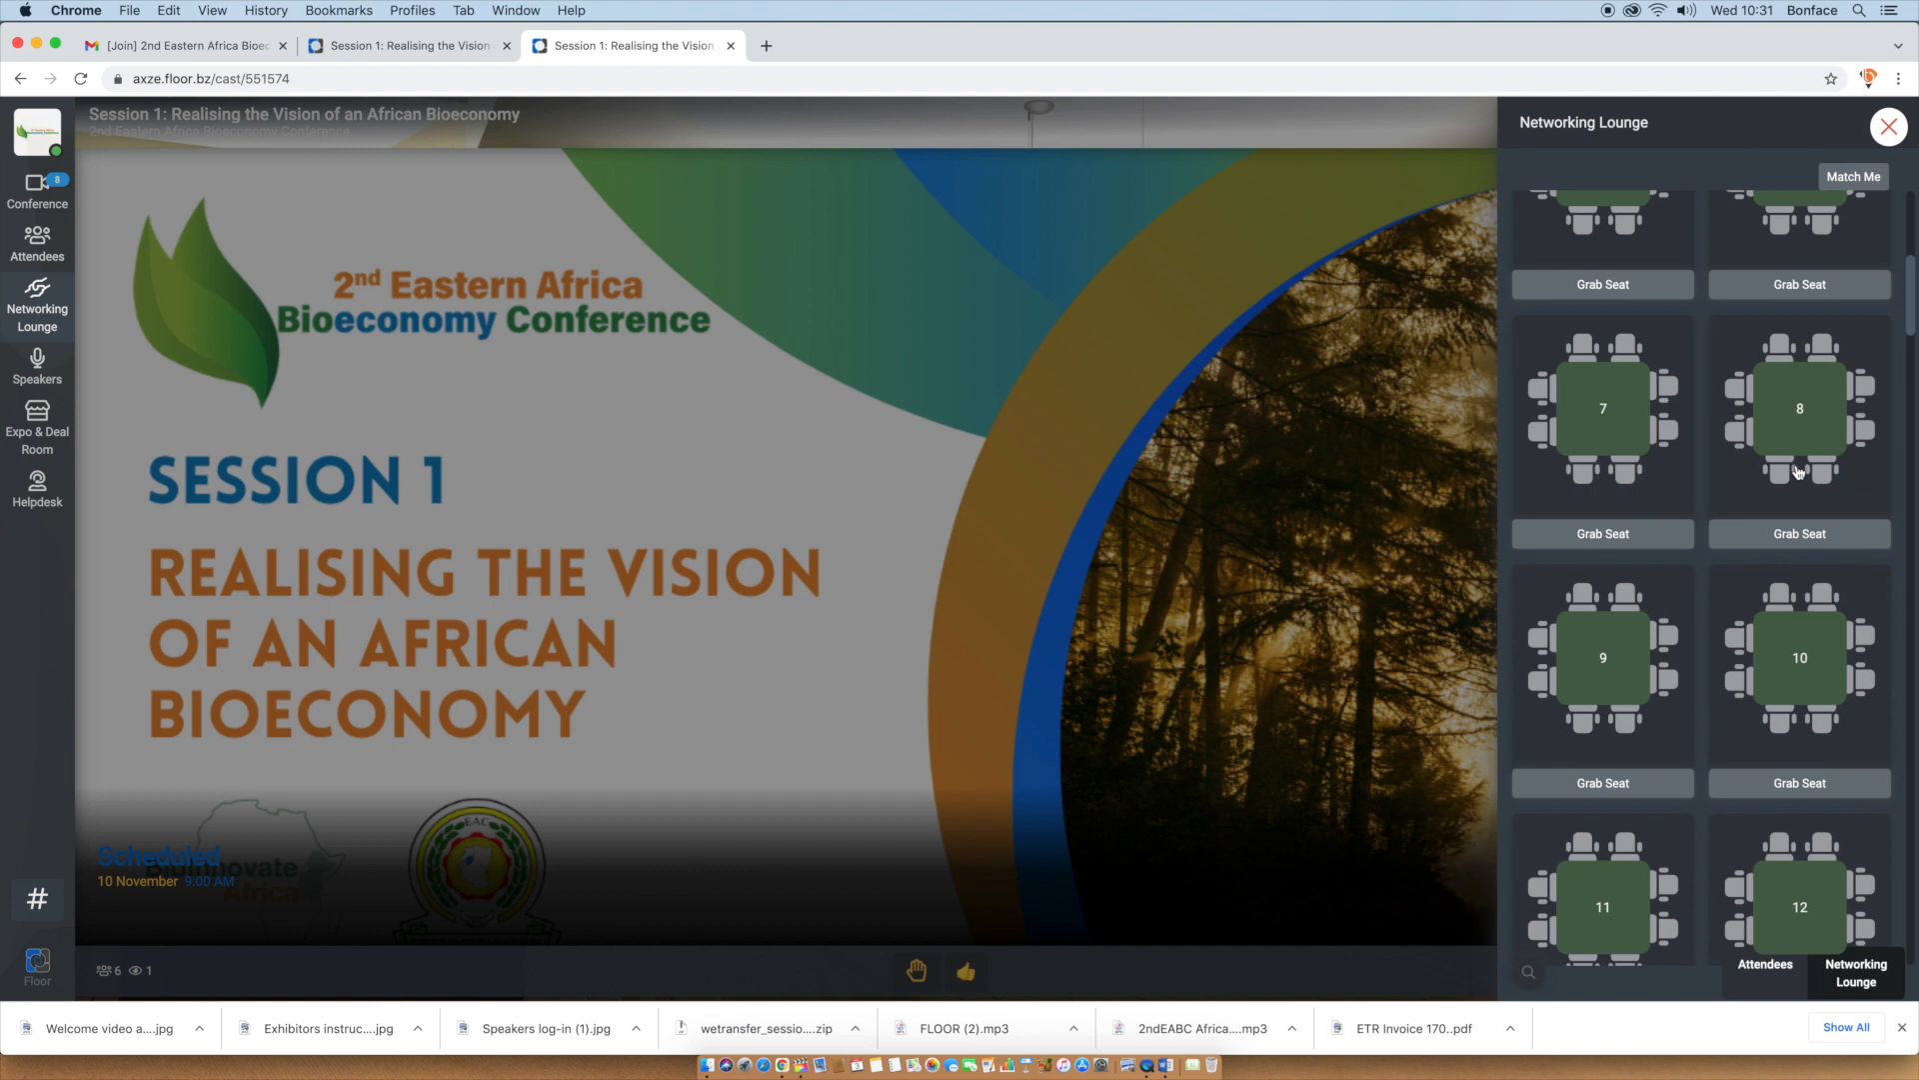
{"action": "mouse_move", "coordinate": [1817, 450]}
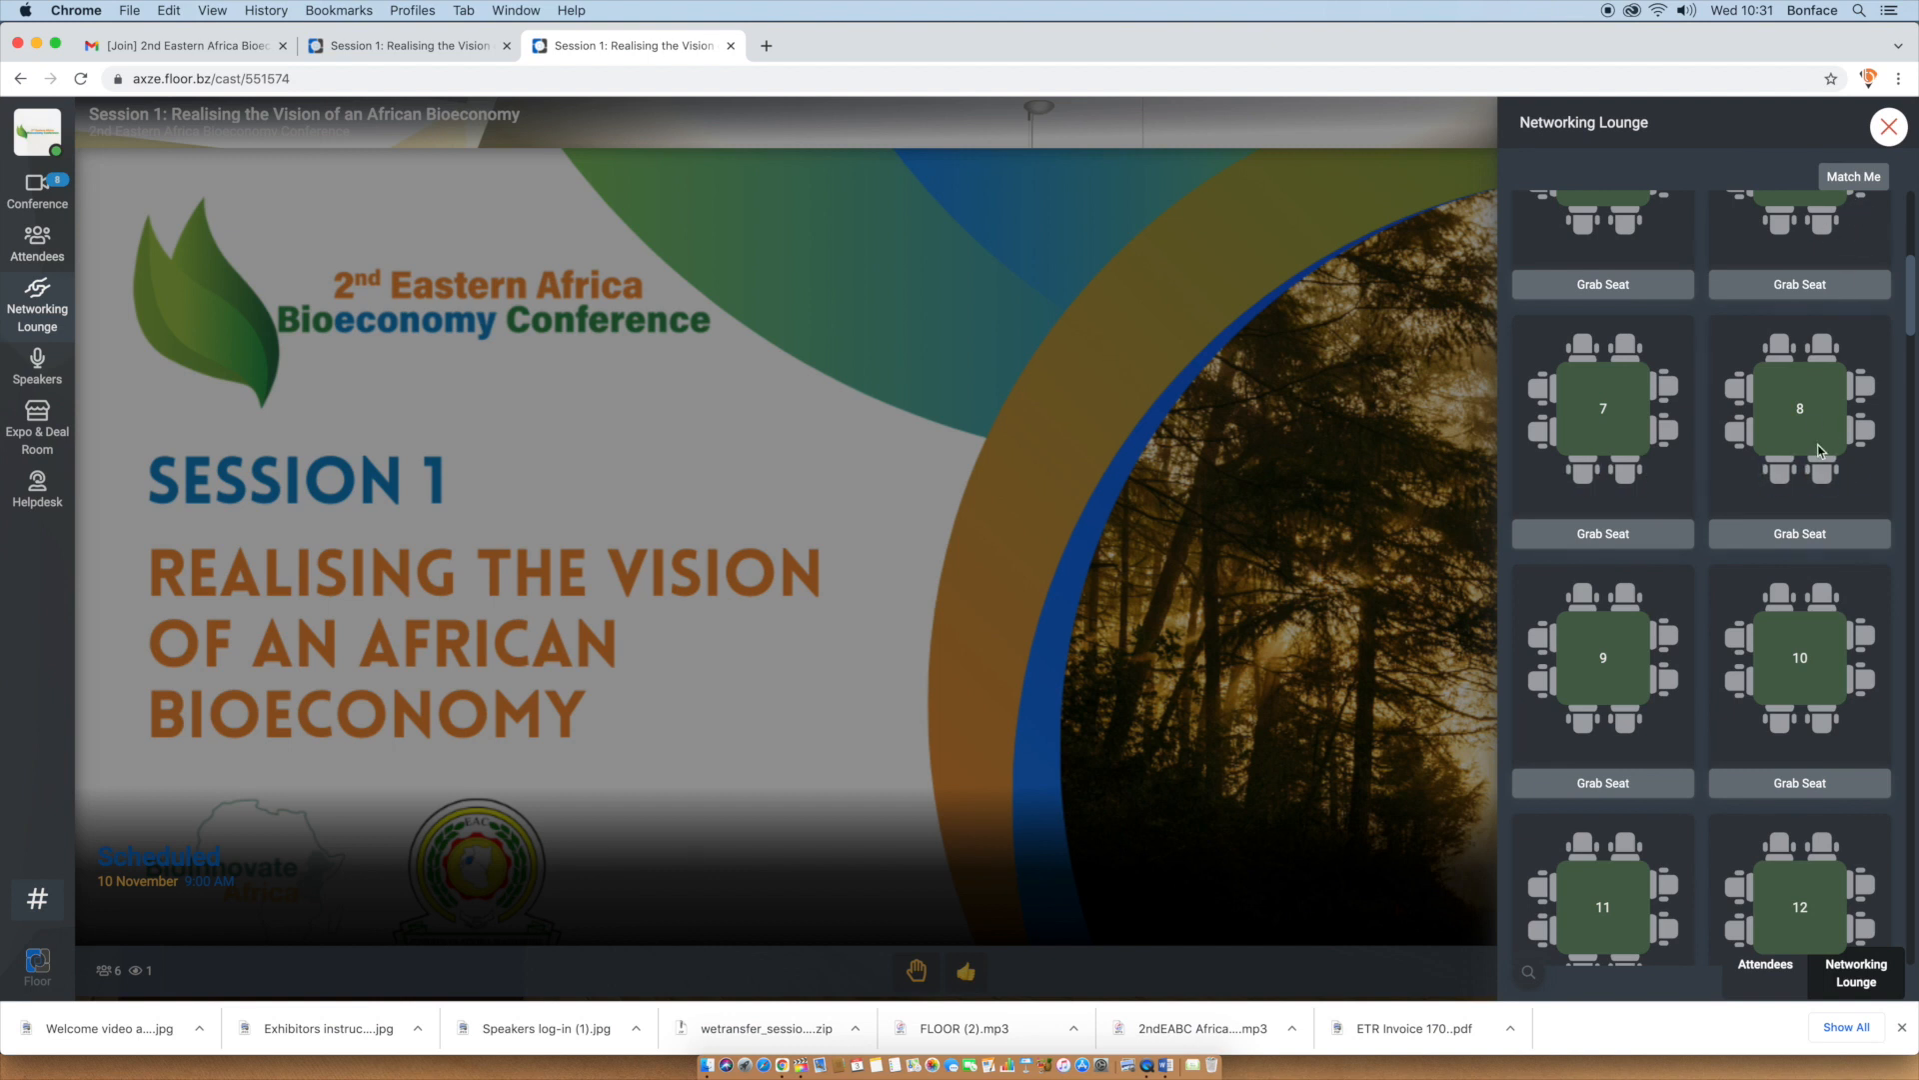
{"action": "left_click", "coordinate": [1854, 176]}
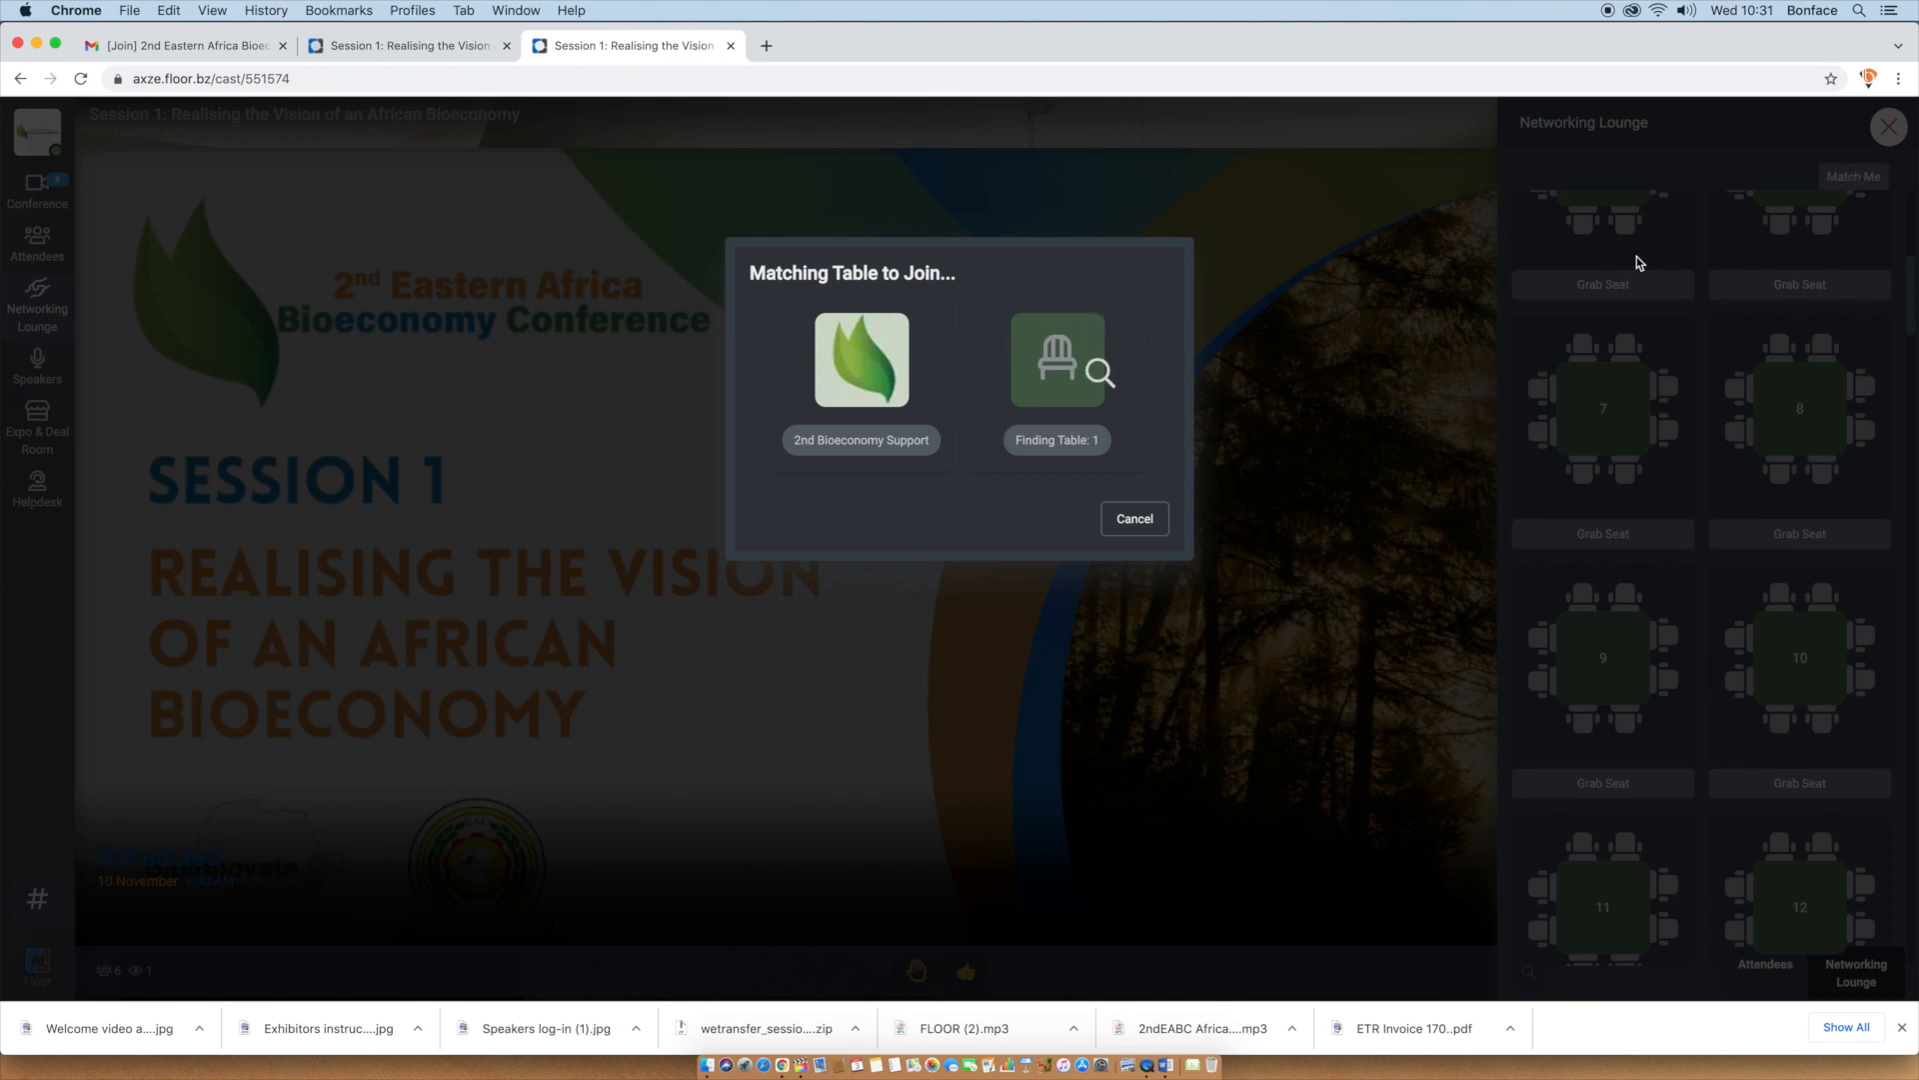
- Enter the matched Table 1 video meeting, then head back toward the lounge table list
{"action": "left_click", "coordinate": [1056, 358]}
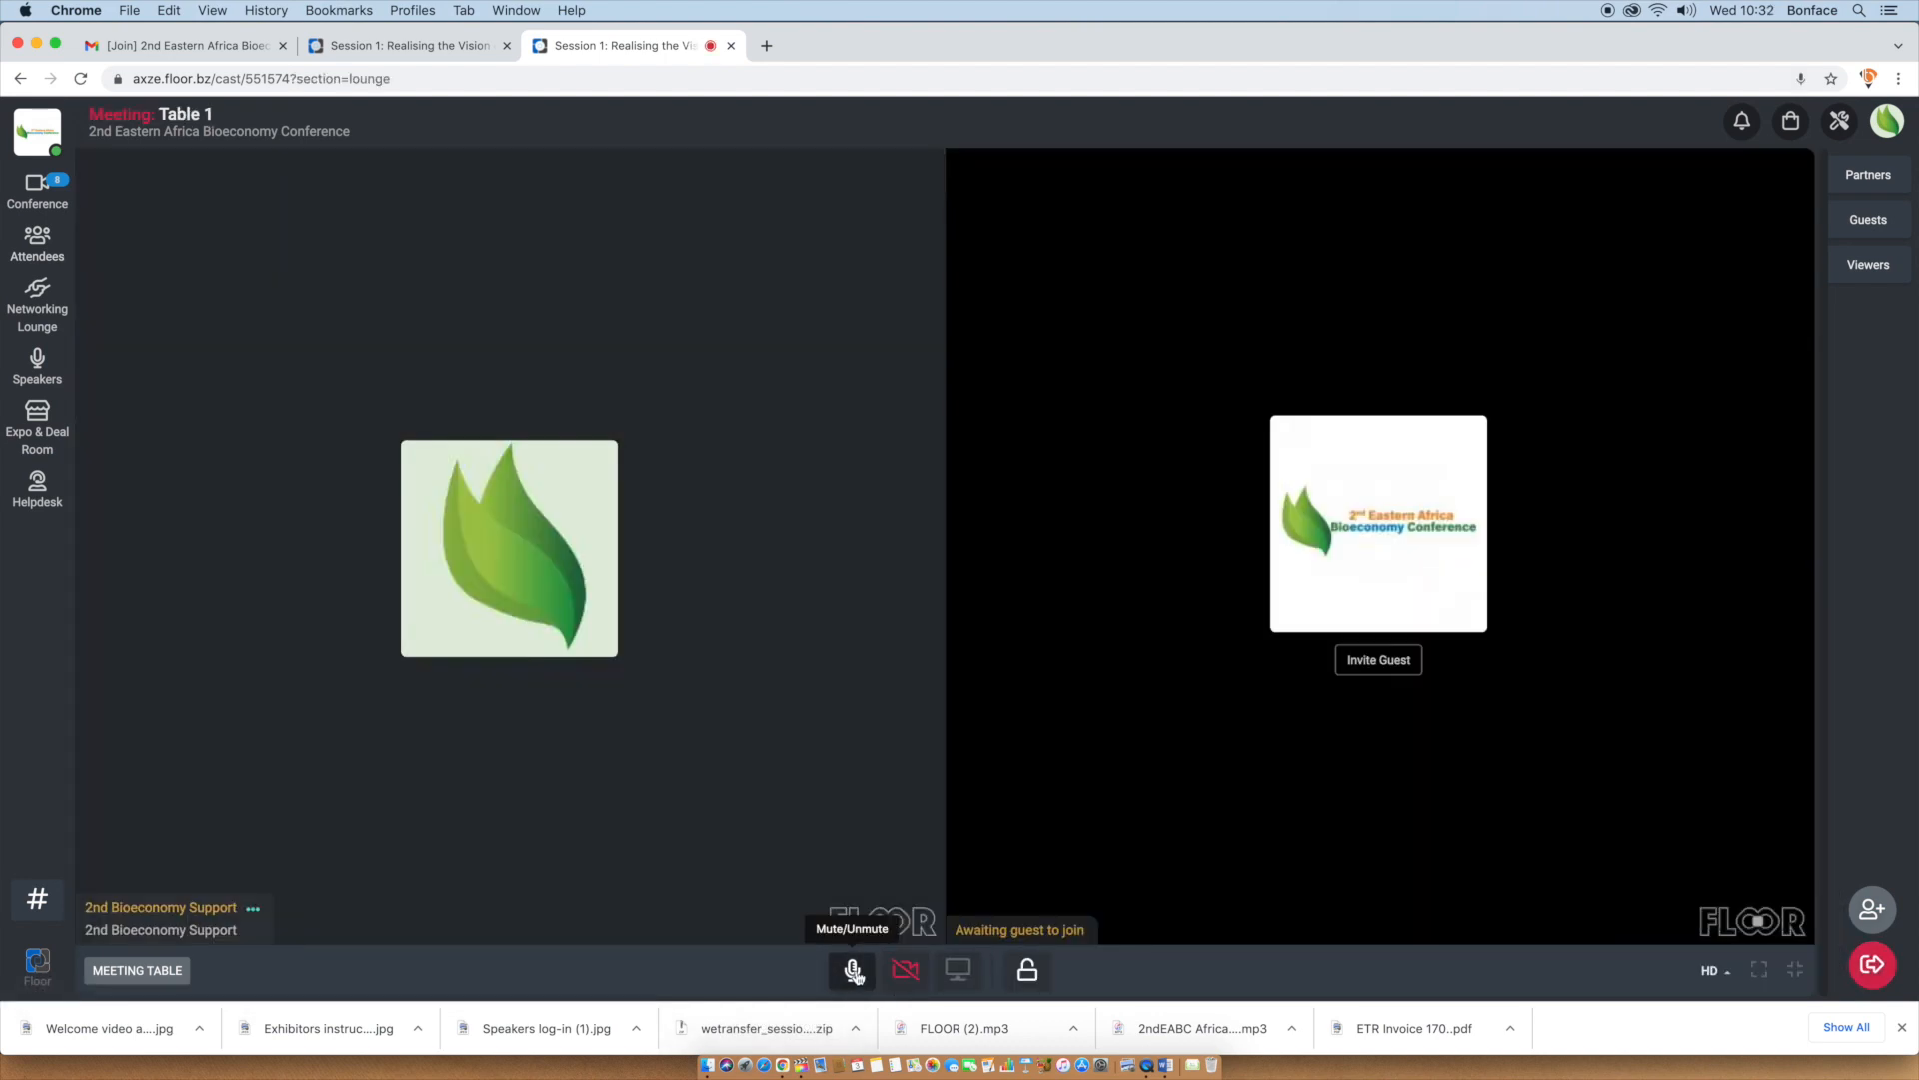
{"action": "mouse_move", "coordinate": [904, 970]}
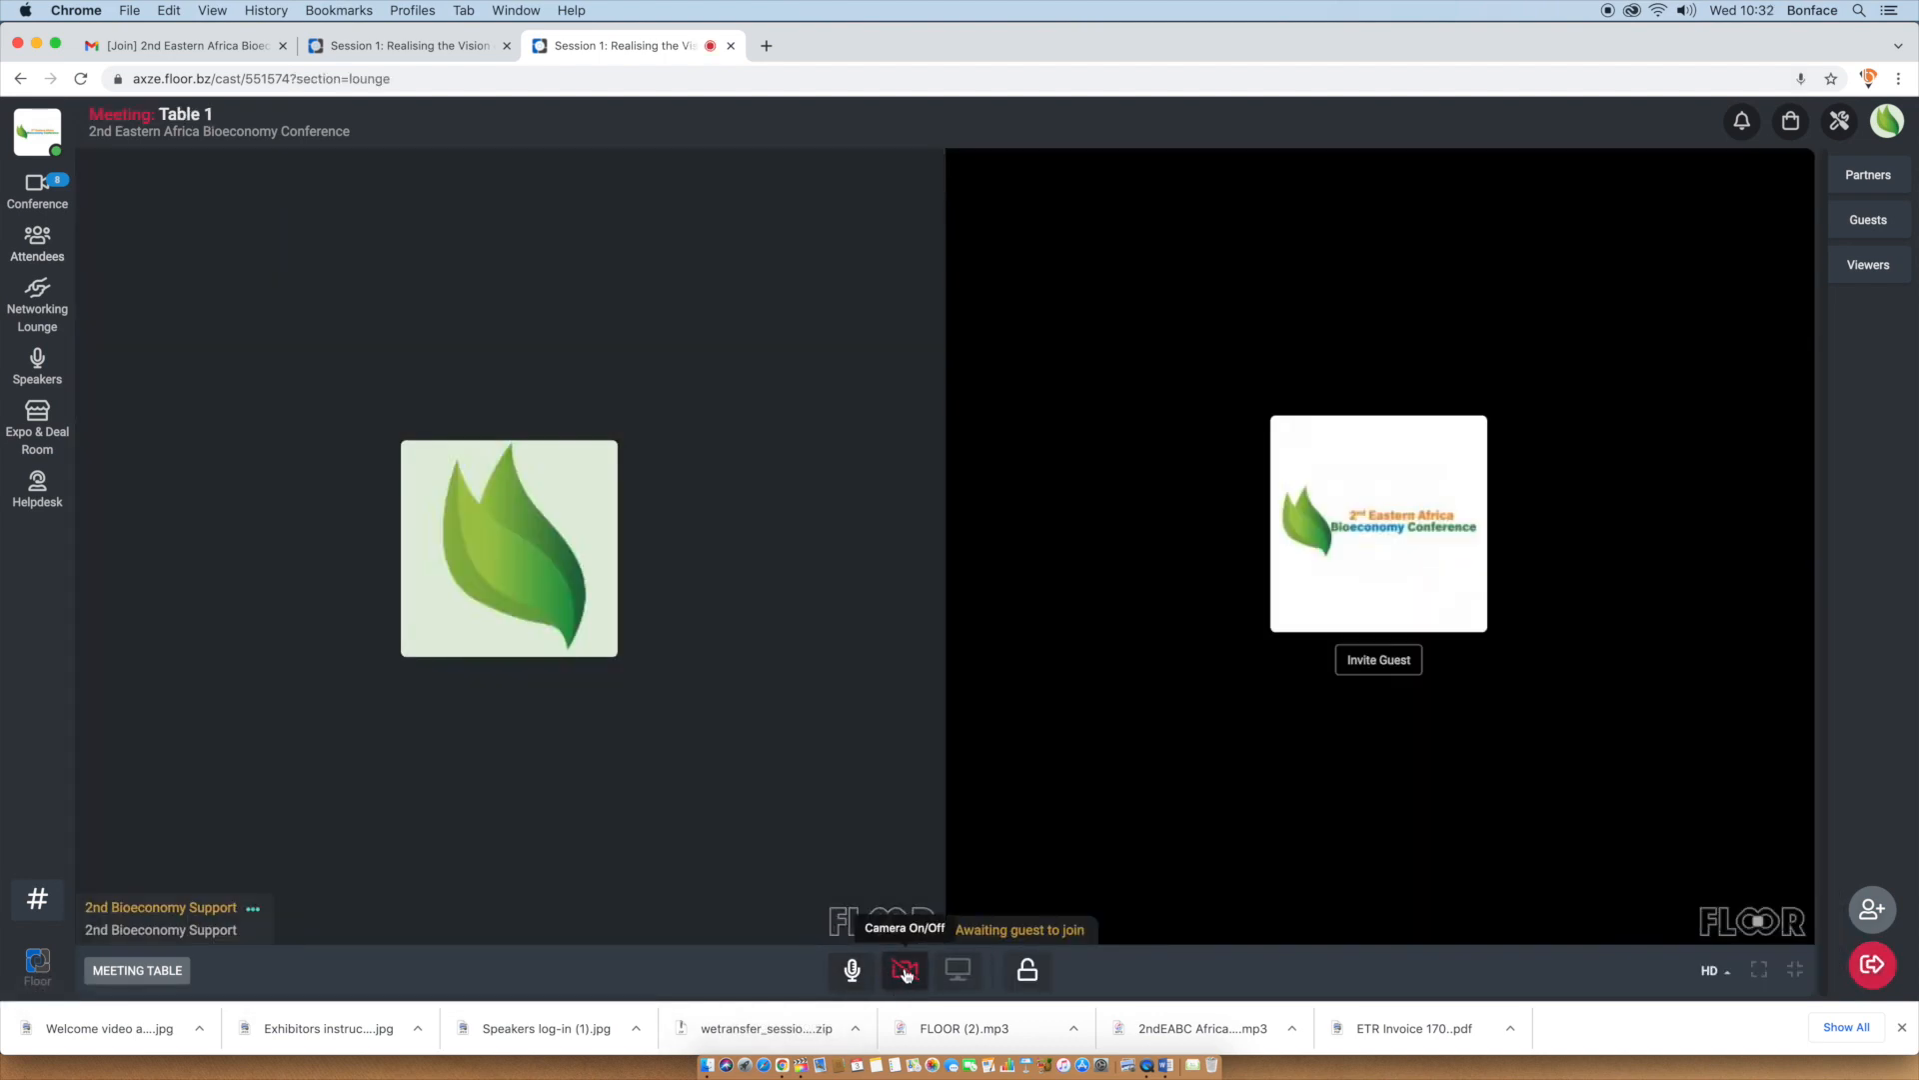
{"action": "left_click", "coordinate": [36, 308]}
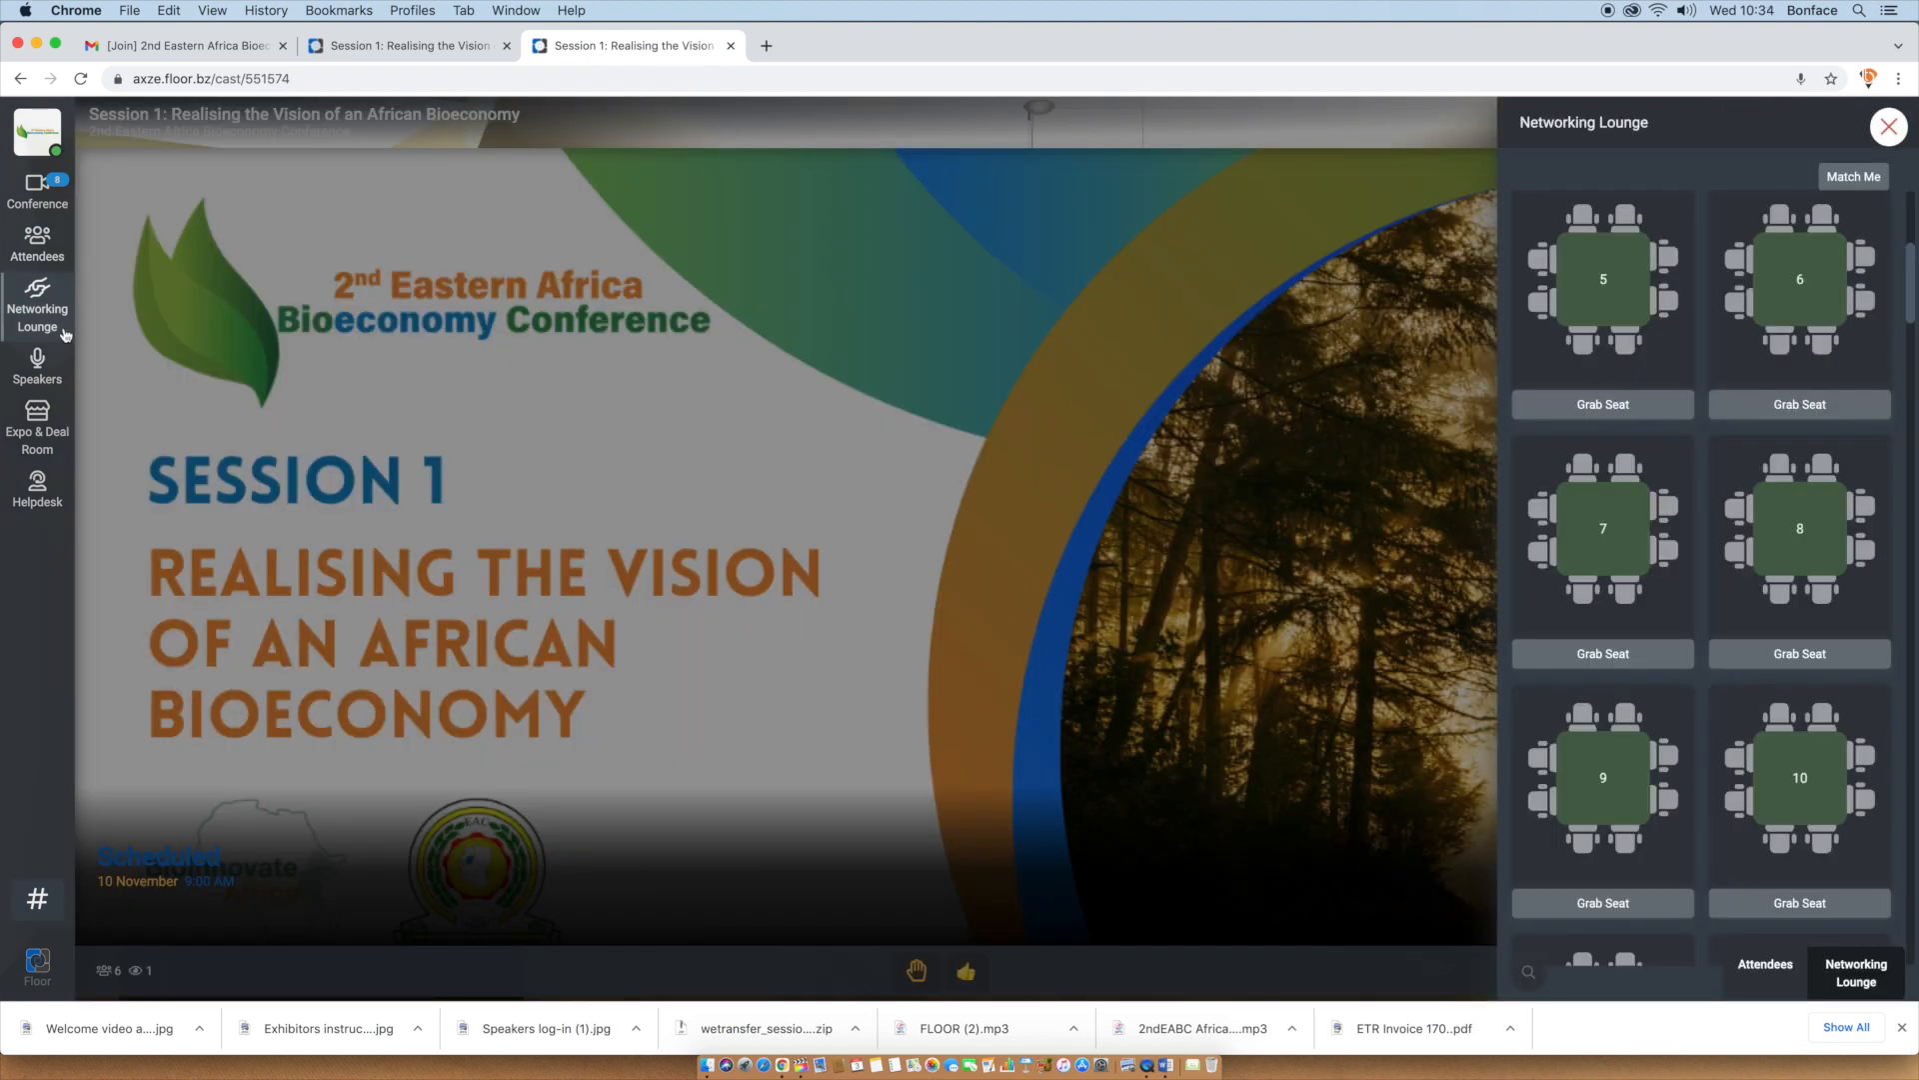
- Scroll through the full Speakers panel, then close it to return to the Session 1 stage
{"action": "left_click", "coordinate": [36, 362]}
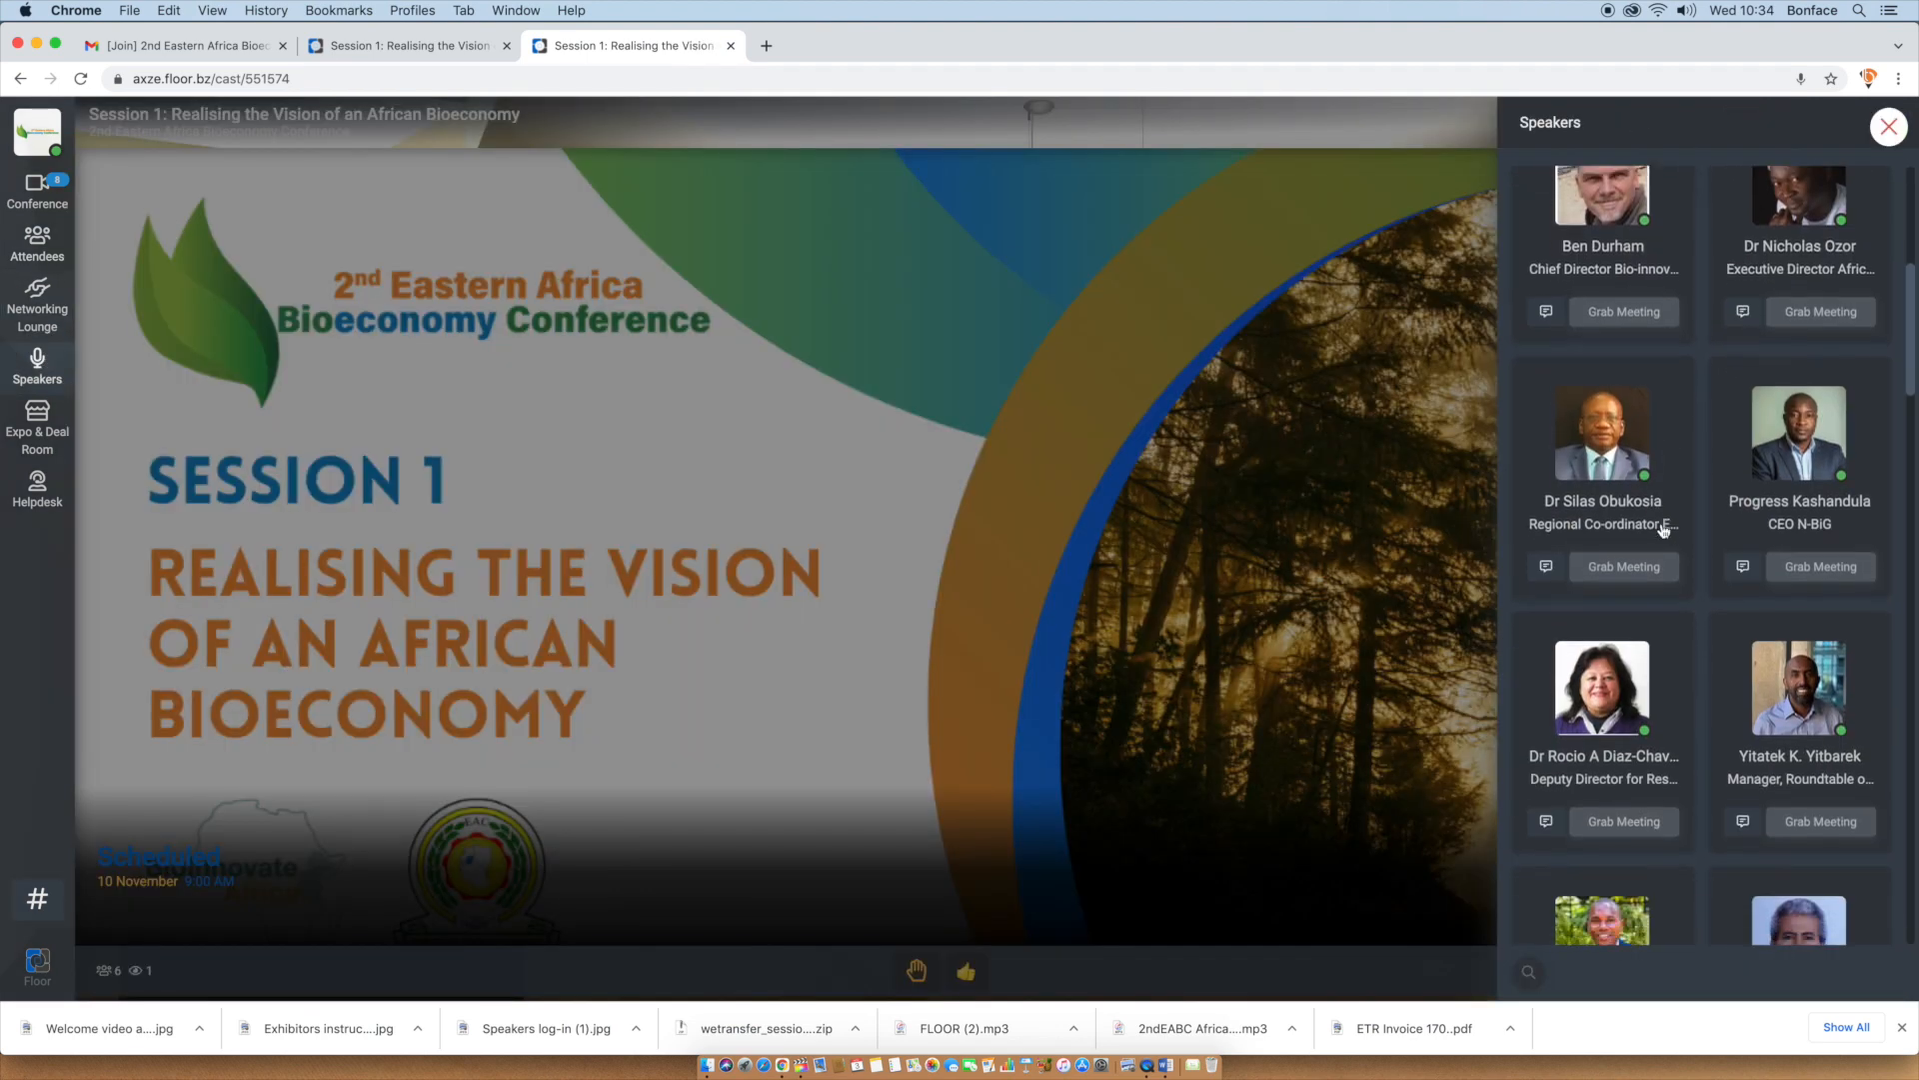
{"action": "scroll", "scroll_direction": "down", "scroll_amount": 3}
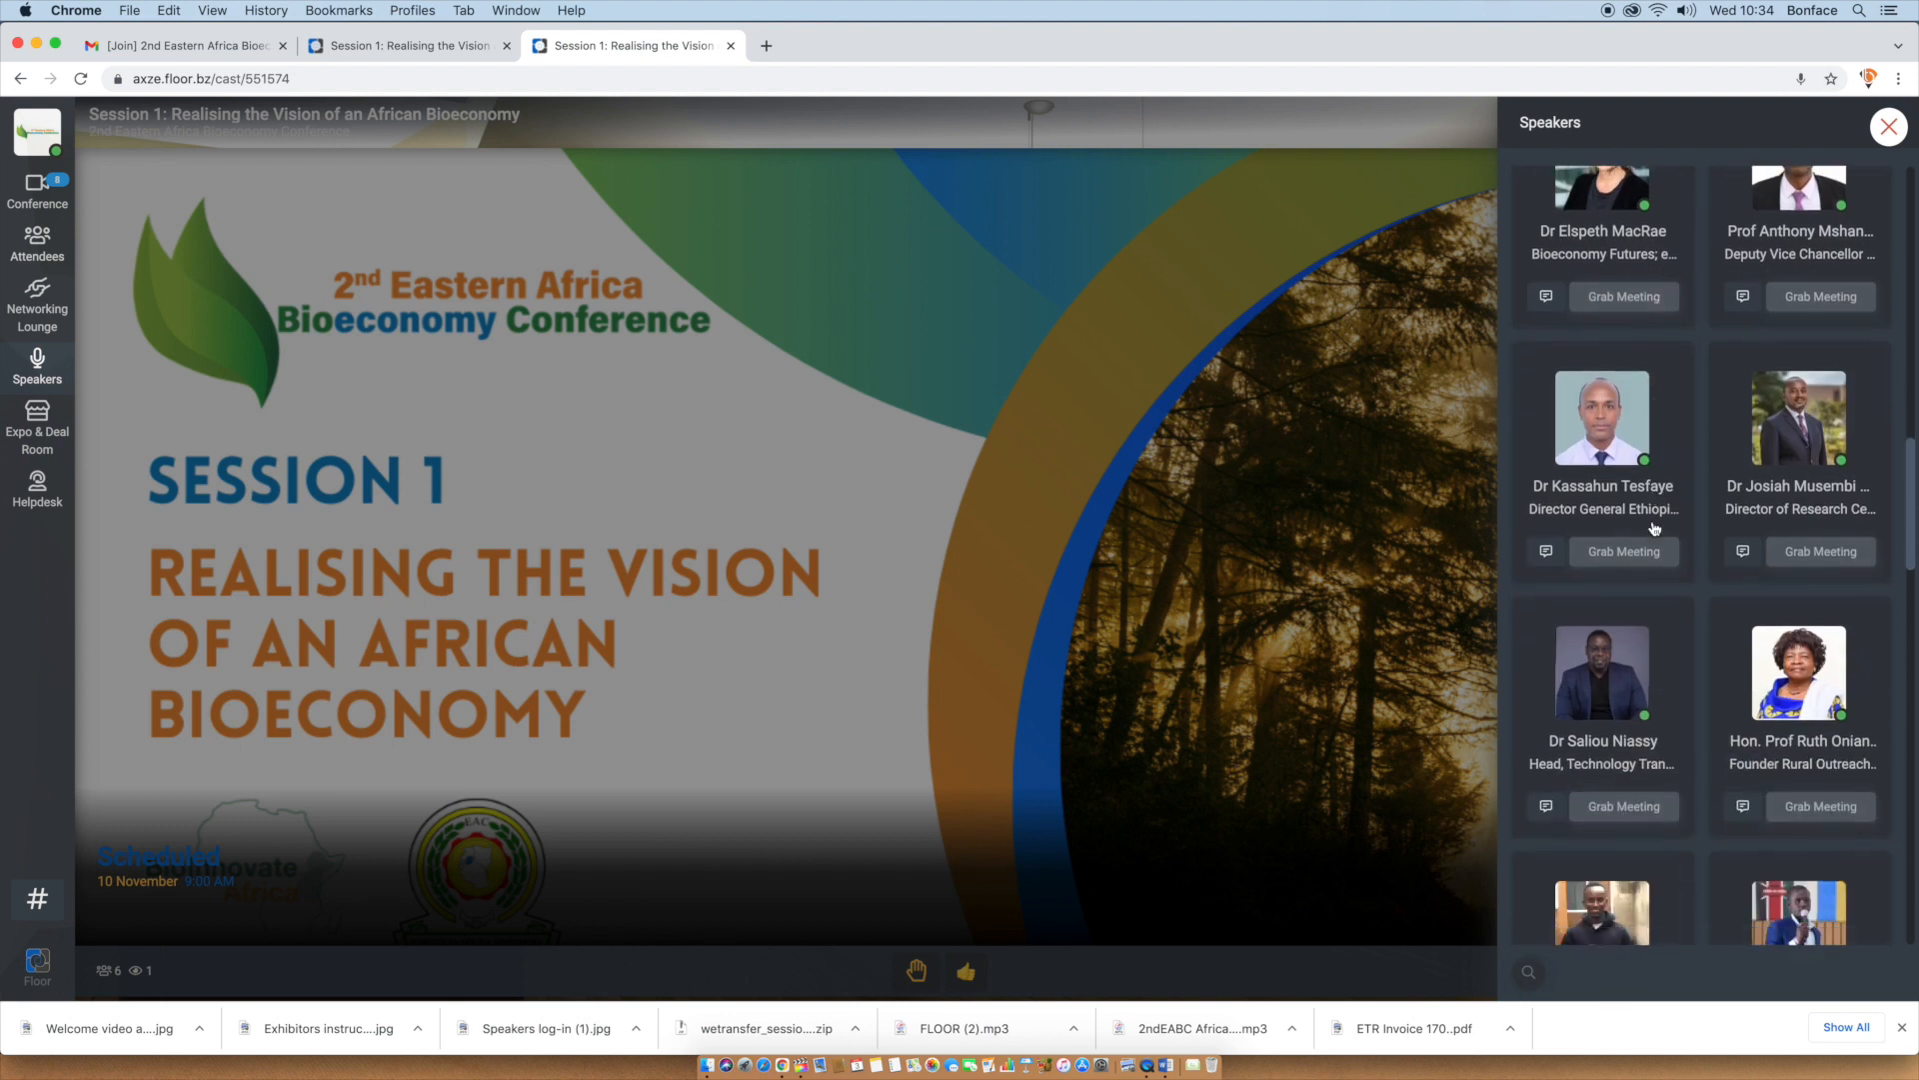
{"action": "scroll", "scroll_direction": "down", "scroll_amount": 3}
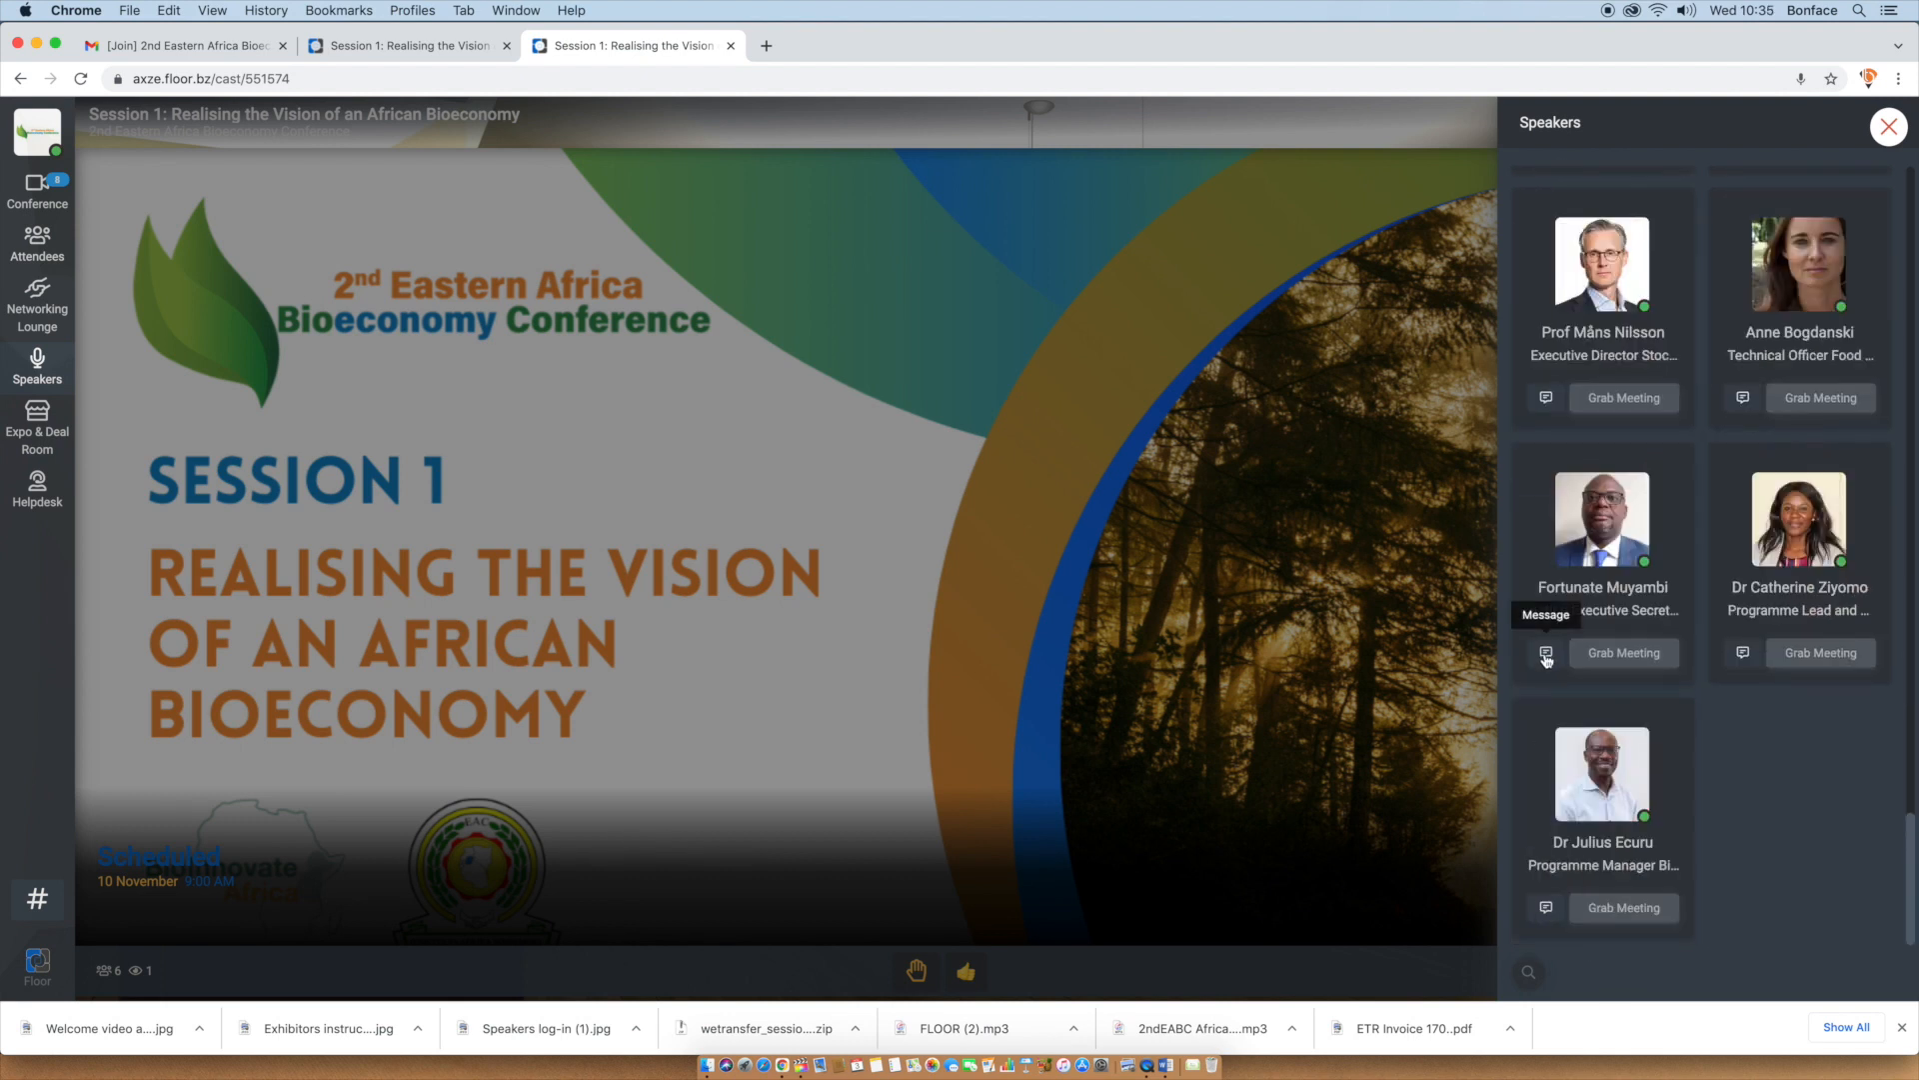
{"action": "left_click", "coordinate": [1889, 124]}
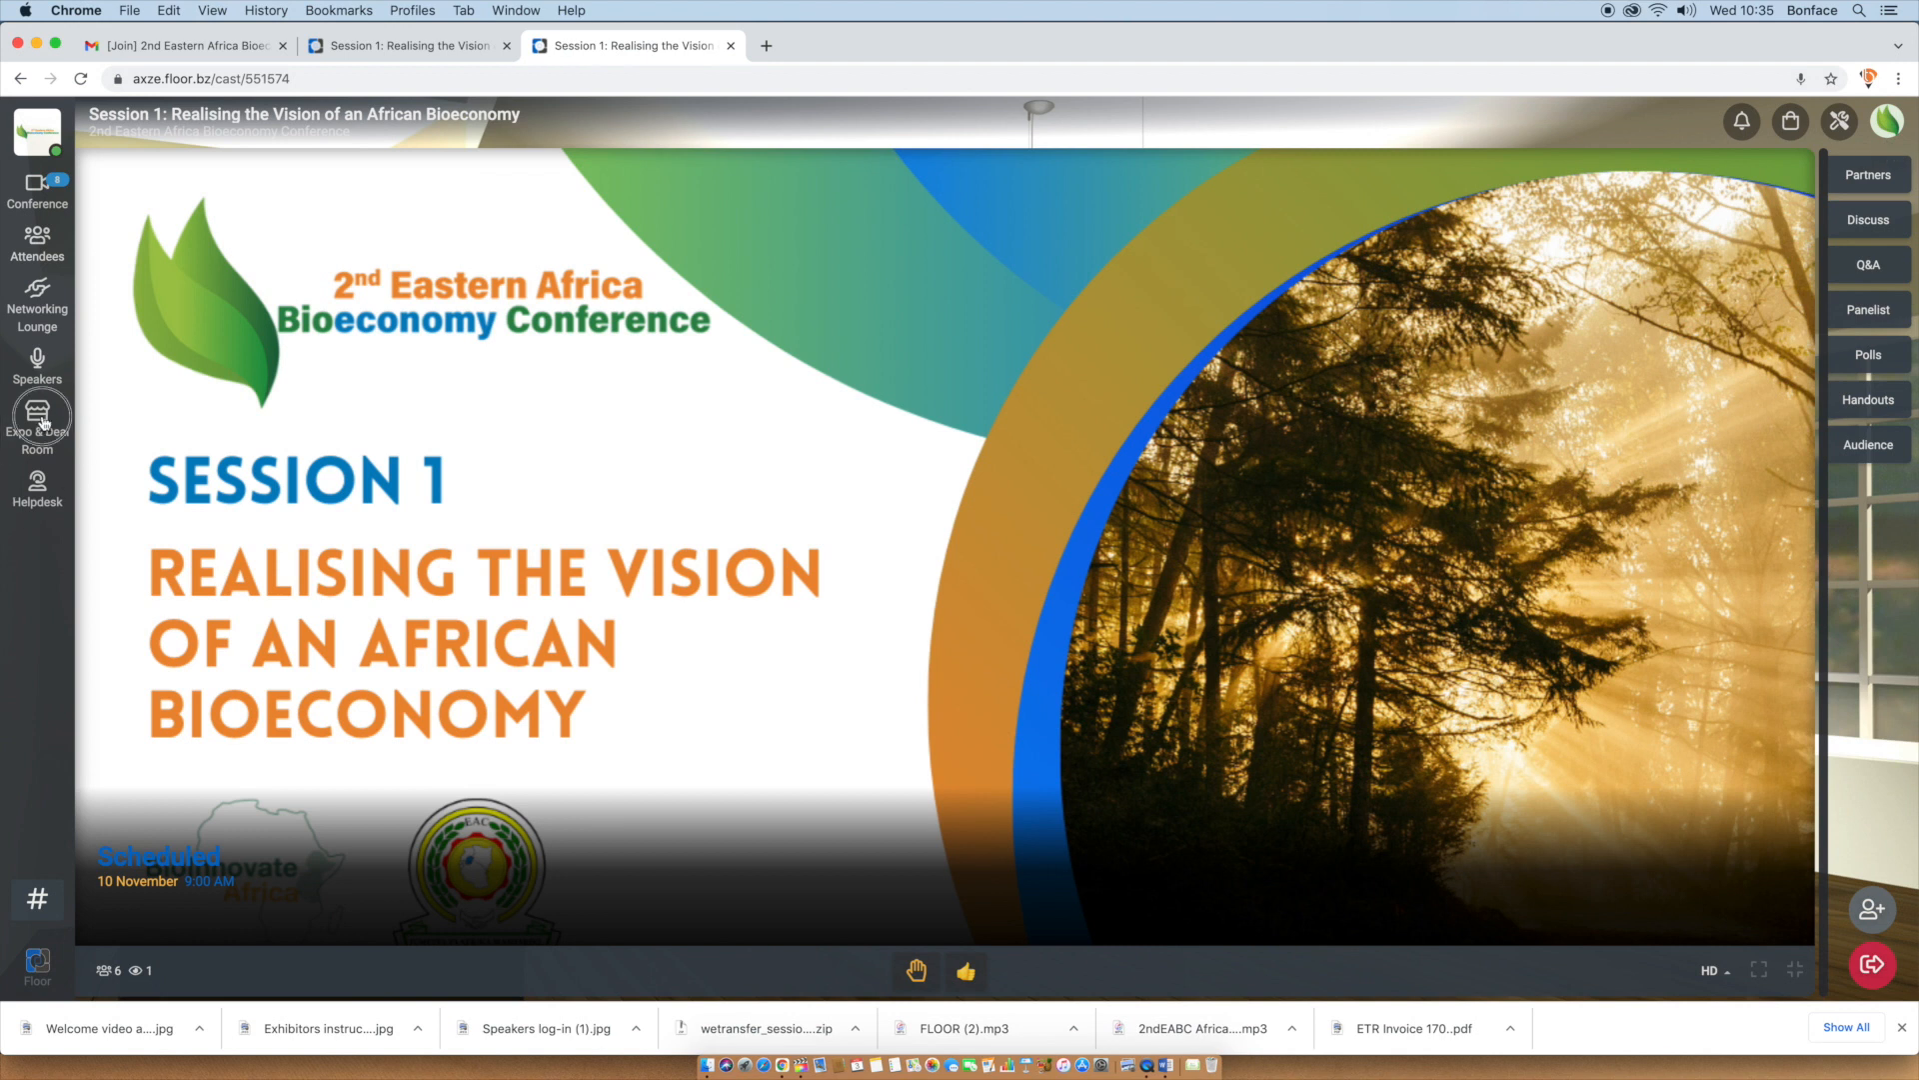
- Browse the Expo & Deal Room booths, preview SENAI Farm Supplies' meeting-scheduling calendar, then close it
{"action": "left_click", "coordinate": [36, 420]}
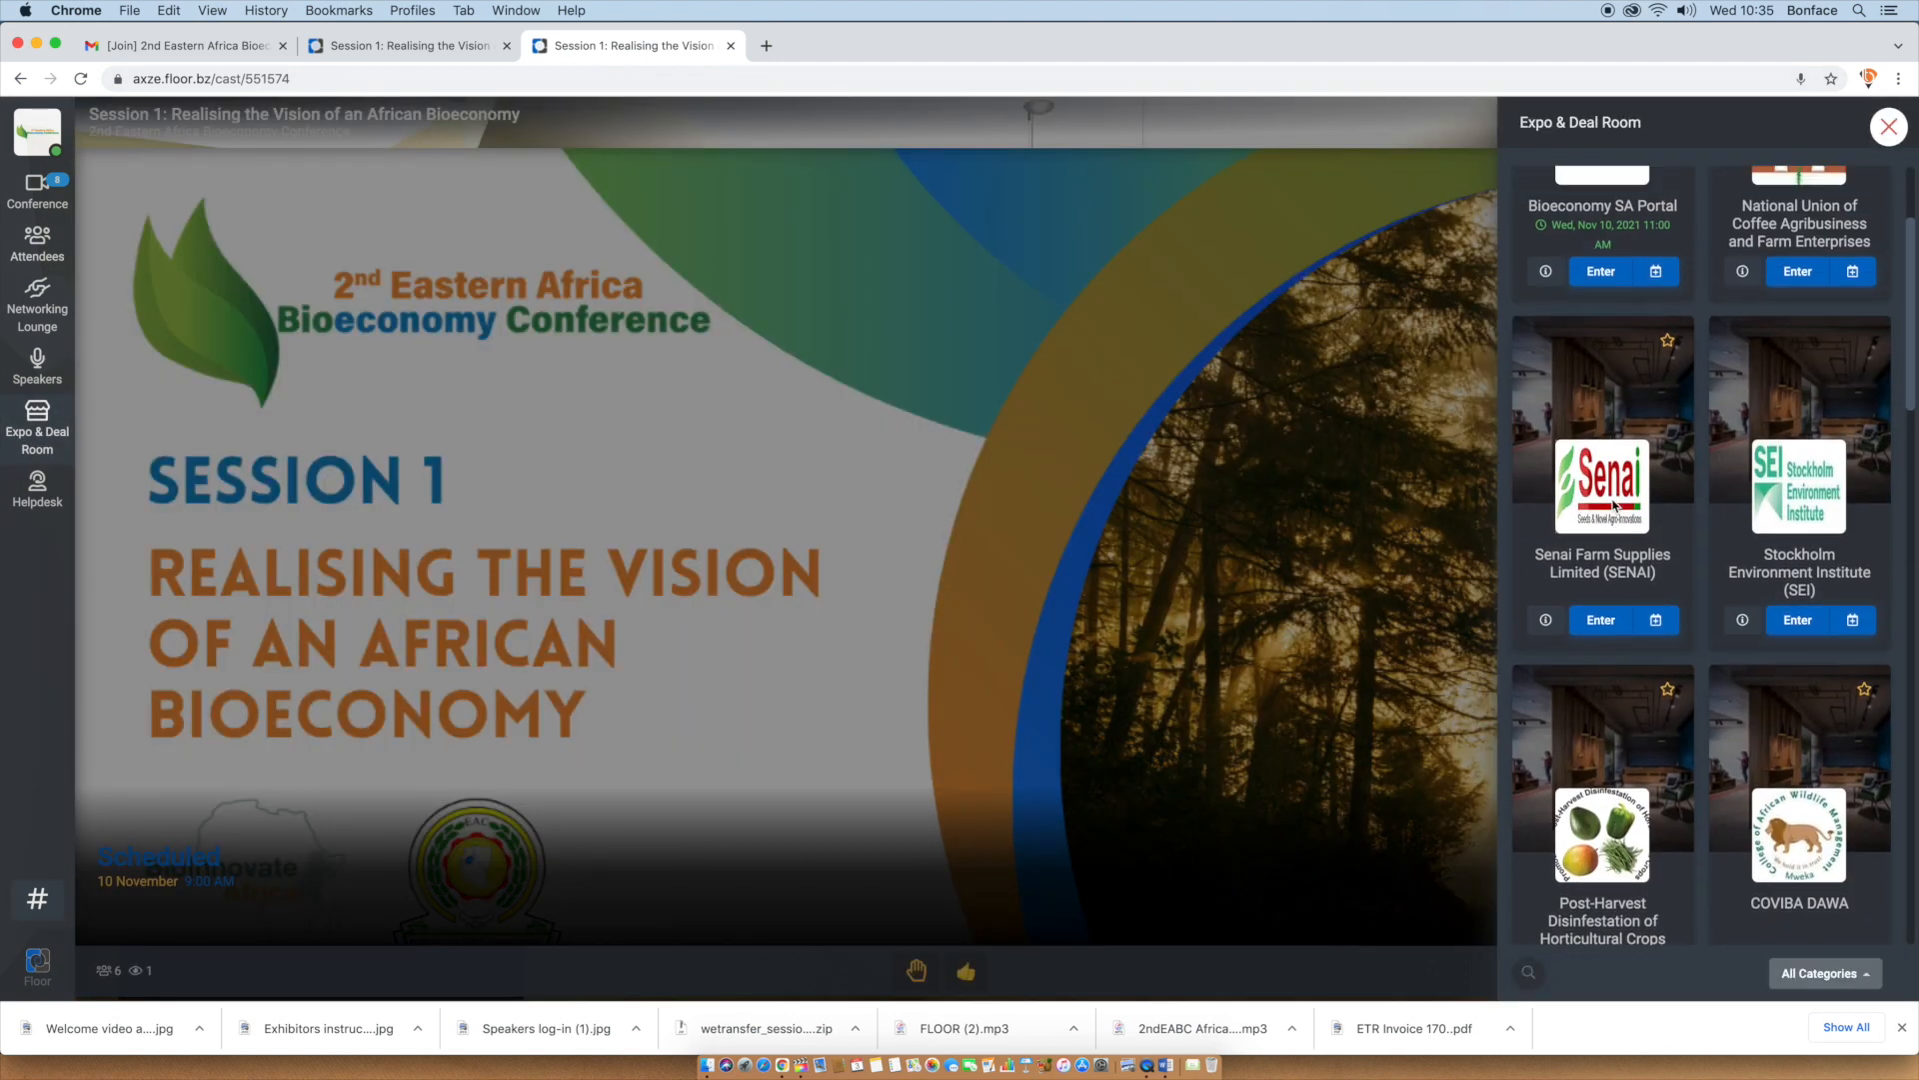
{"action": "scroll", "scroll_direction": "up", "scroll_amount": 3}
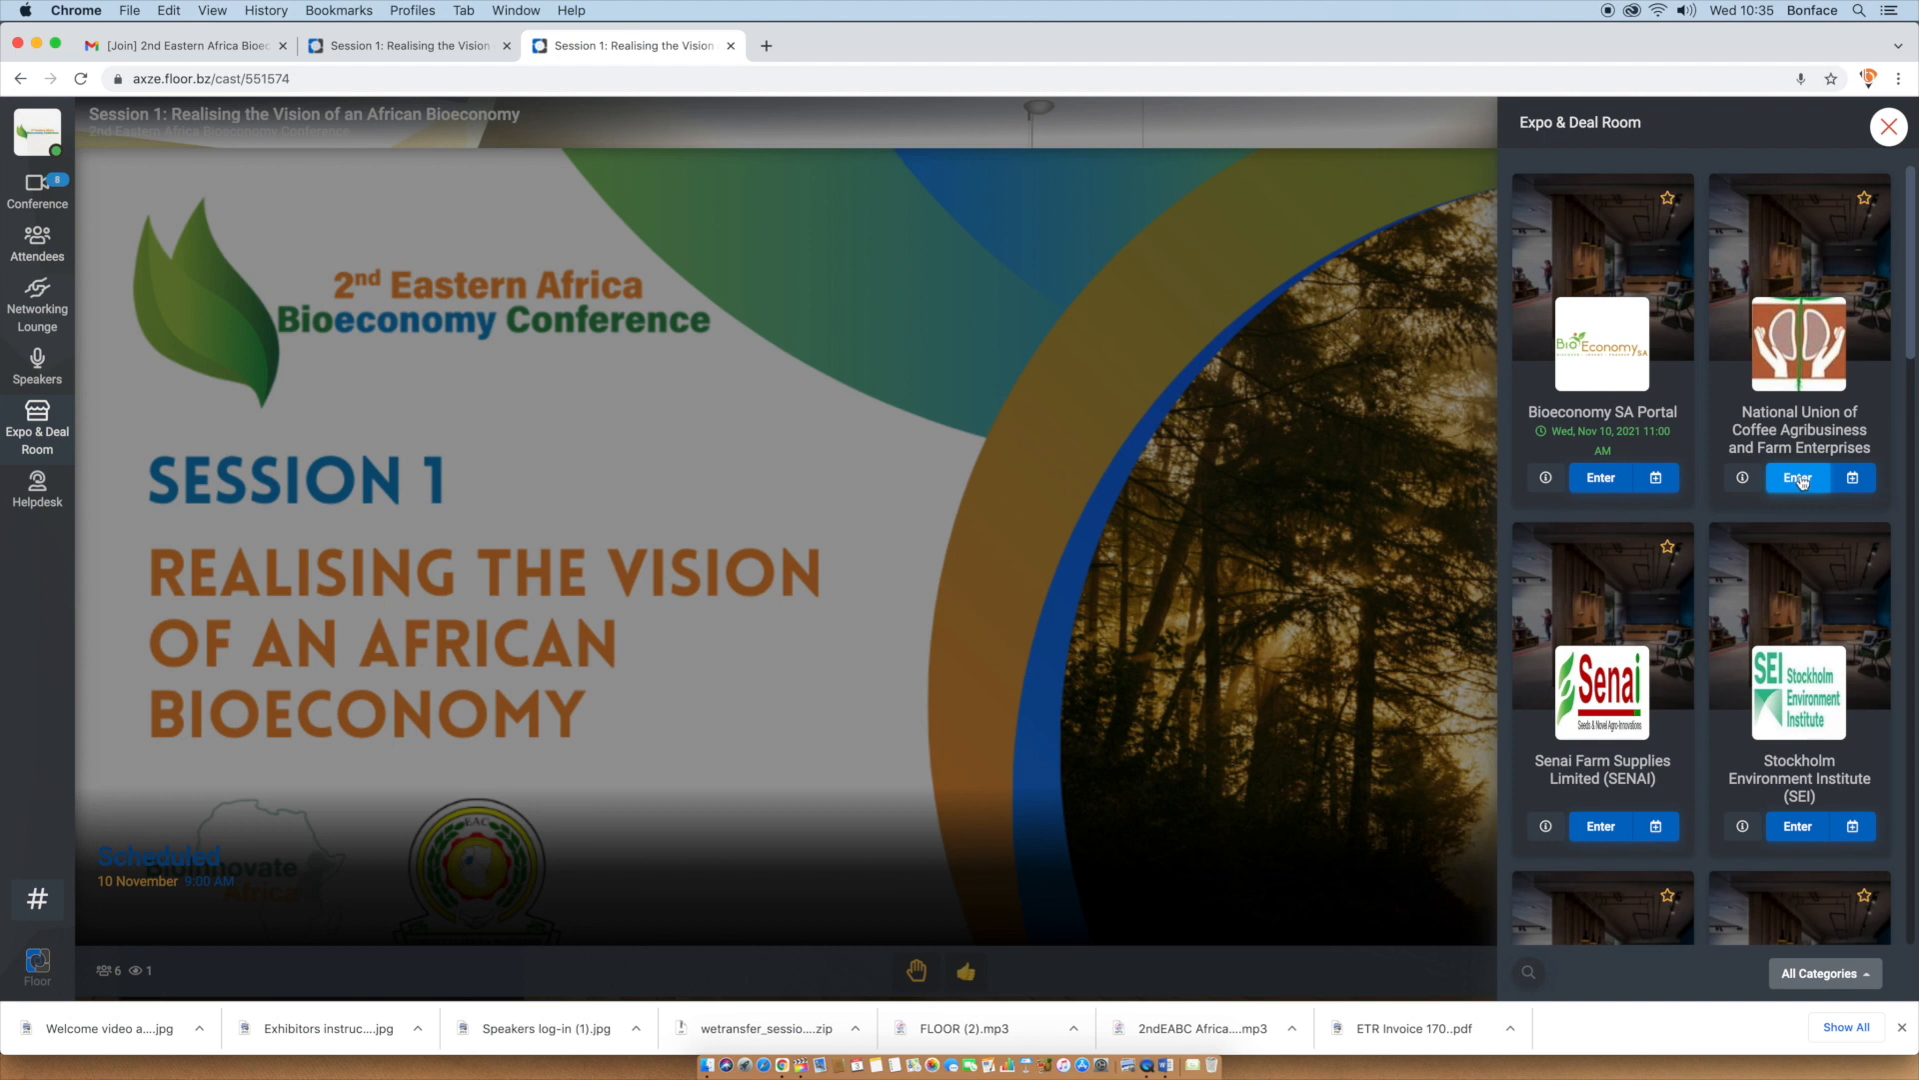
{"action": "mouse_move", "coordinate": [1655, 826]}
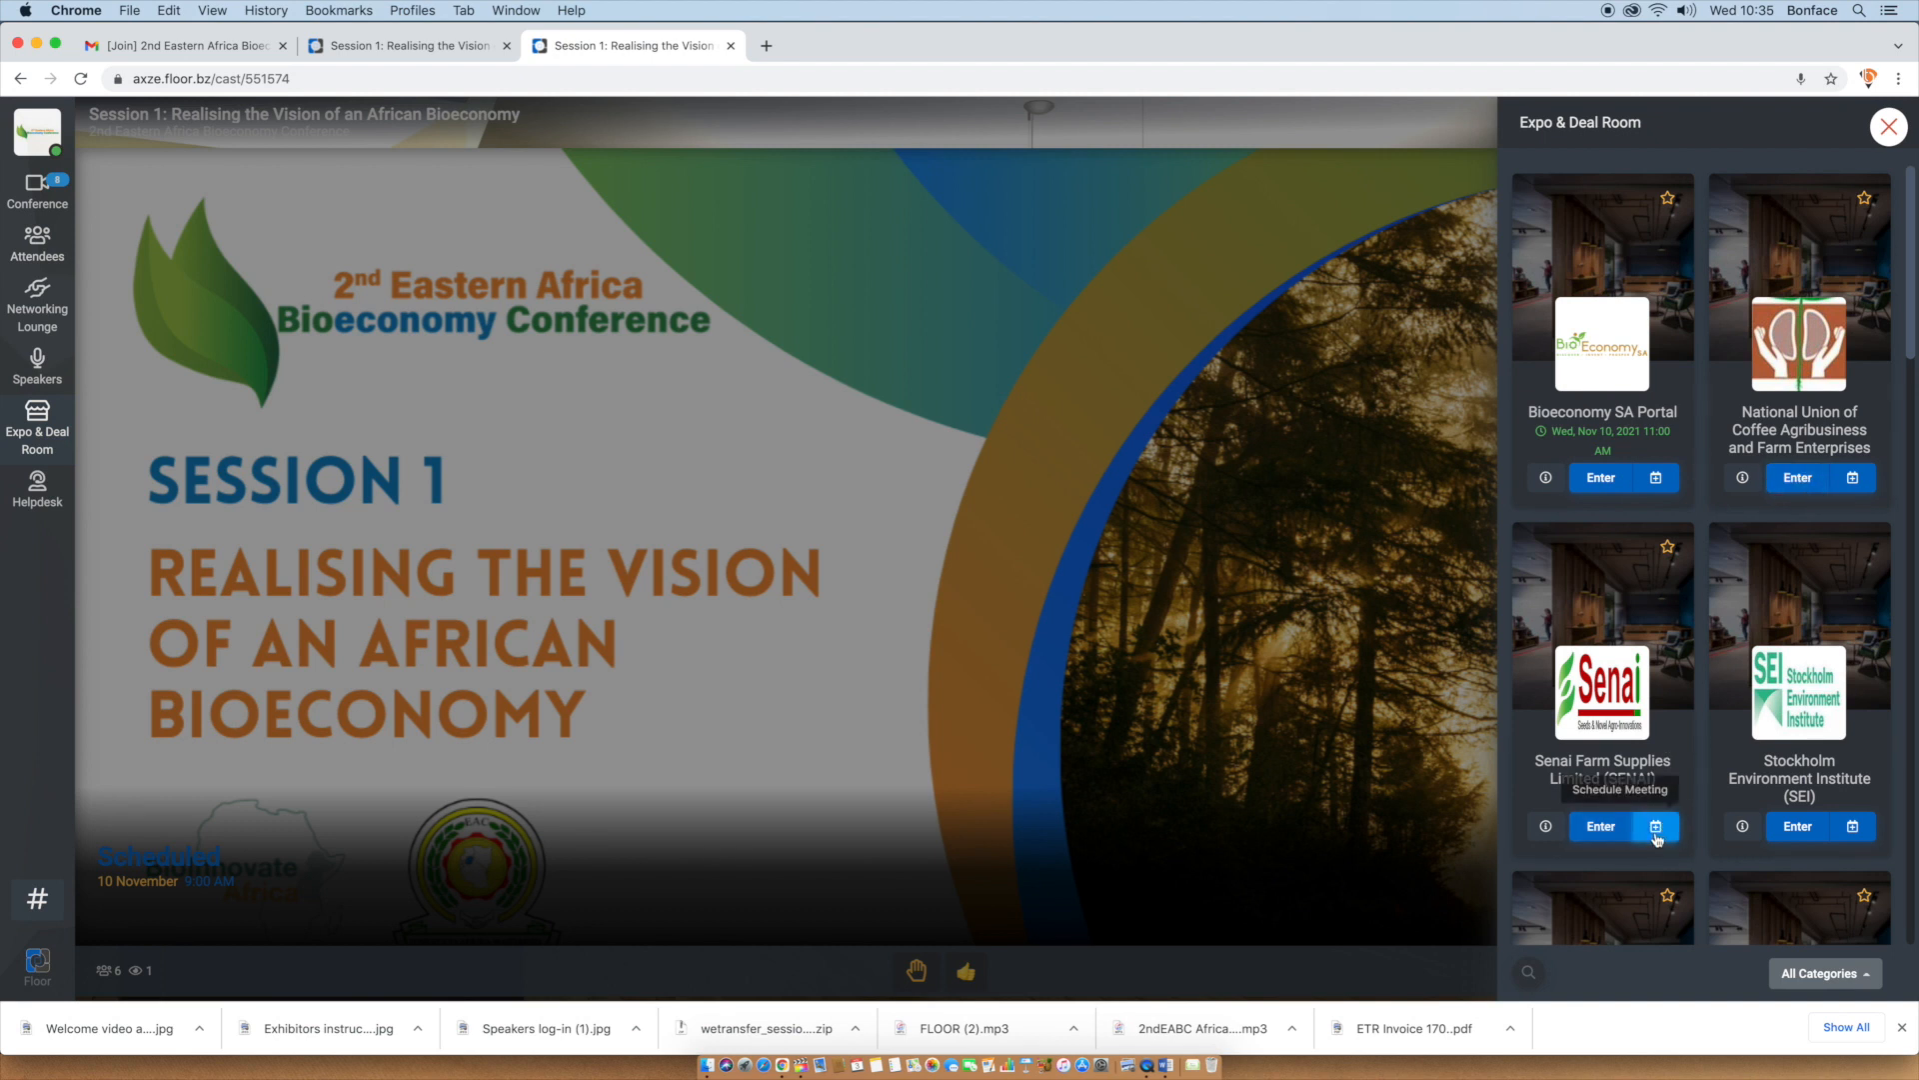
{"action": "left_click", "coordinate": [1599, 826]}
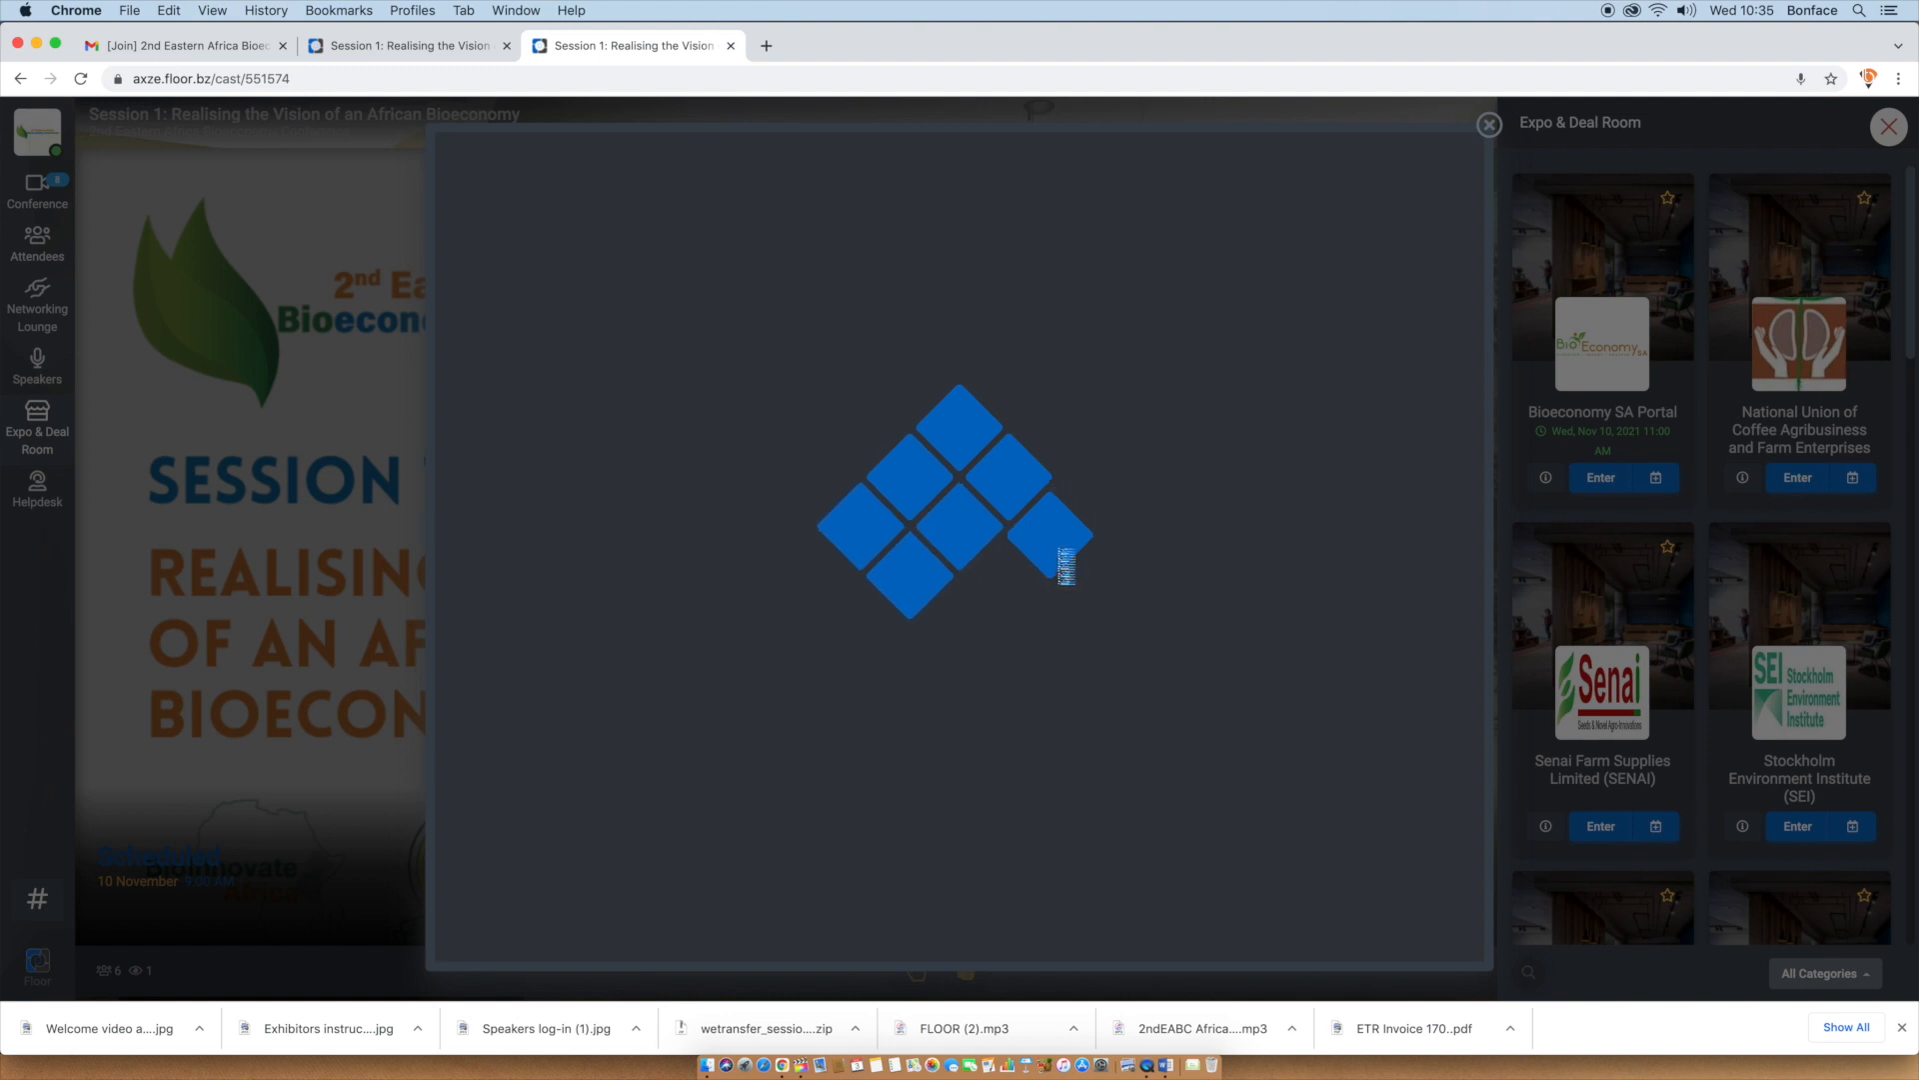
{"action": "left_click", "coordinate": [1659, 826]}
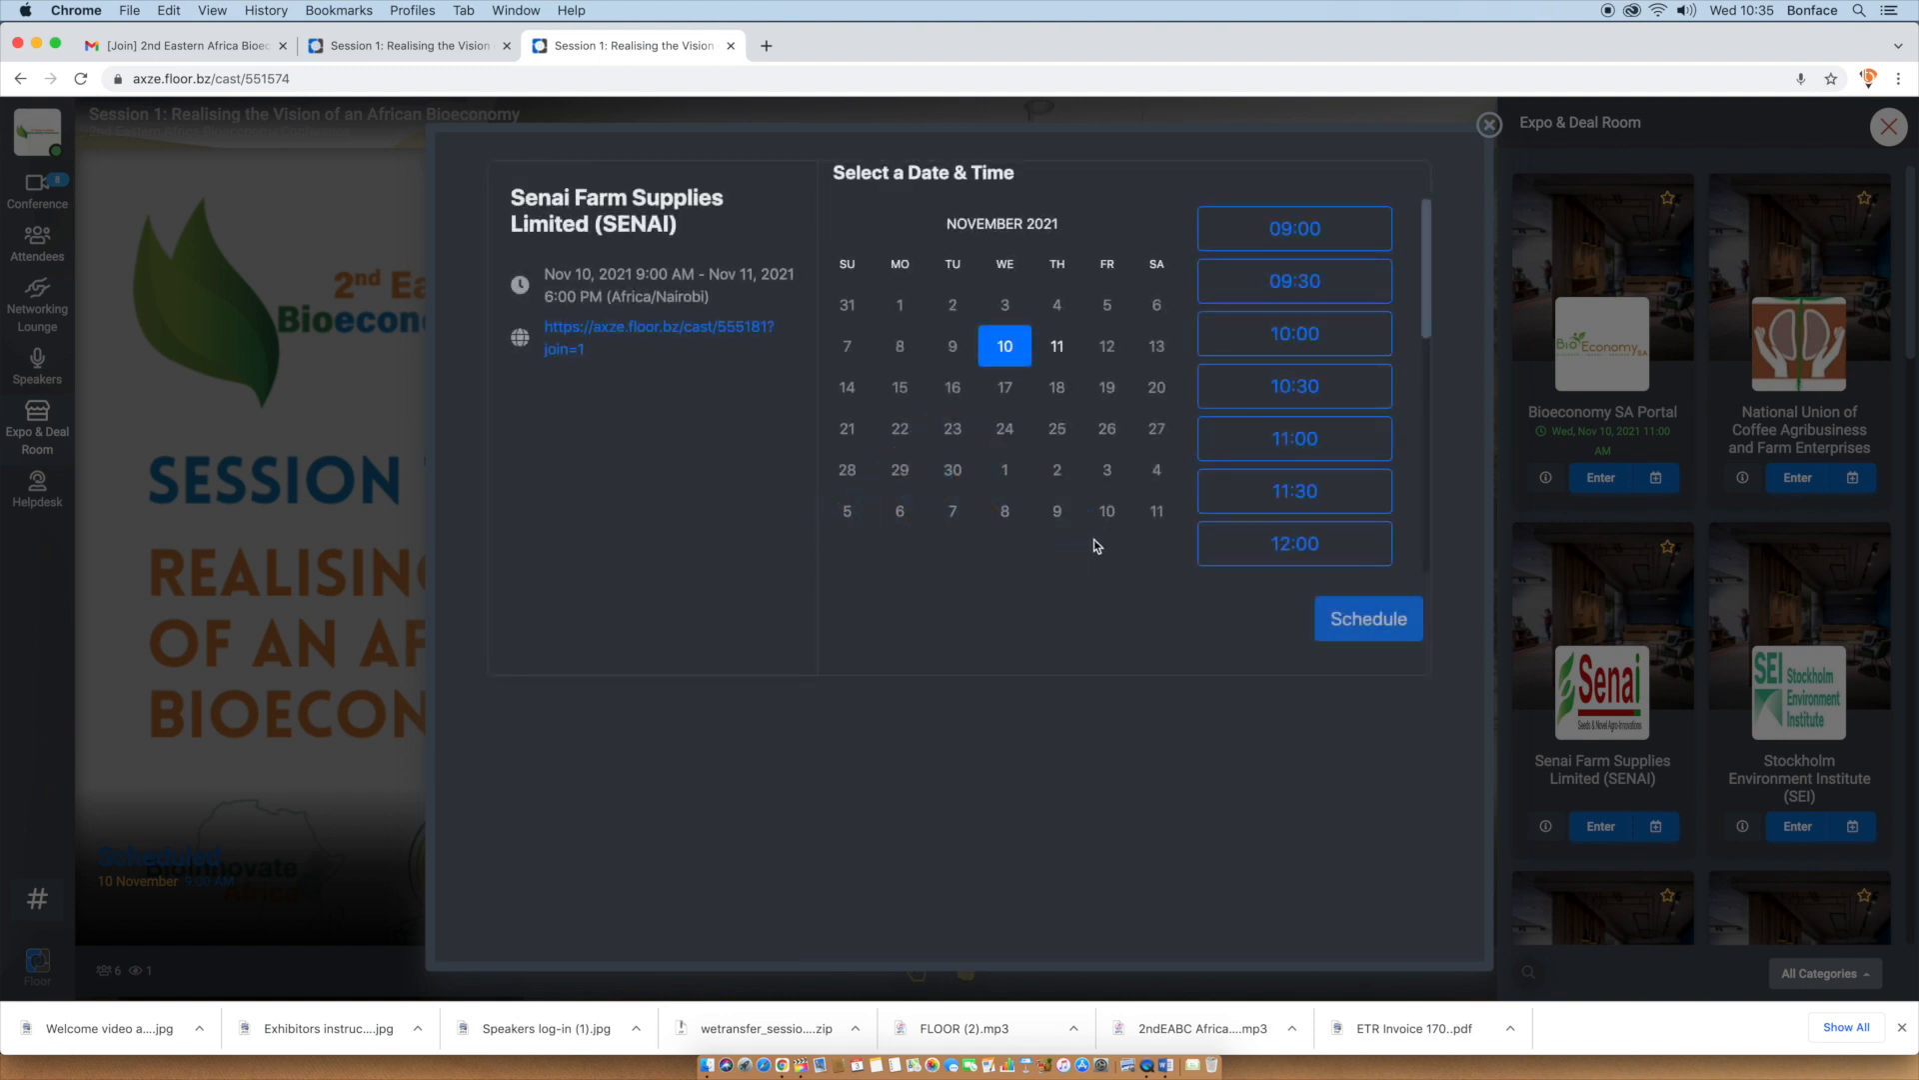
{"action": "left_click", "coordinate": [1294, 438]}
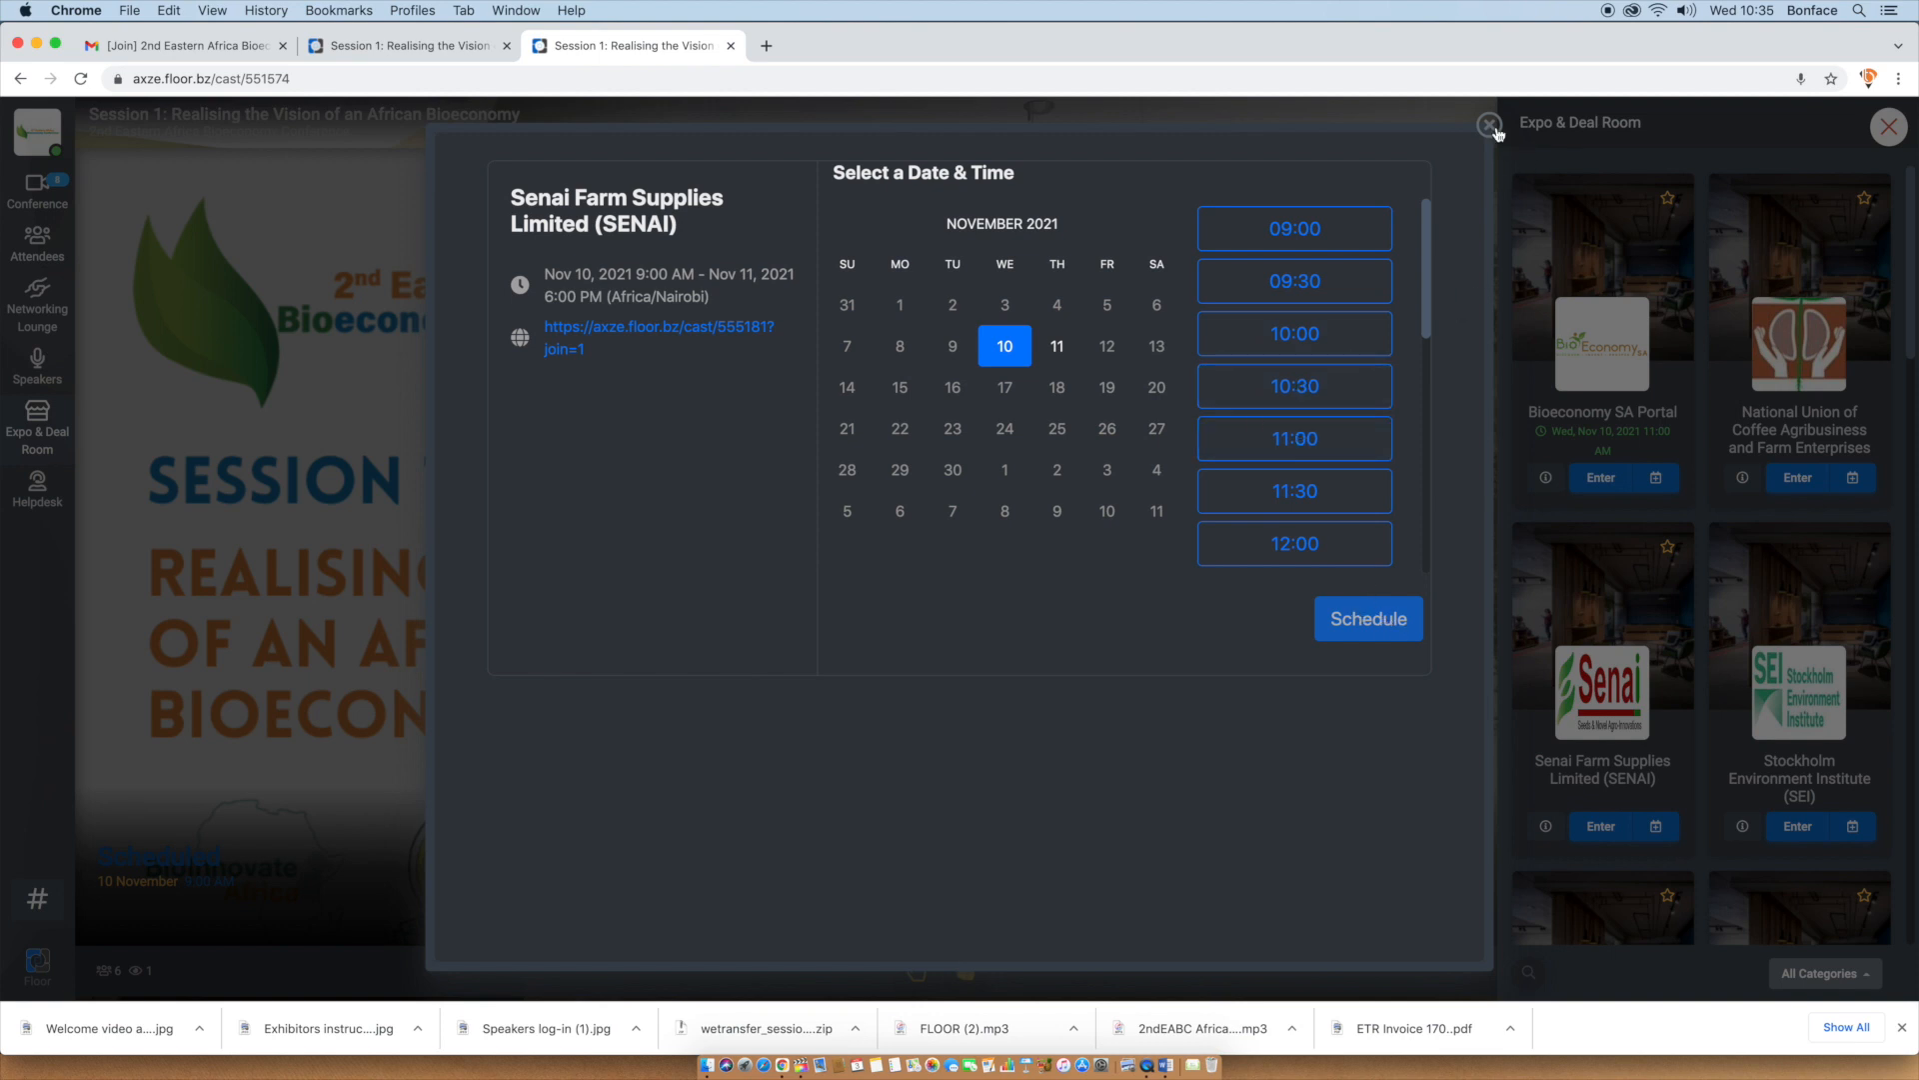
{"action": "left_click", "coordinate": [1487, 124]}
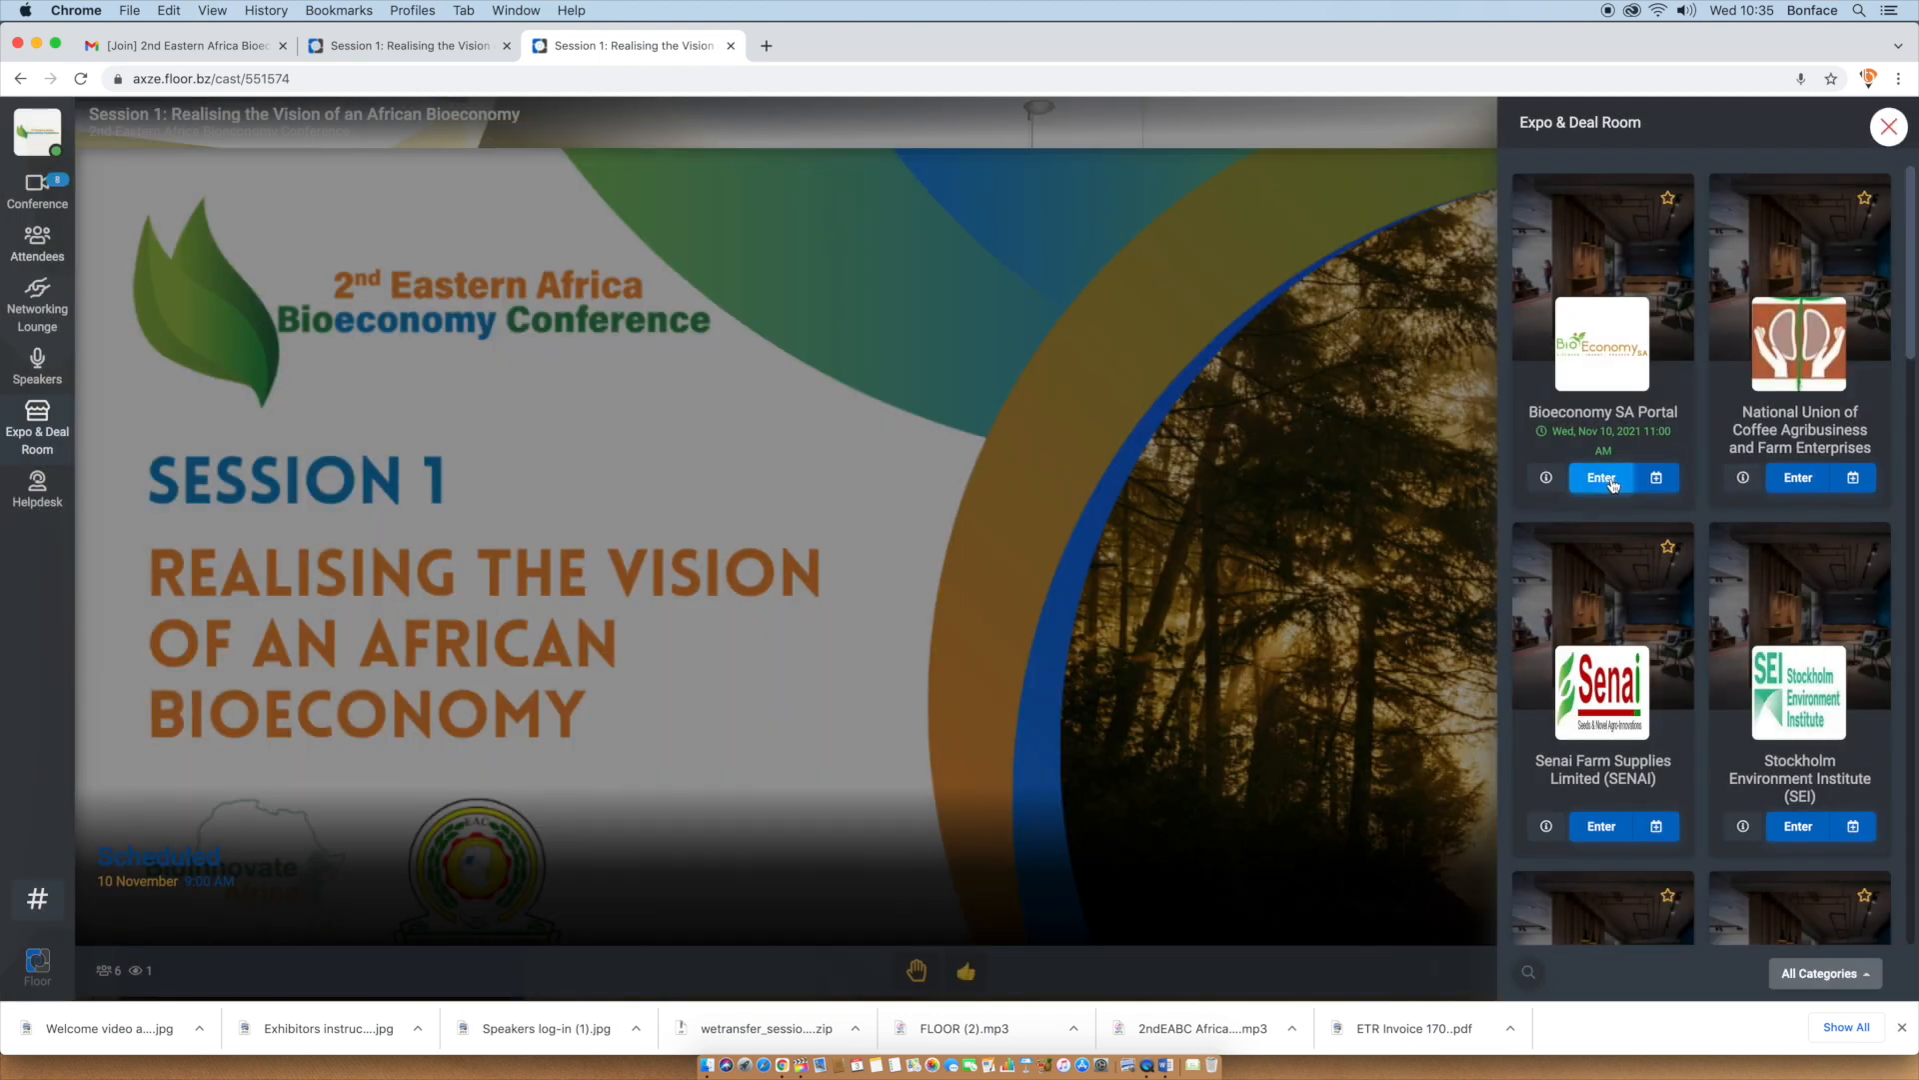
- Enter the Bioeconomy SA Portal booth and check its welcome chat and empty Handouts
{"action": "left_click", "coordinate": [1600, 478]}
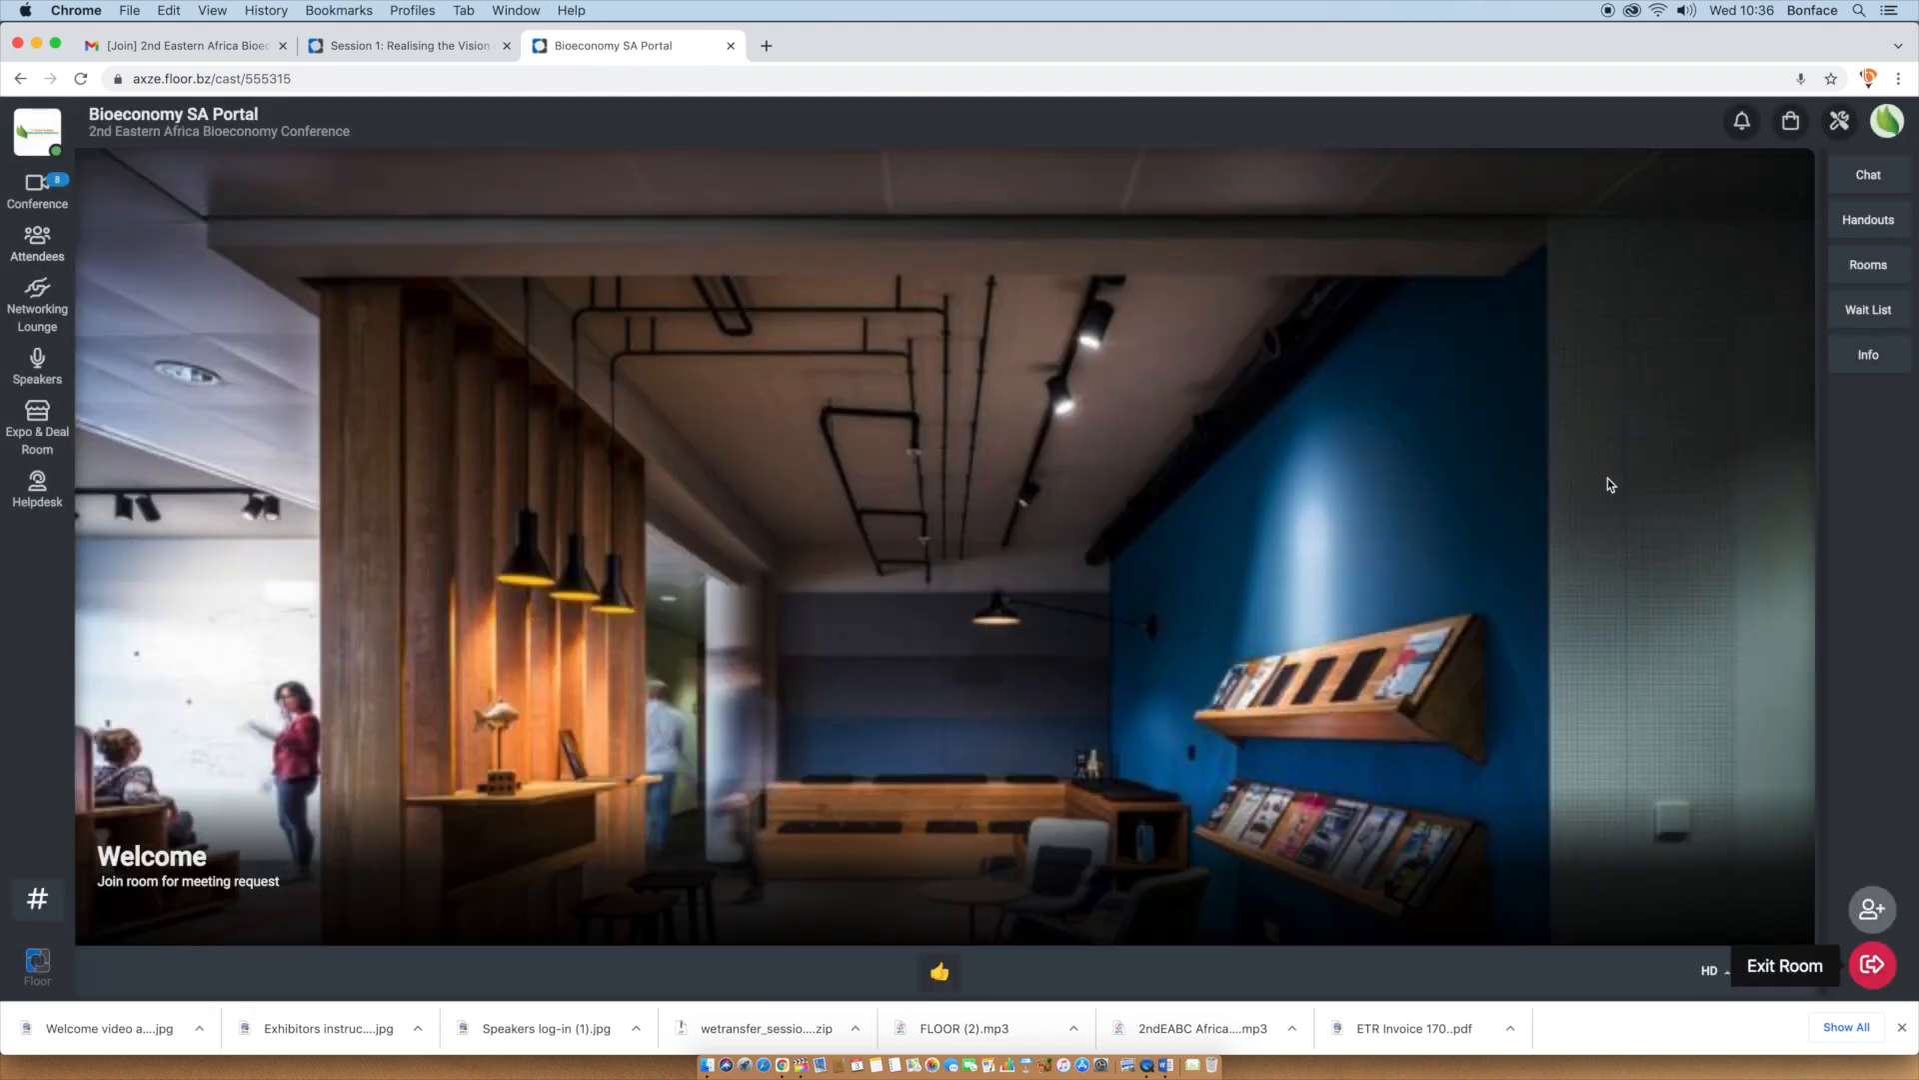
{"action": "left_click", "coordinate": [1867, 173]}
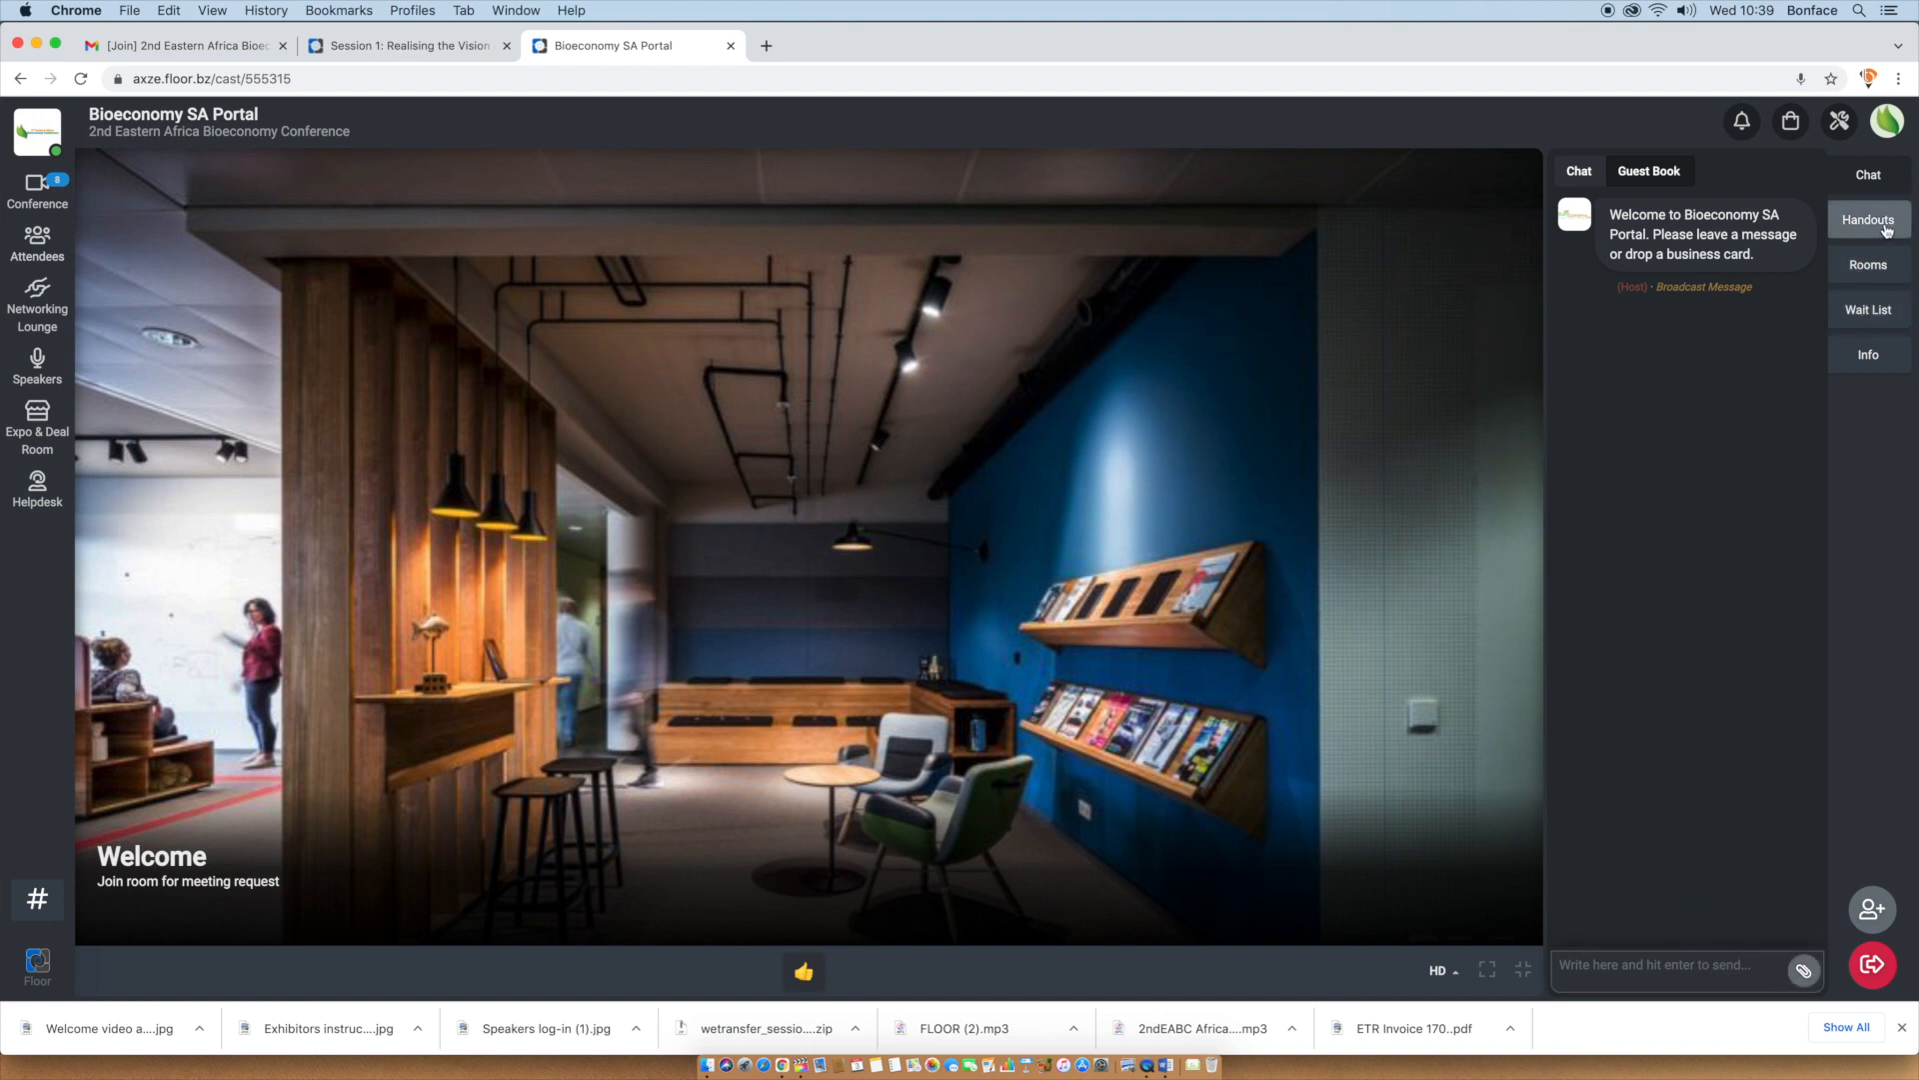
{"action": "left_click", "coordinate": [1868, 220]}
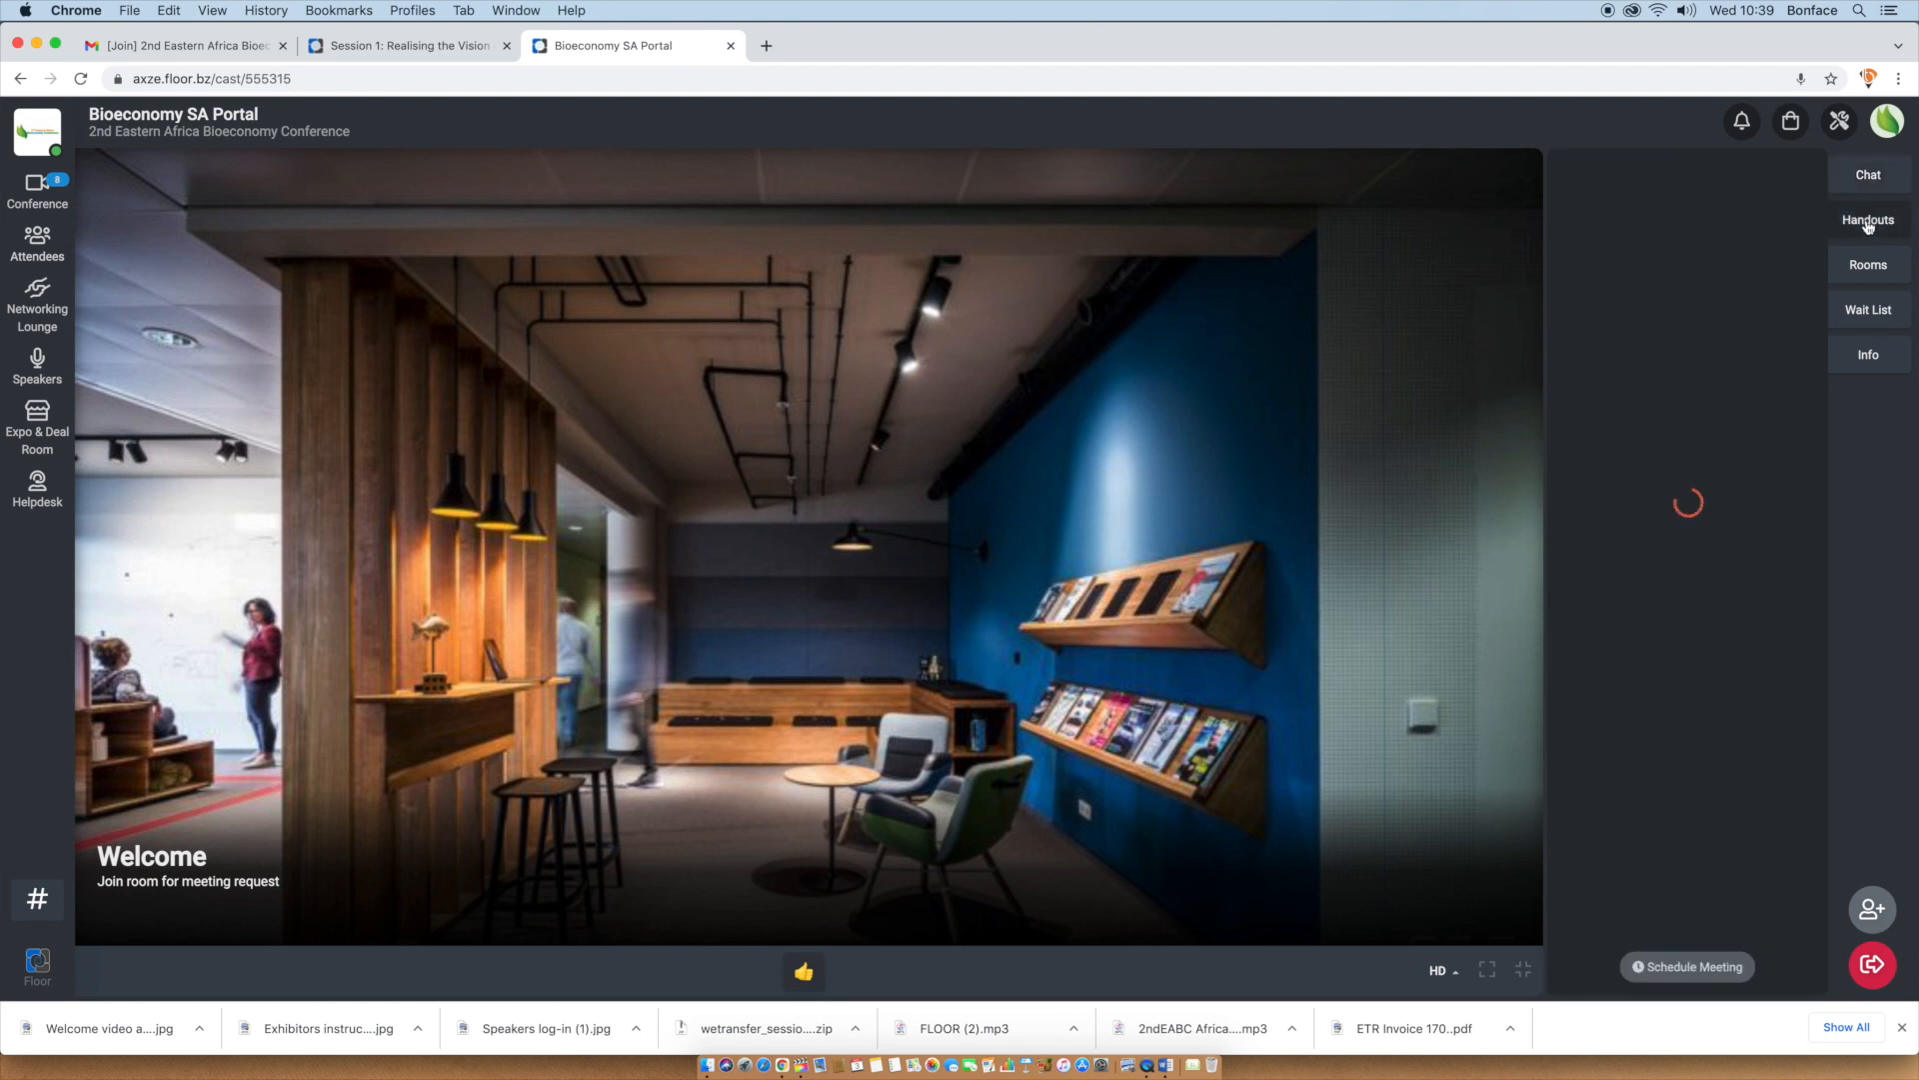
{"action": "left_click", "coordinate": [1868, 220]}
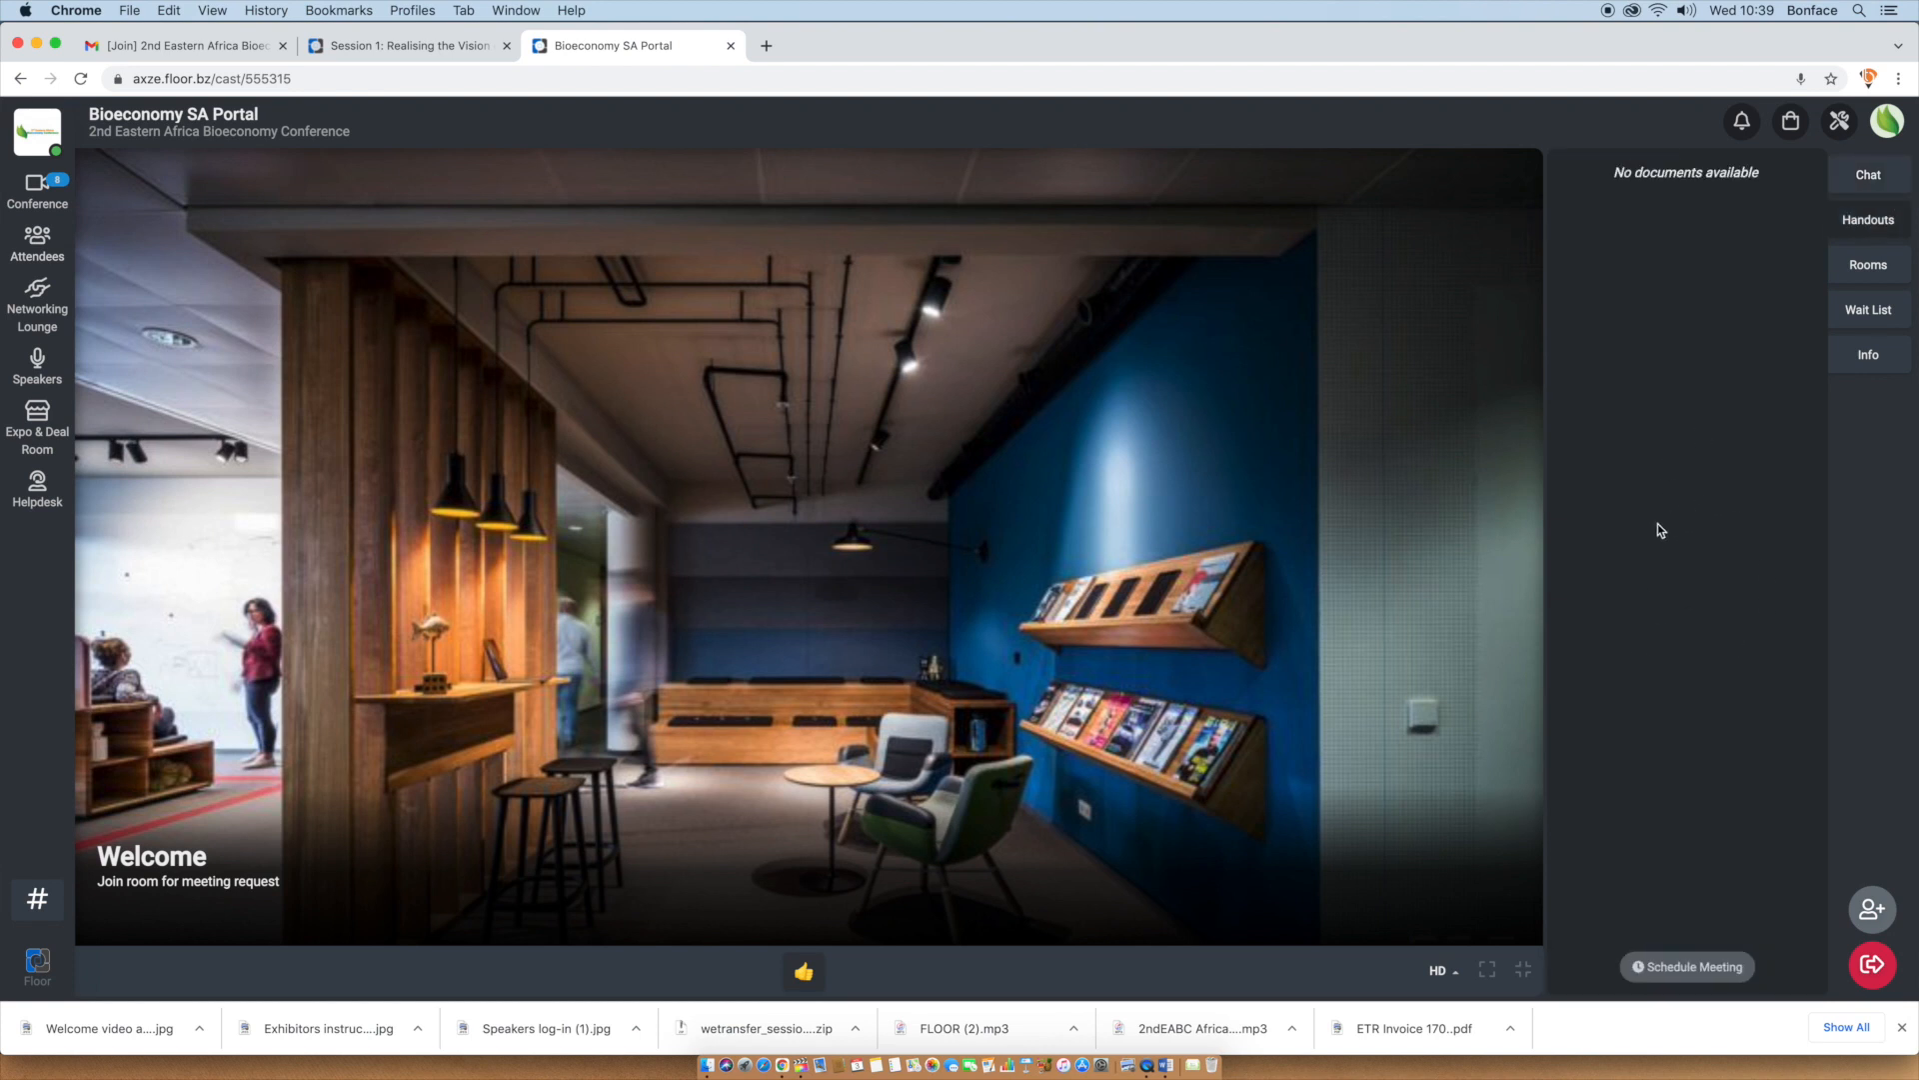
{"action": "mouse_move", "coordinate": [1756, 400]}
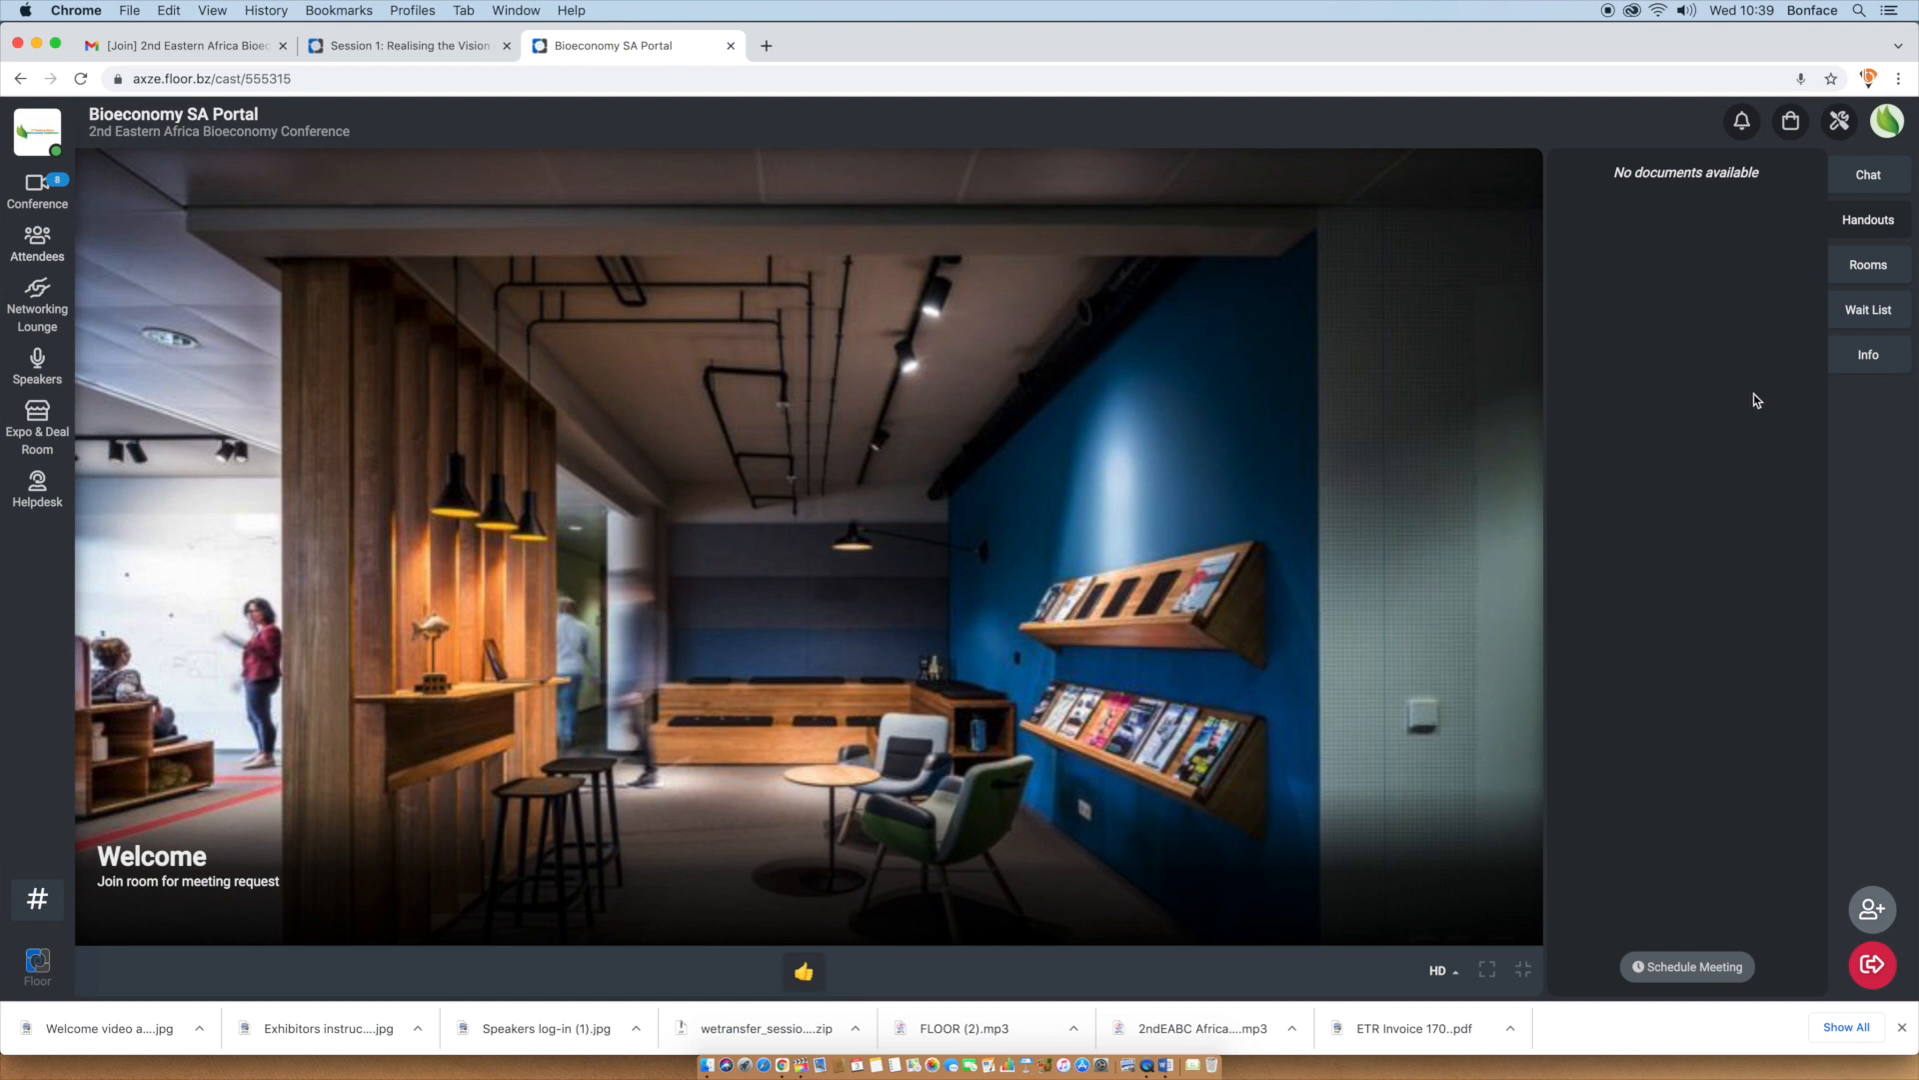
{"action": "left_click", "coordinate": [1867, 354]}
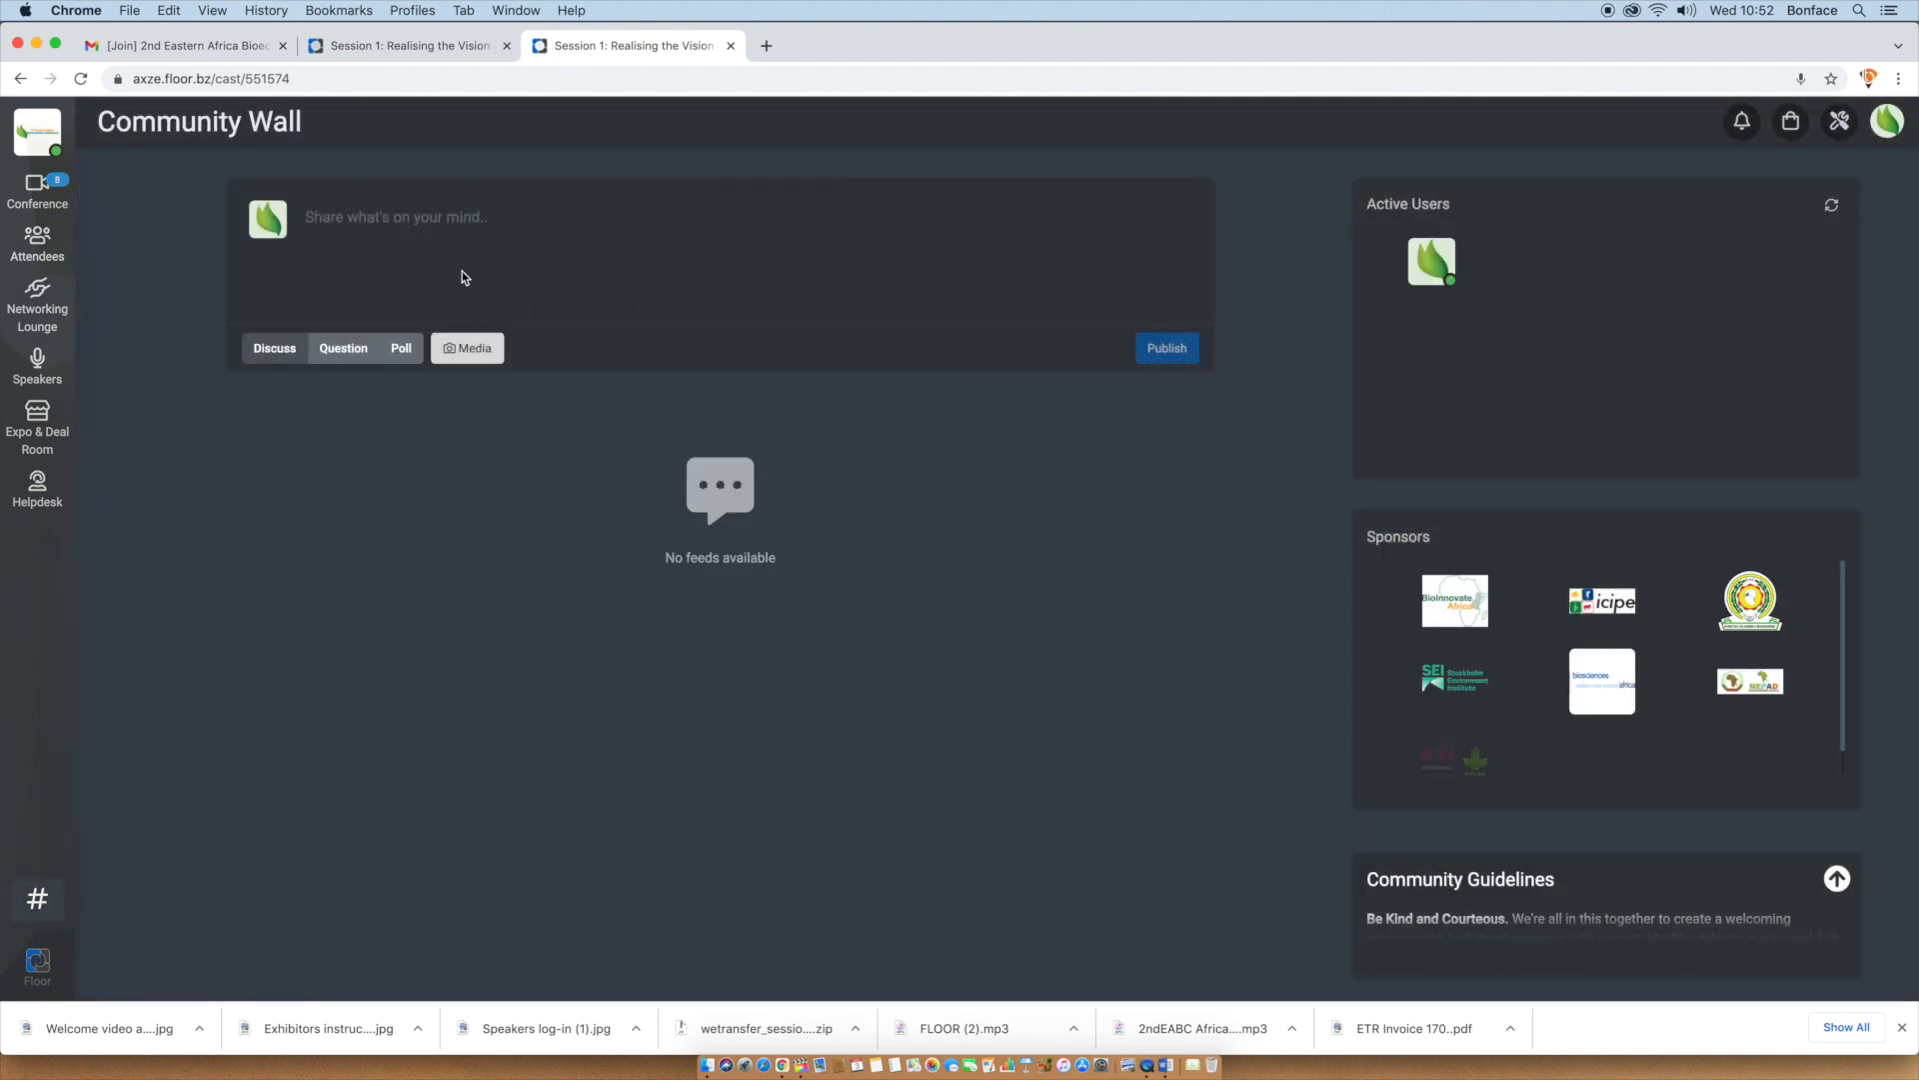
- Publish a test post reading 'hvfuyedyjkurtoihojhfrdt5ew6rtuiugjgjh' to the Community Wall
{"action": "left_click", "coordinate": [612, 216]}
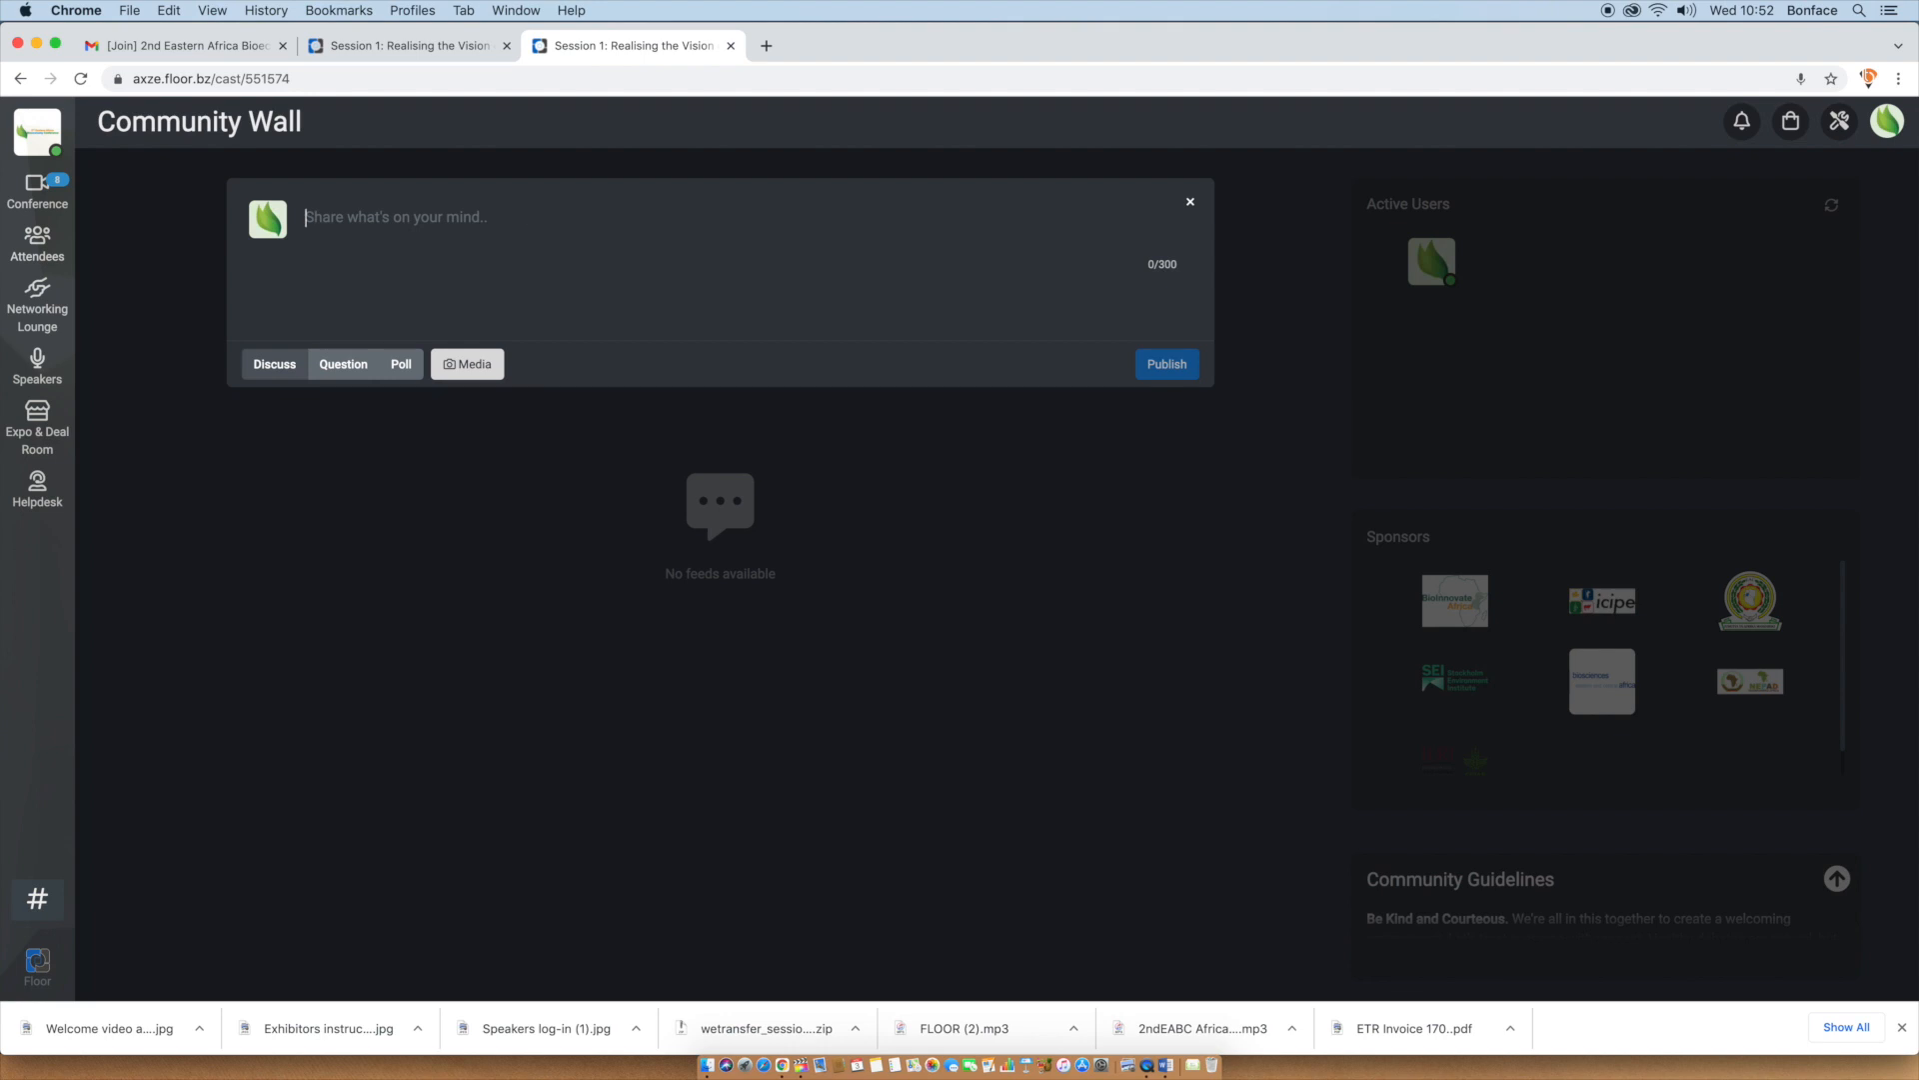
{"action": "type", "text": "hvfuyedyjkurtoihojhfrdt5ew6rtuiugjgjh"}
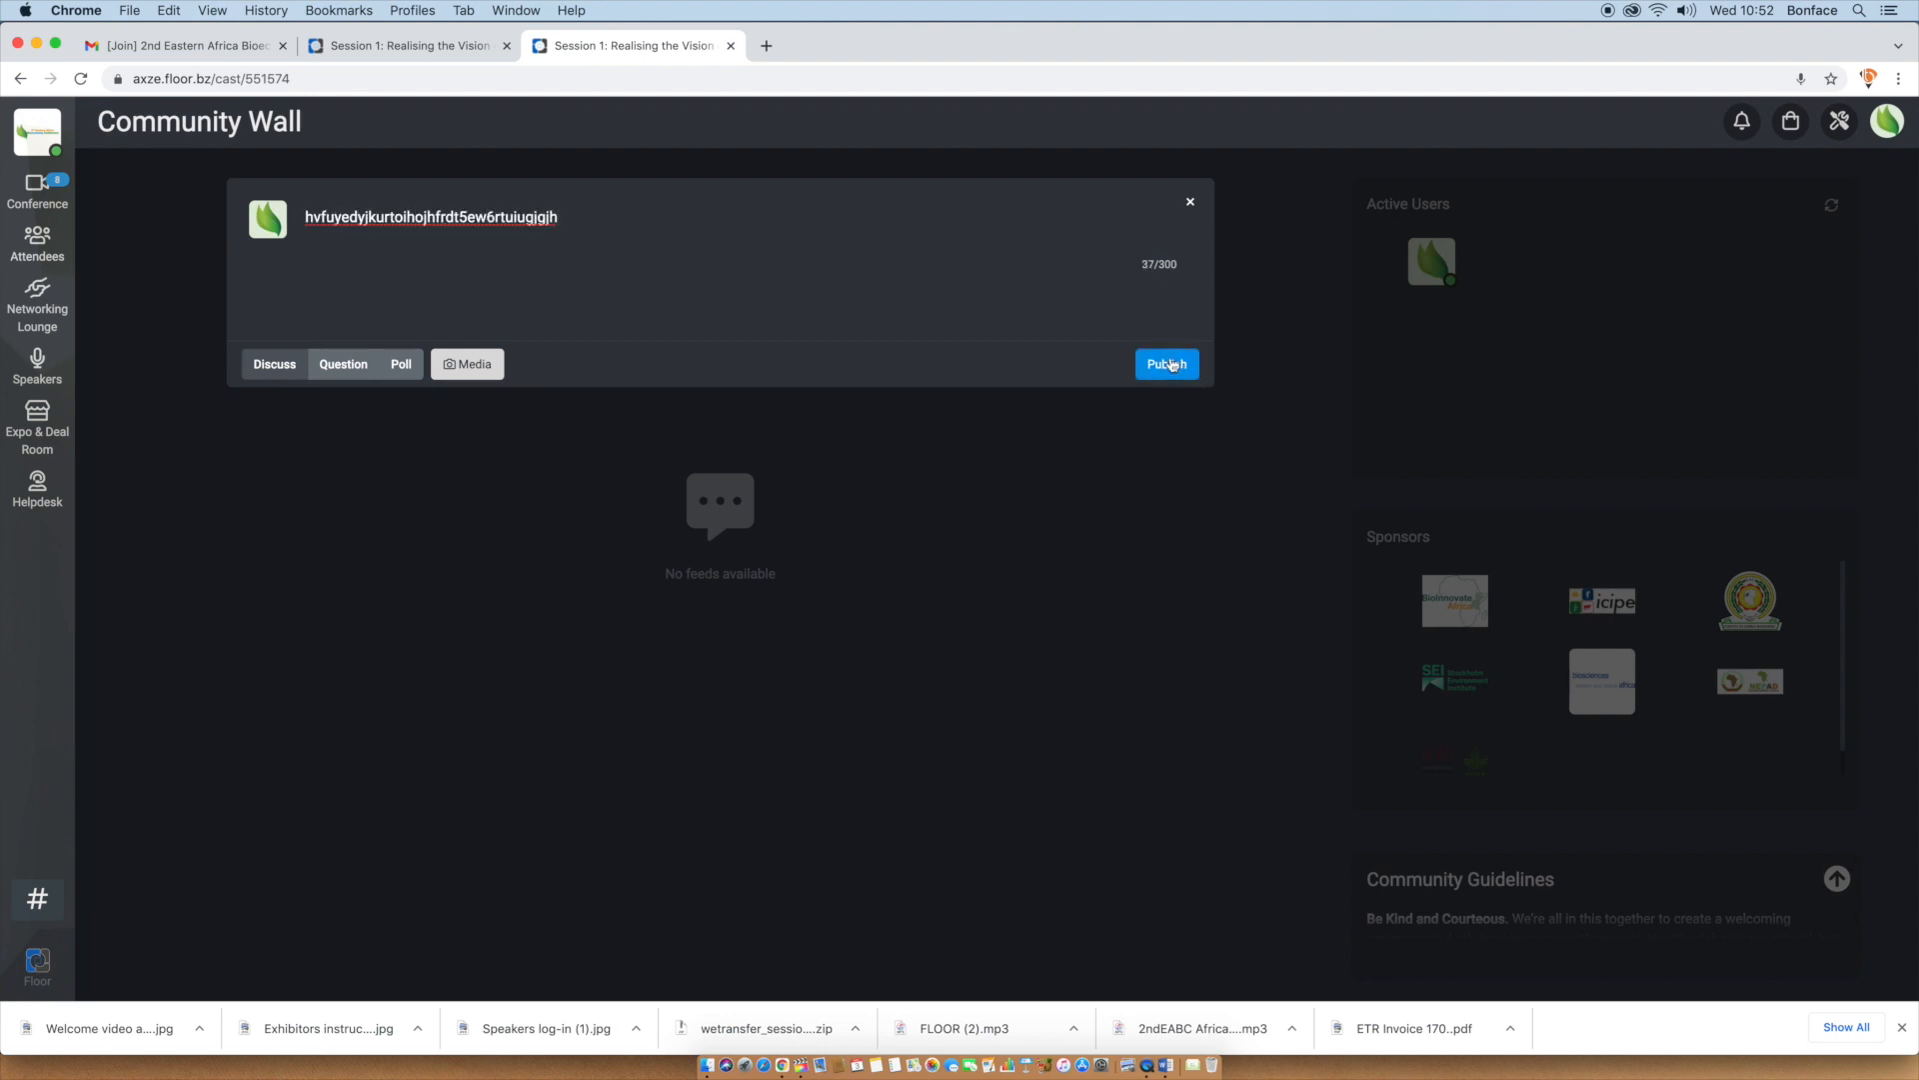
{"action": "left_click", "coordinate": [1165, 364]}
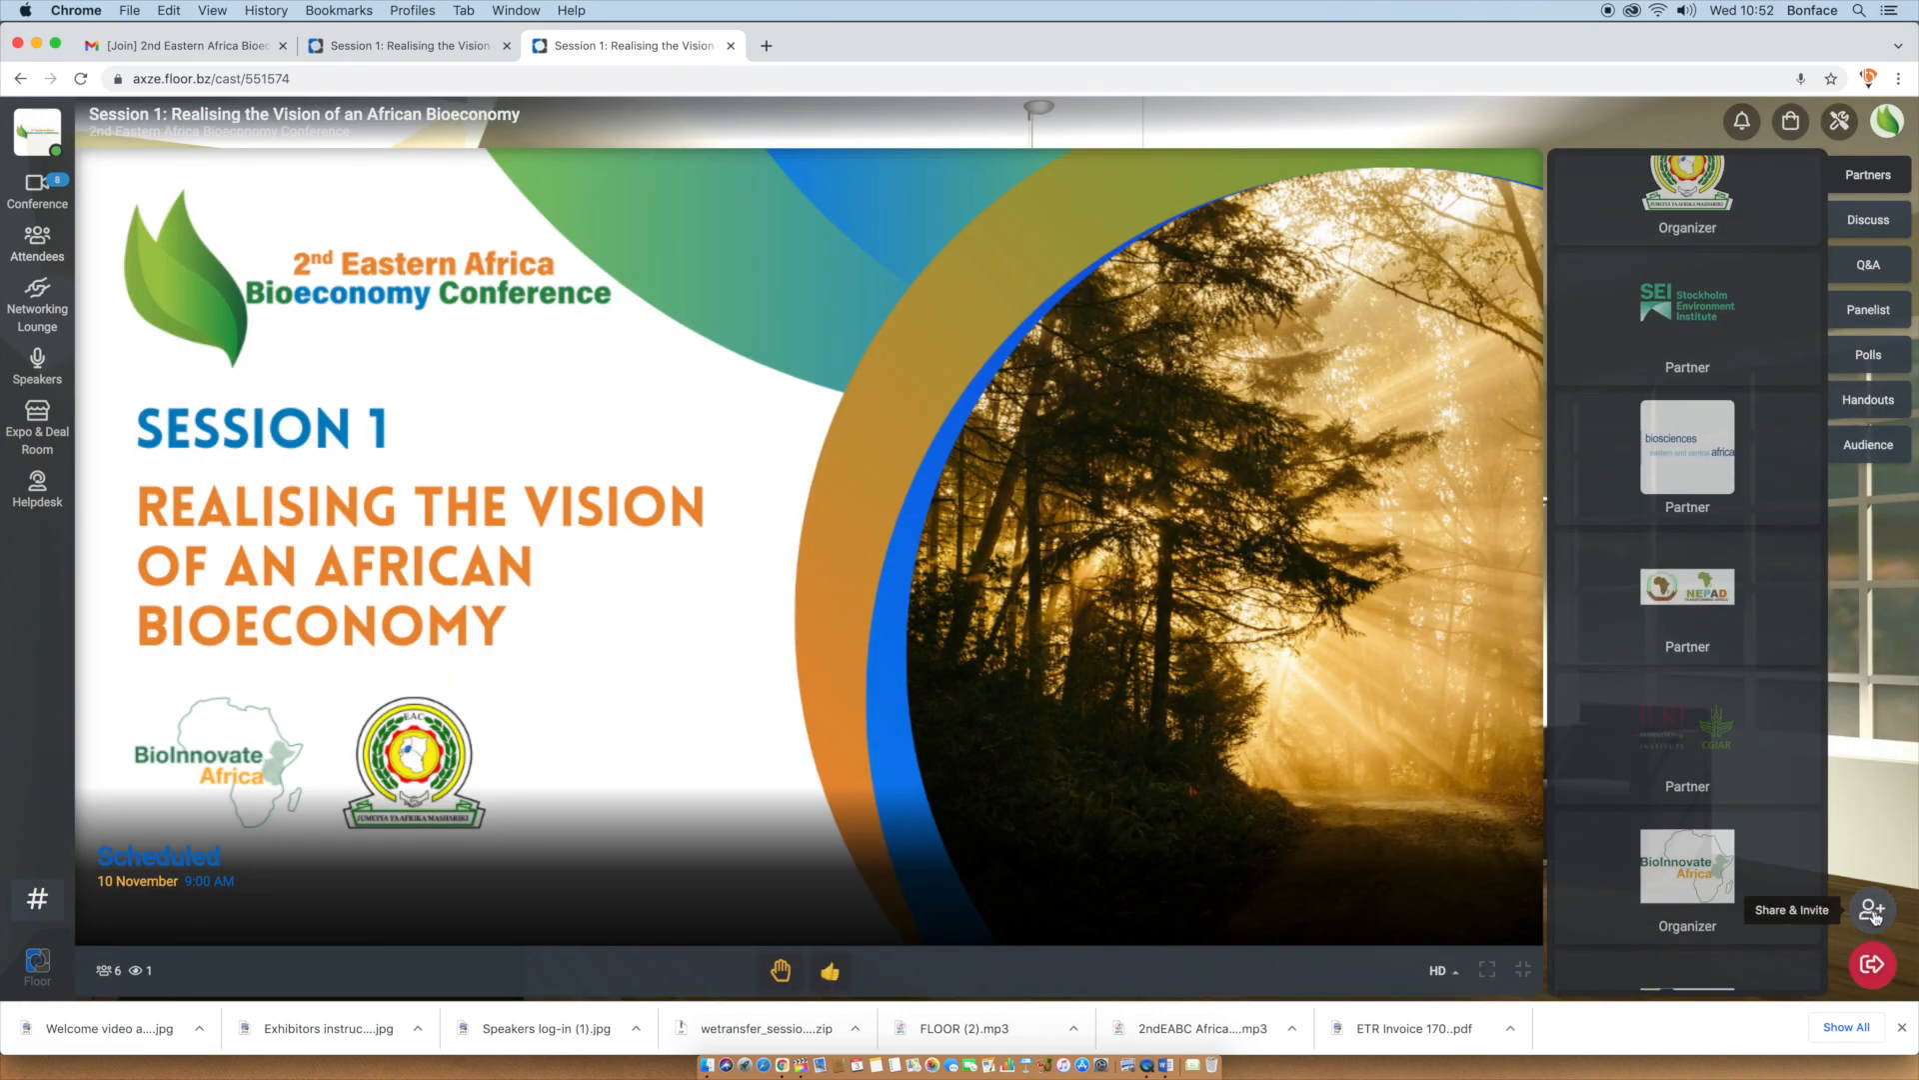
{"action": "left_click", "coordinate": [1872, 909]}
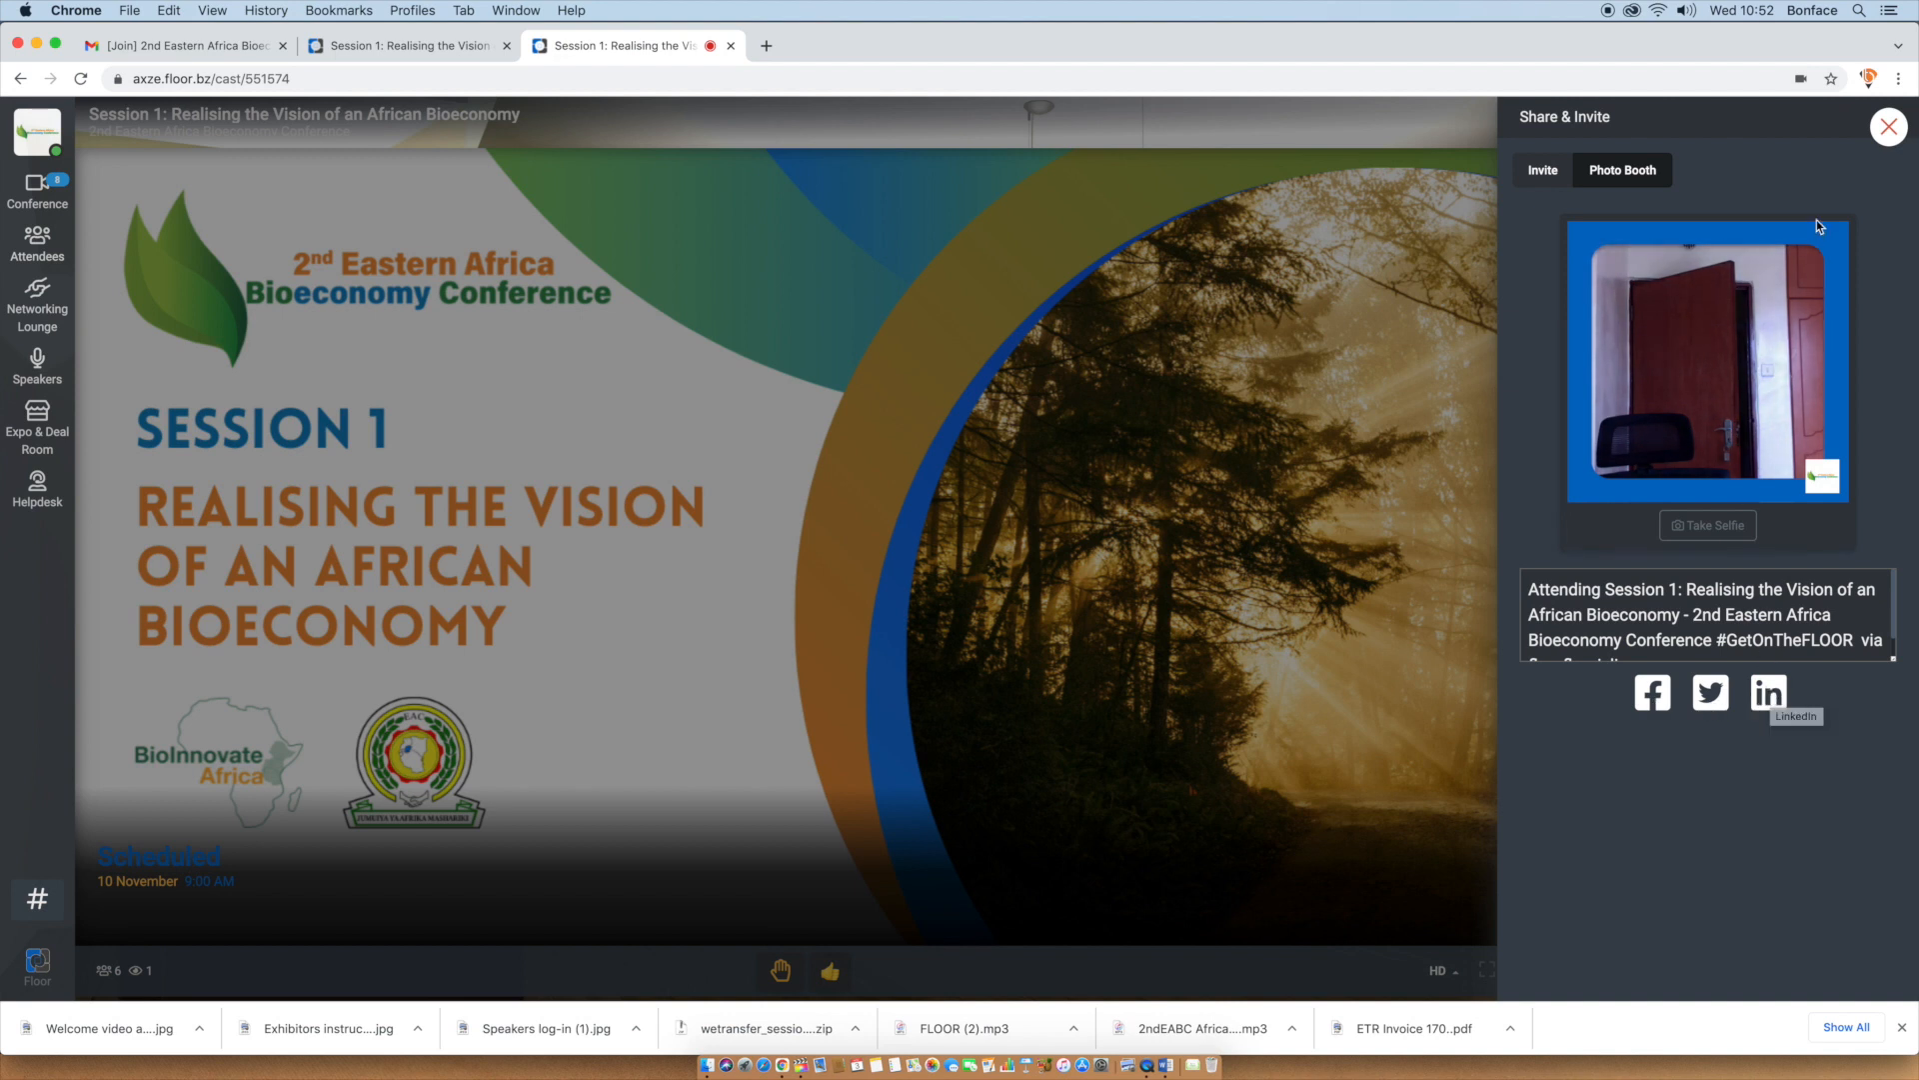
{"action": "left_click", "coordinate": [1890, 126]}
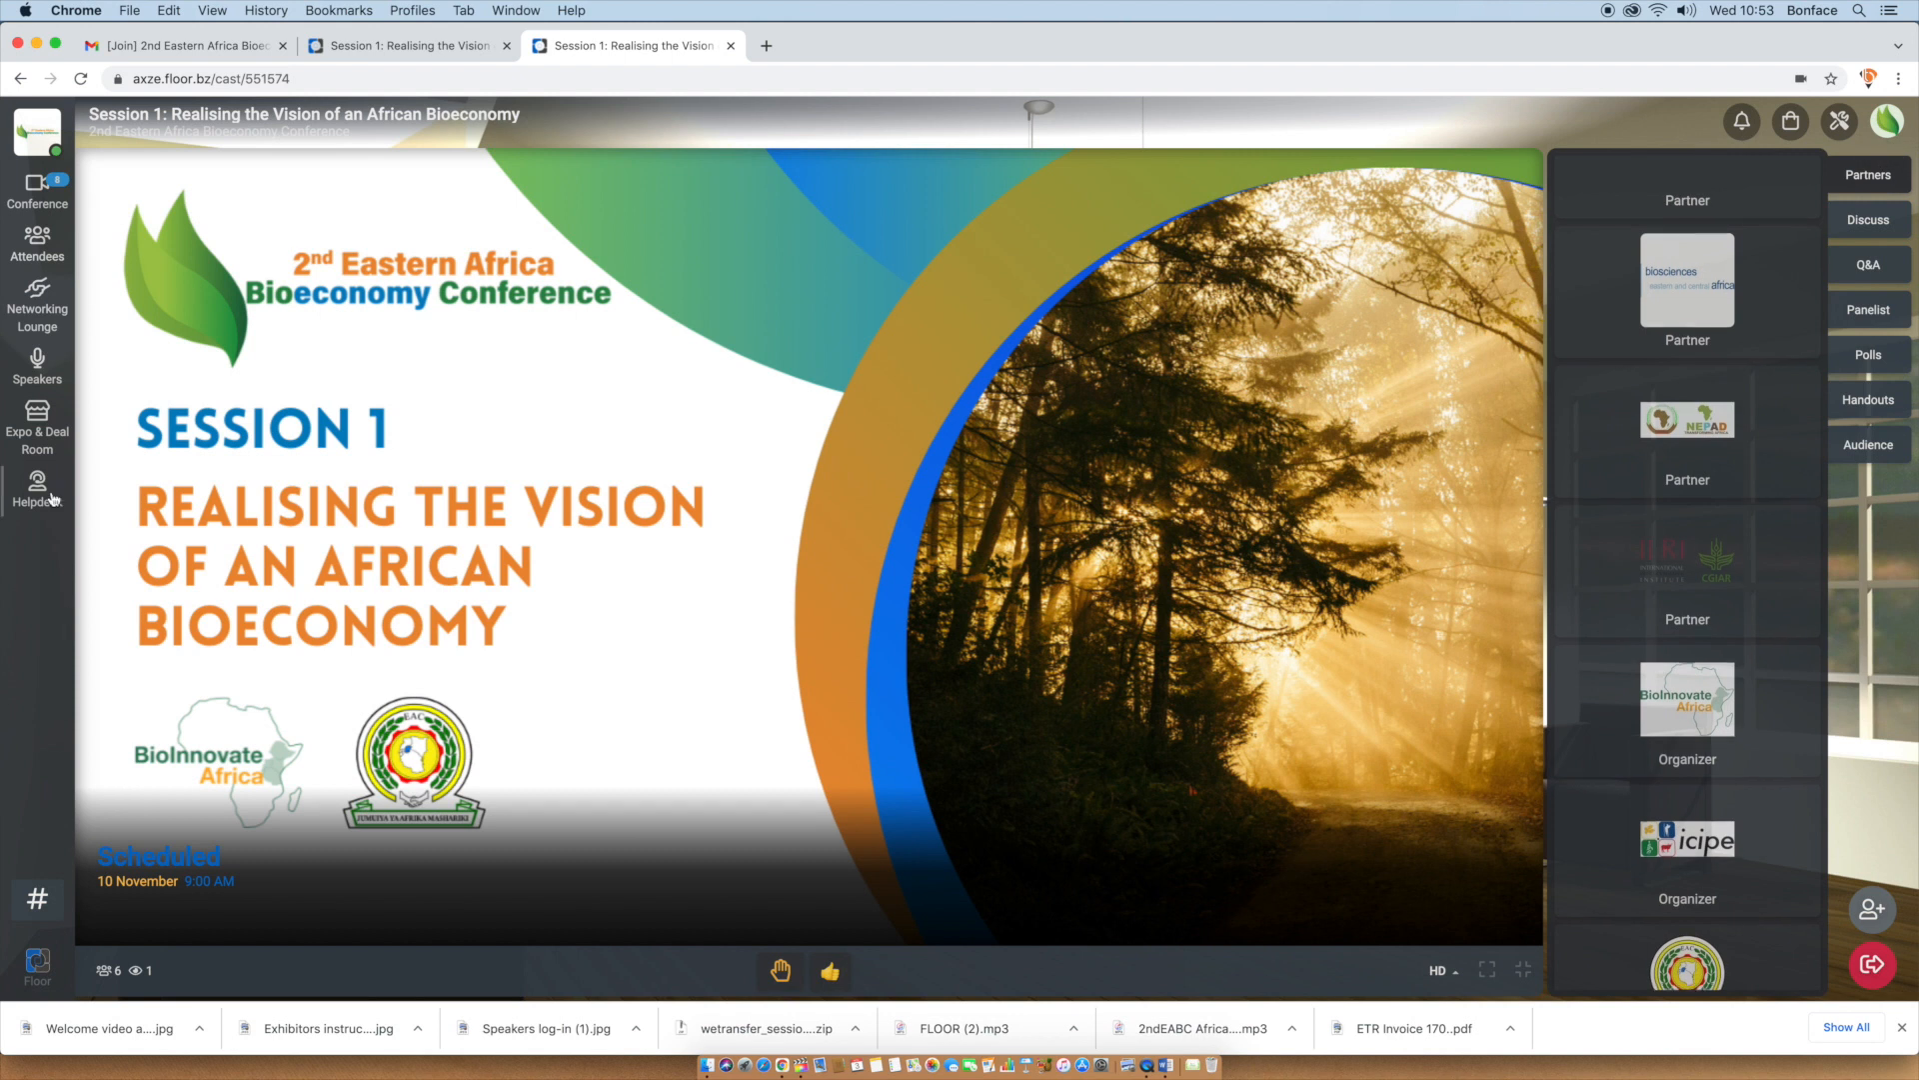
- Visit the Helpdesk, then reach the Update Profile form from the avatar menu
{"action": "left_click", "coordinate": [36, 488]}
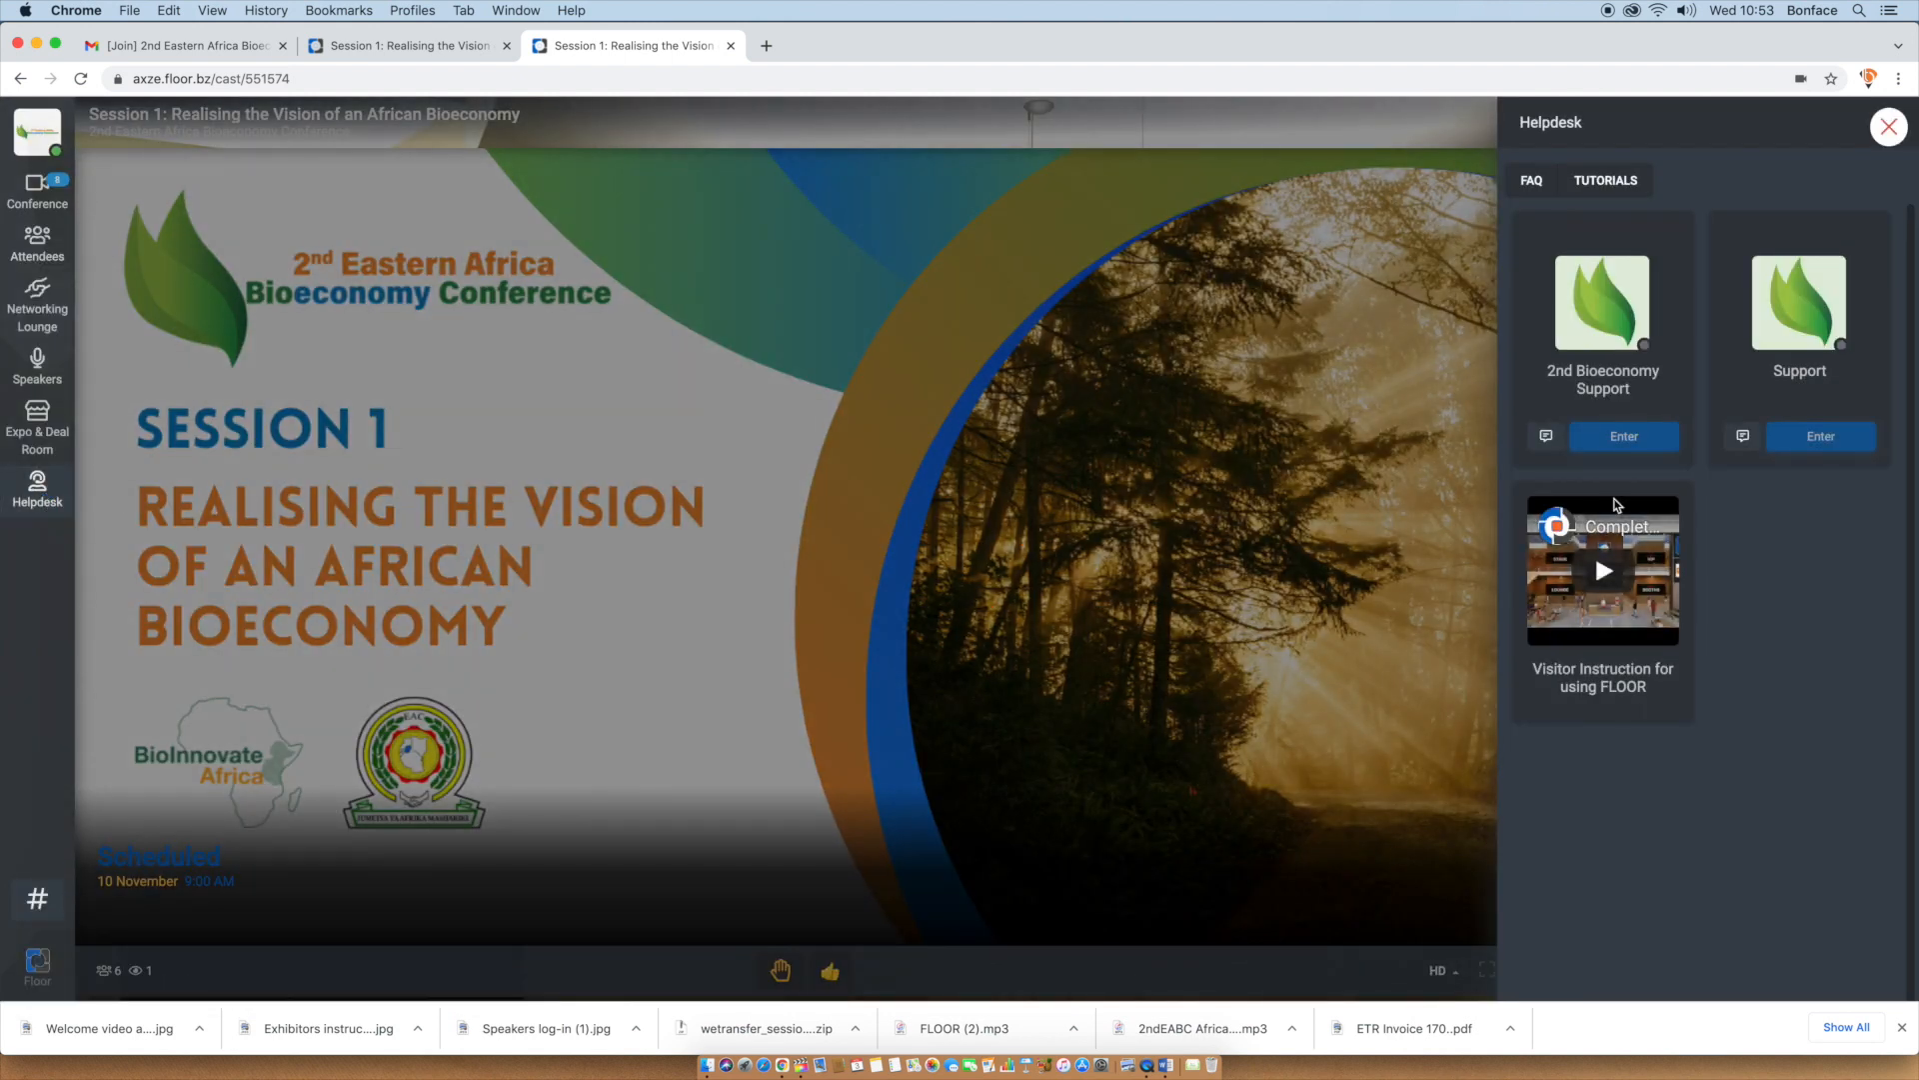
{"action": "mouse_move", "coordinate": [1796, 438]}
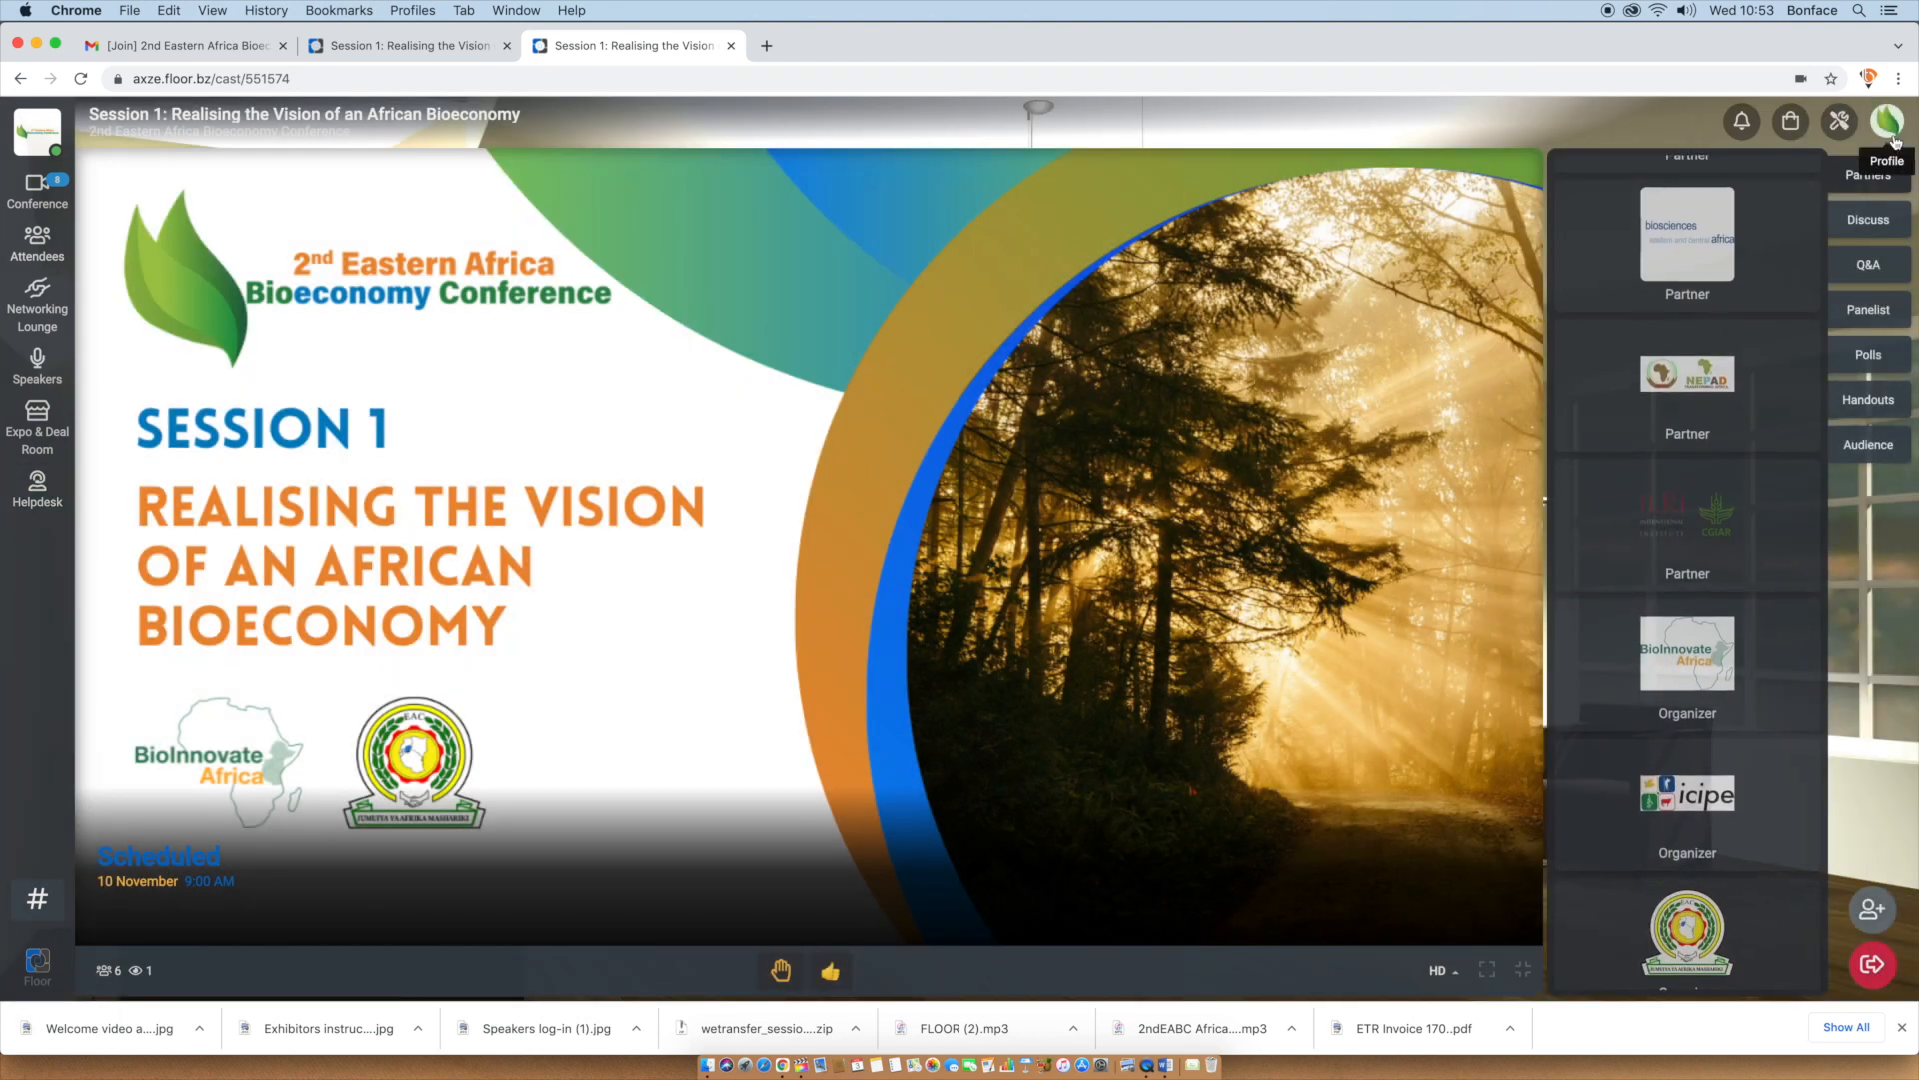
{"action": "left_click", "coordinate": [1889, 122]}
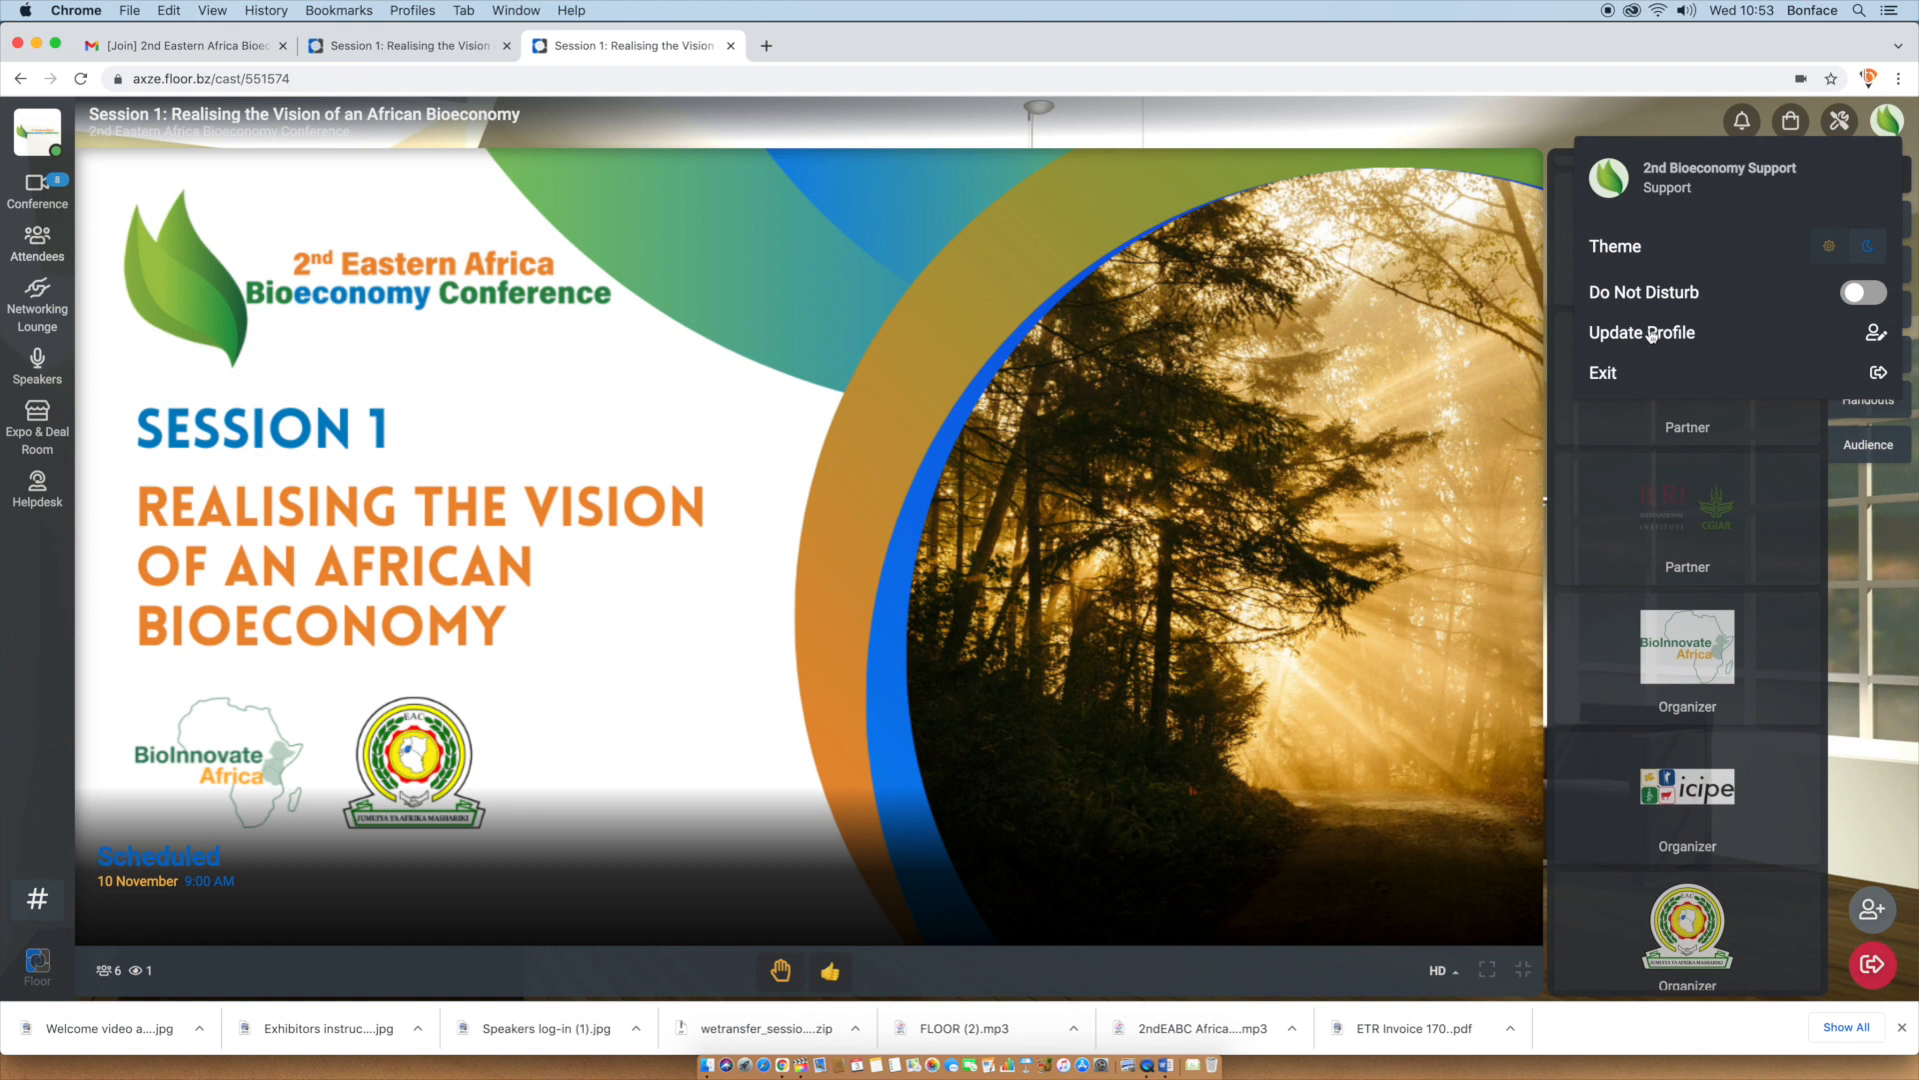
{"action": "left_click", "coordinate": [1641, 332]}
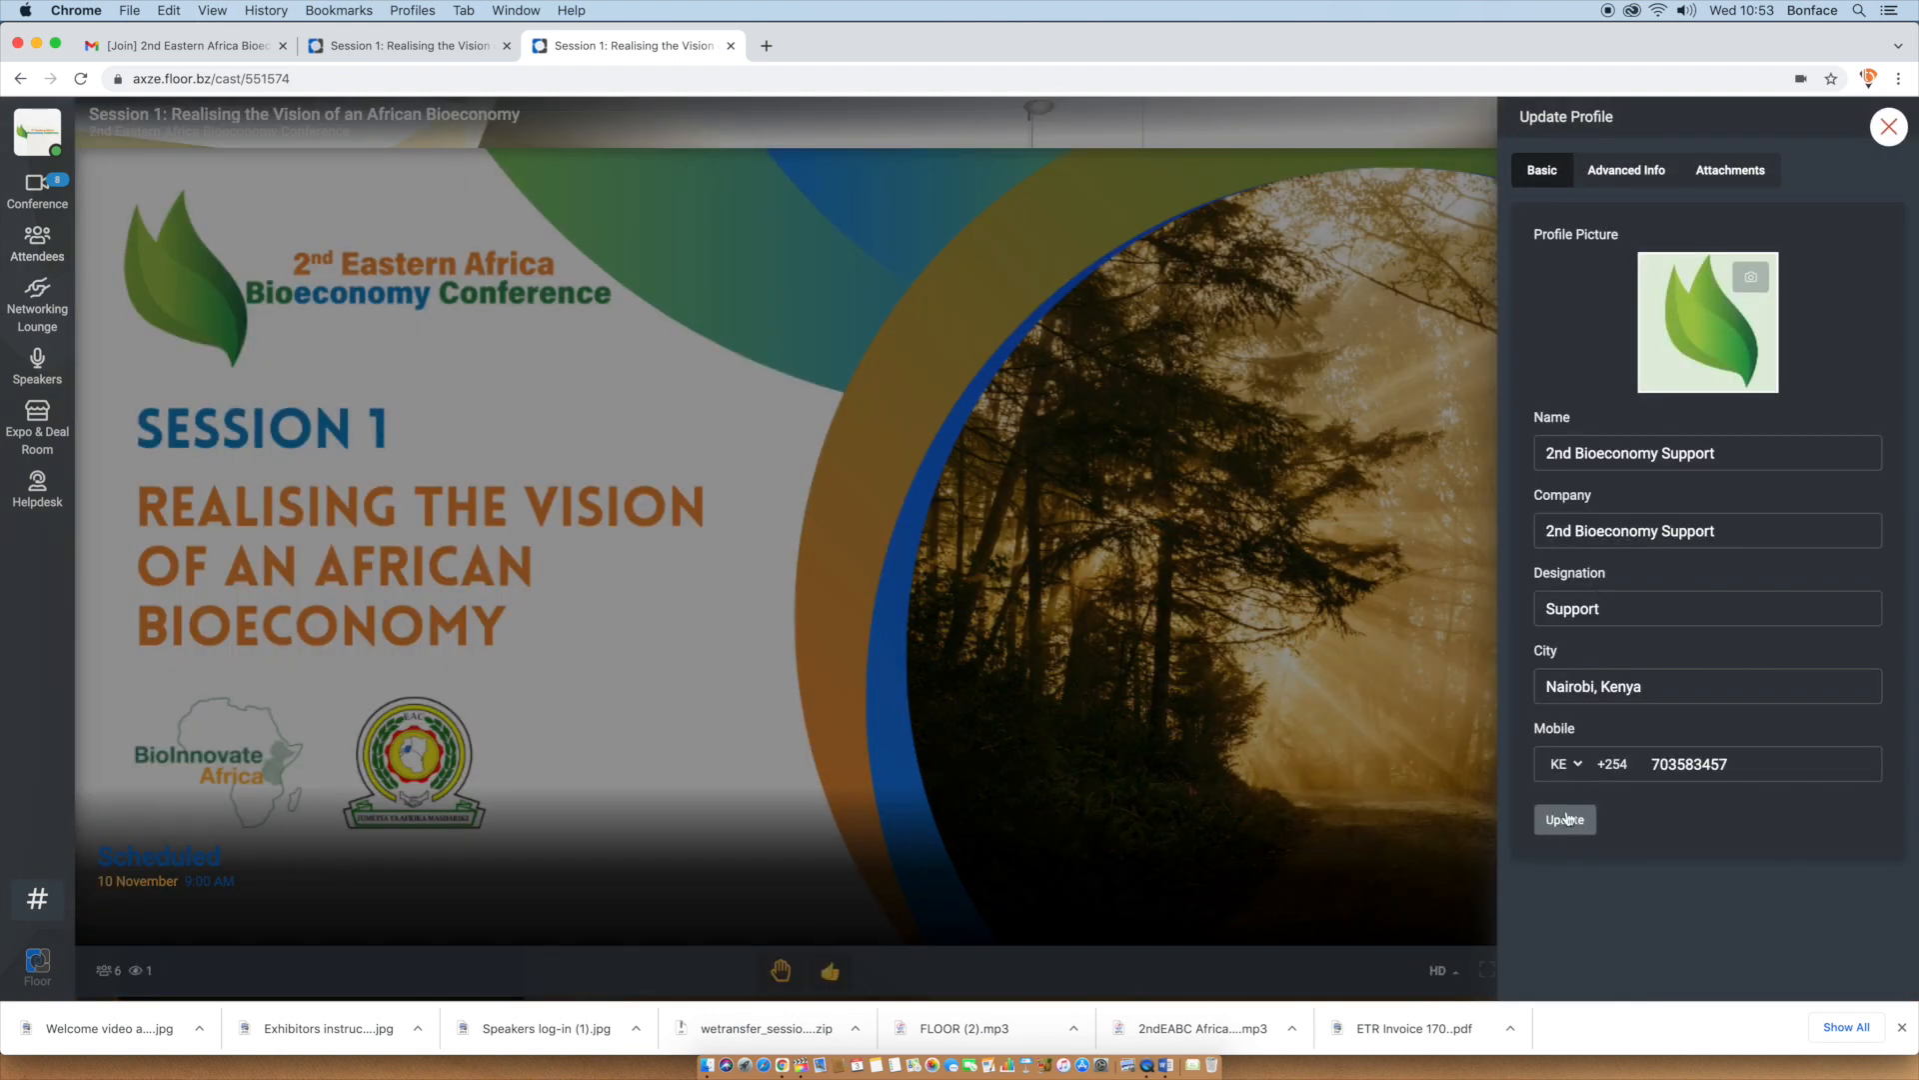